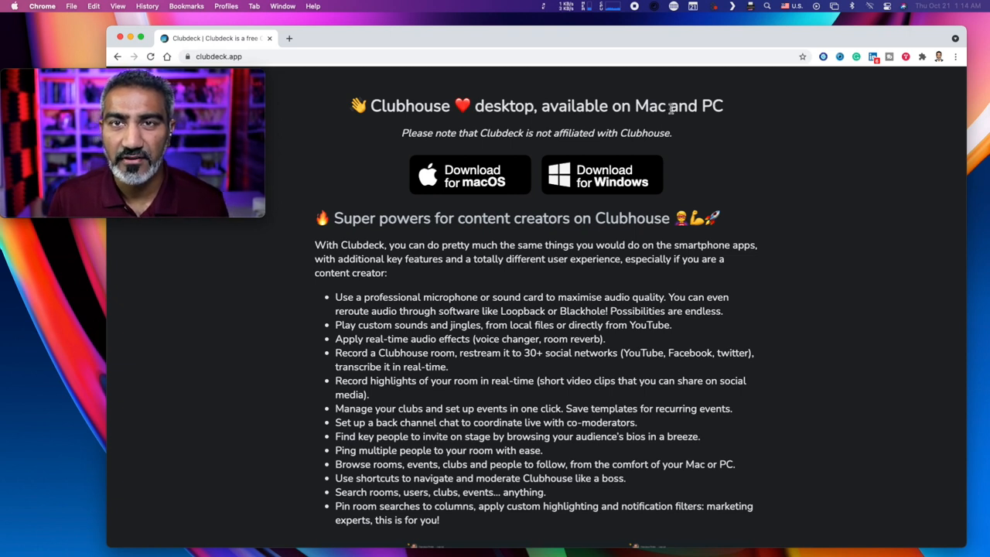
mouse_move(559, 160)
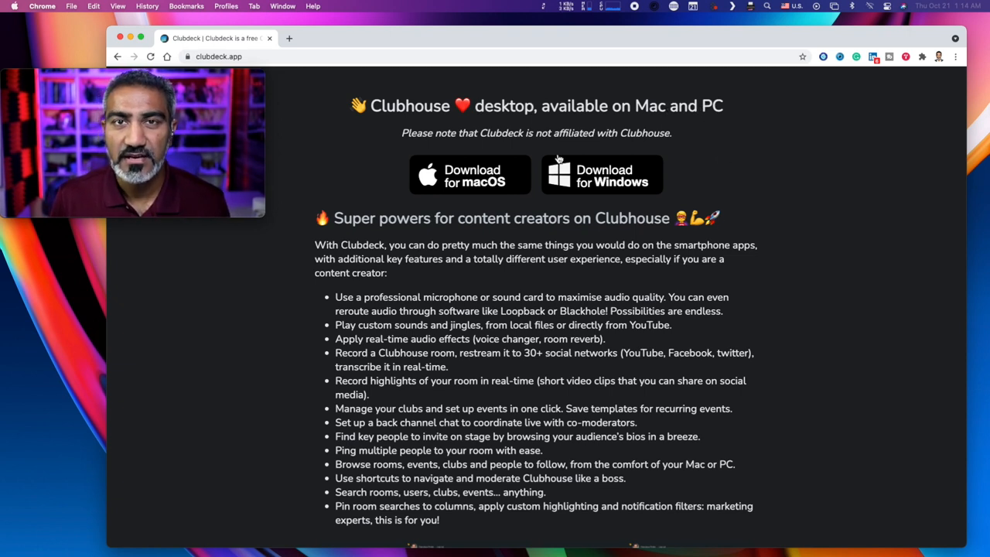
mouse_move(544, 137)
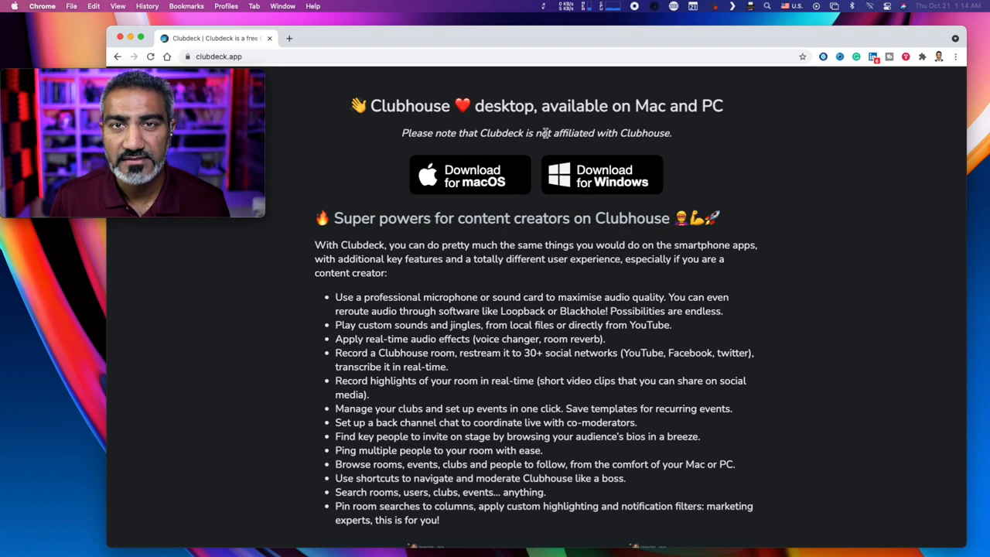
mouse_move(665, 137)
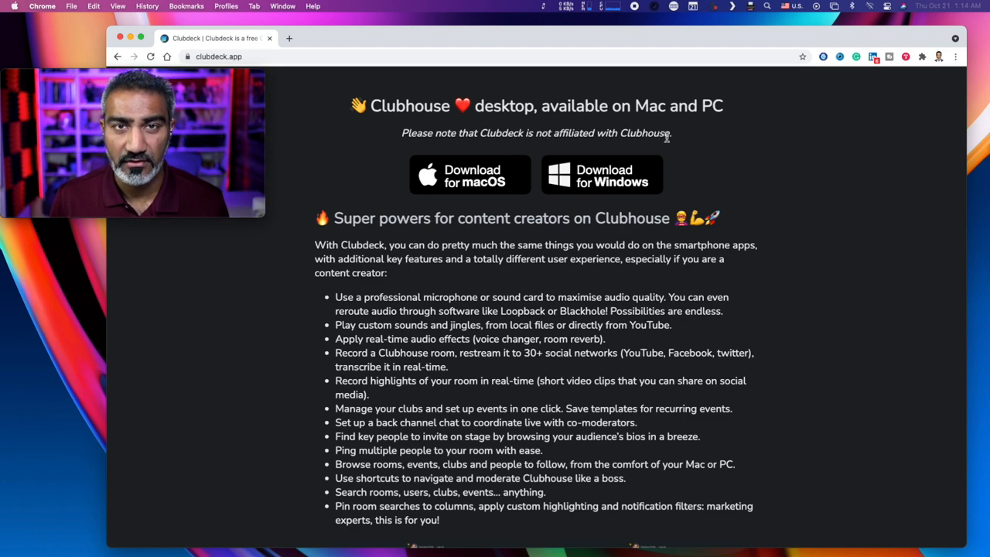
- Scroll the clubdeck.app page past features and downloads to the keyboard shortcuts list
scroll(down, 3)
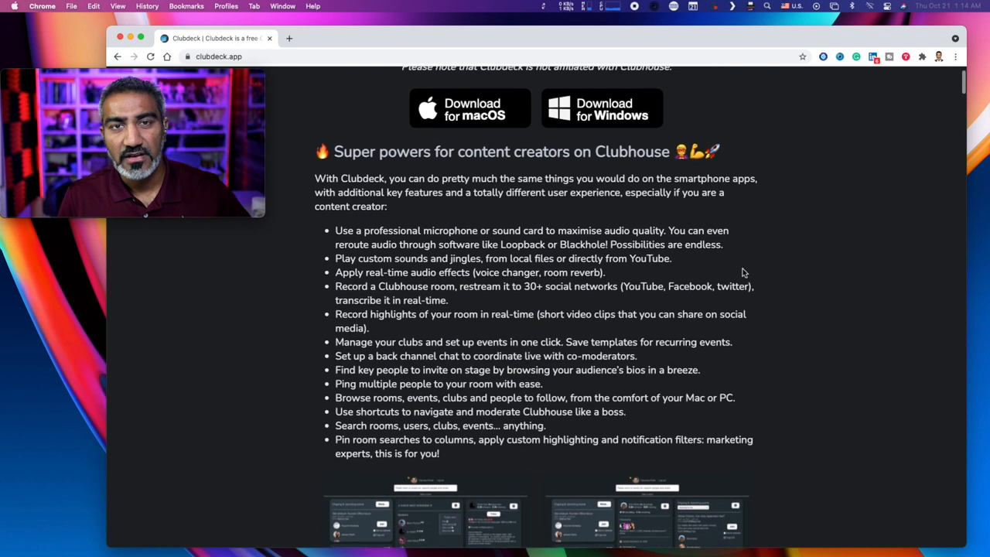
scroll(down, 3)
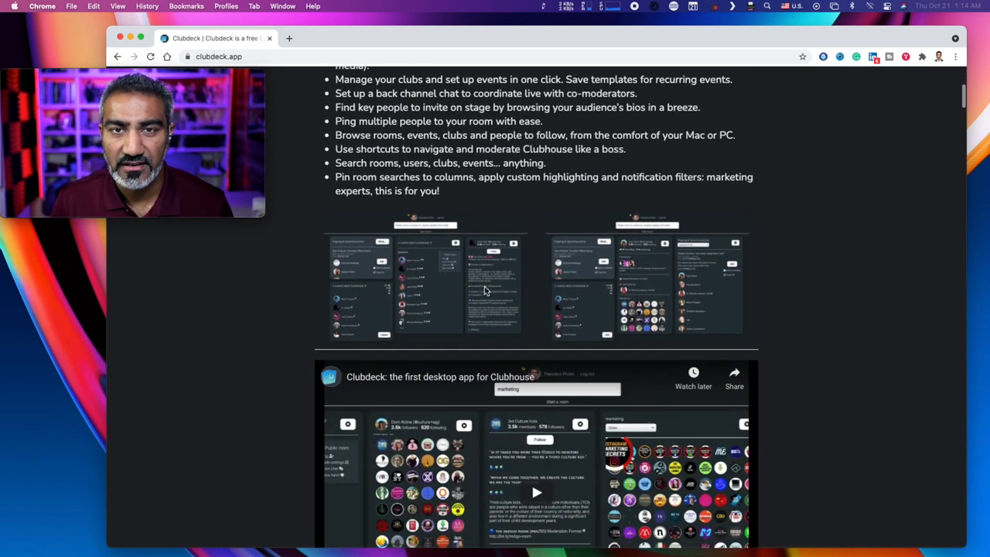
scroll(down, 3)
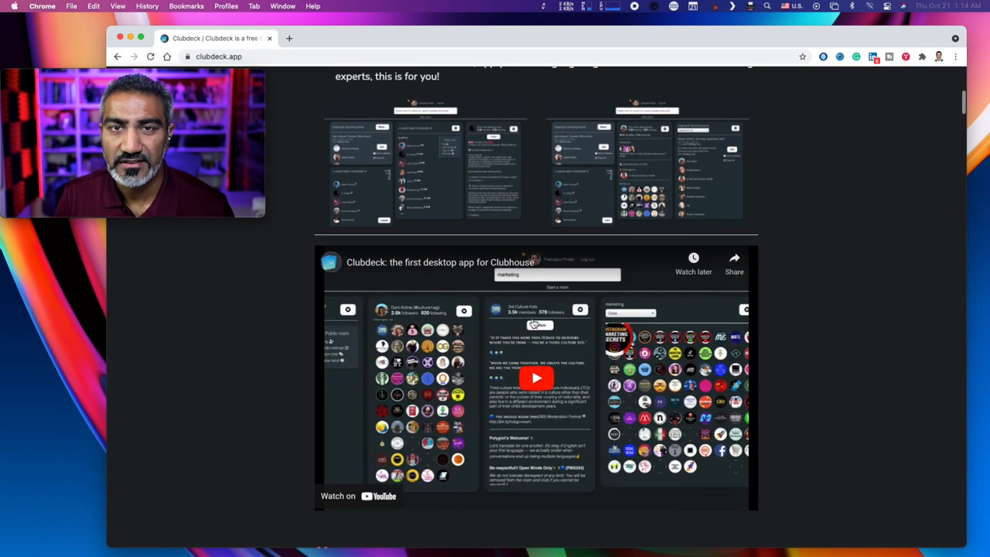
scroll(down, 3)
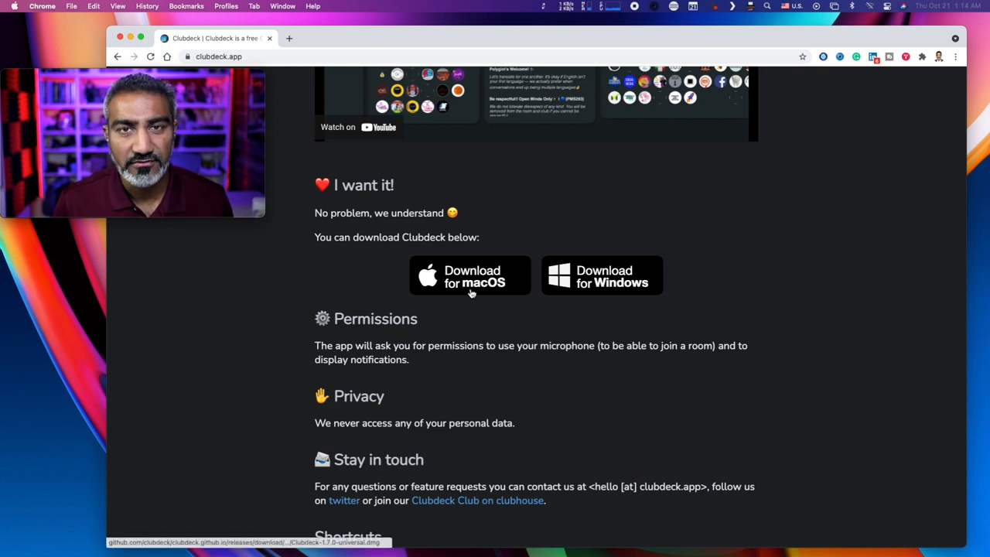
scroll(down, 3)
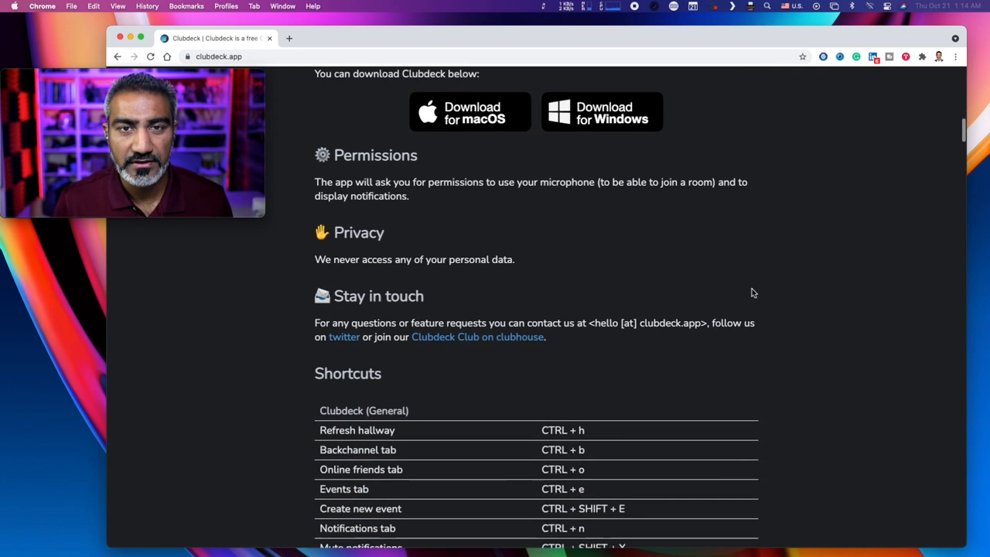
scroll(down, 3)
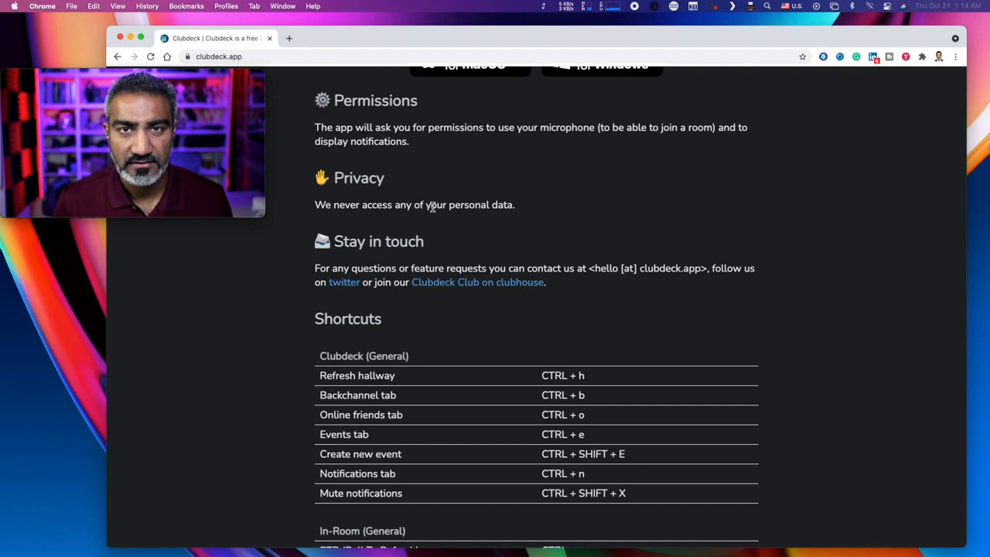
scroll(down, 3)
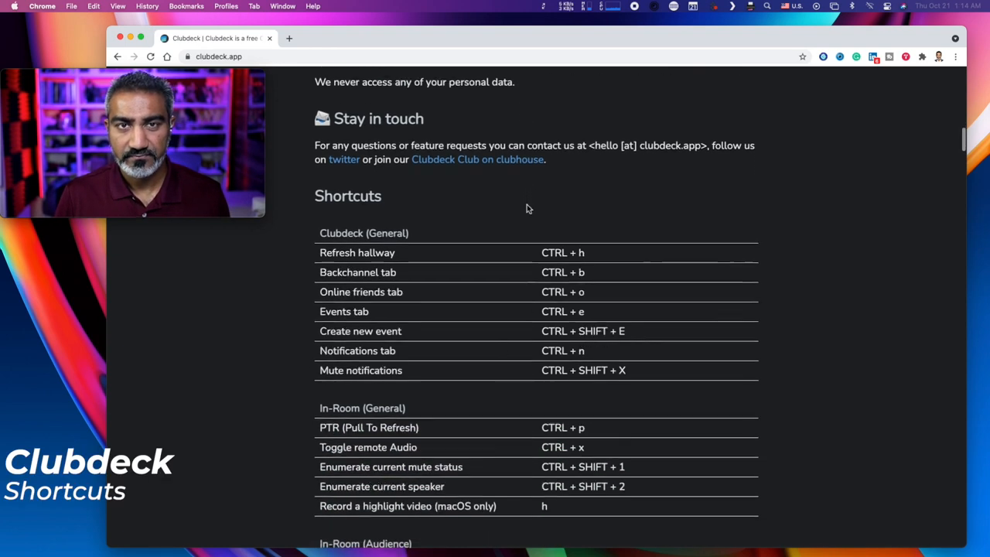
scroll(down, 3)
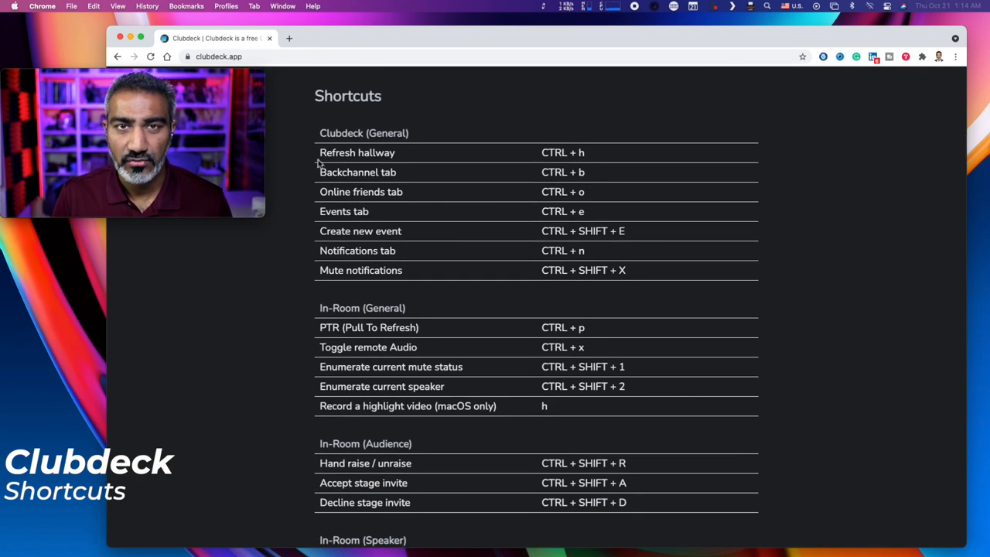
scroll(down, 3)
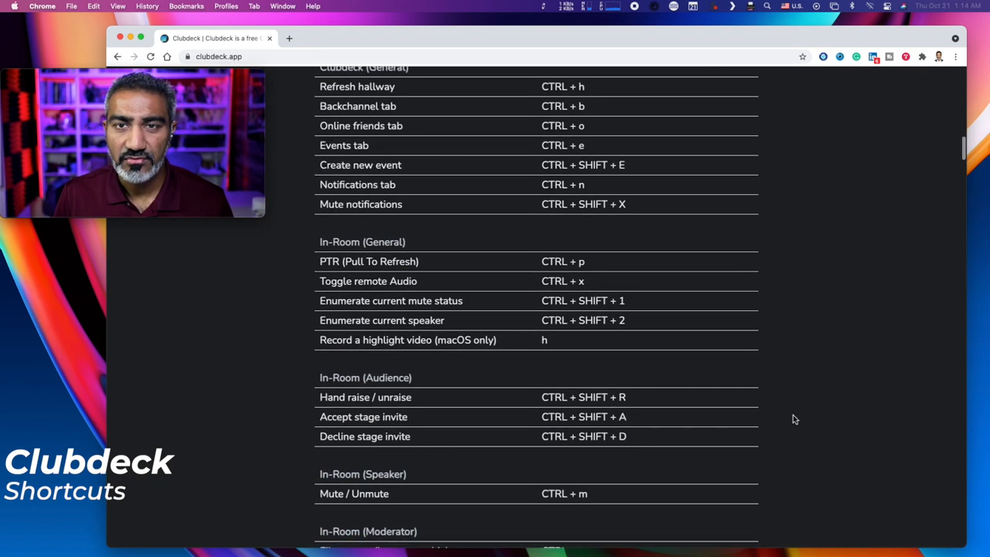
scroll(up, 3)
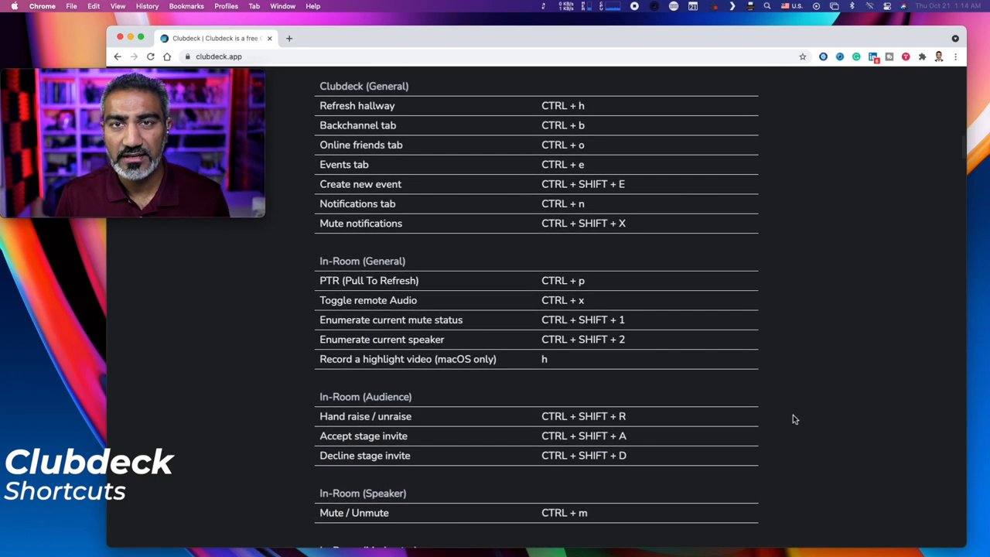
scroll(down, 3)
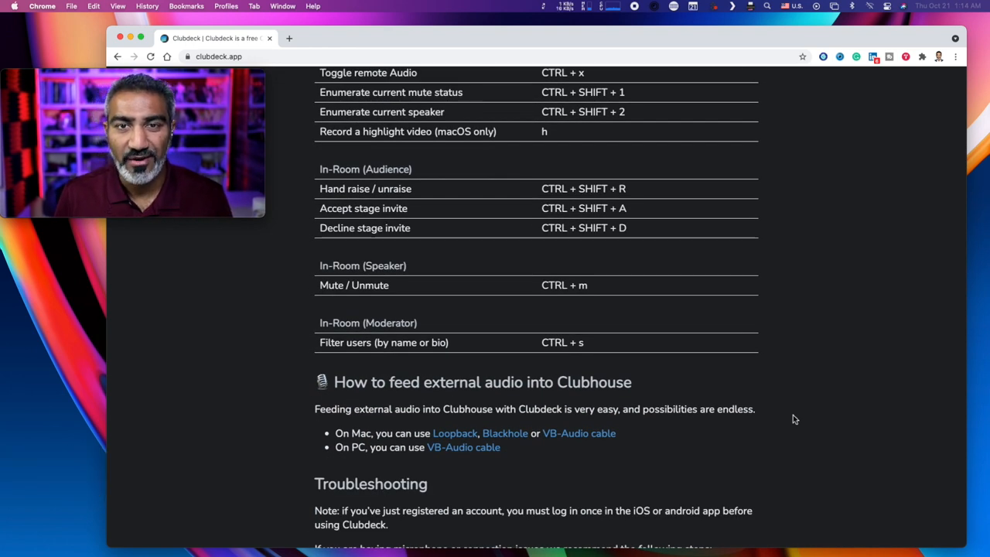
mouse_move(775, 416)
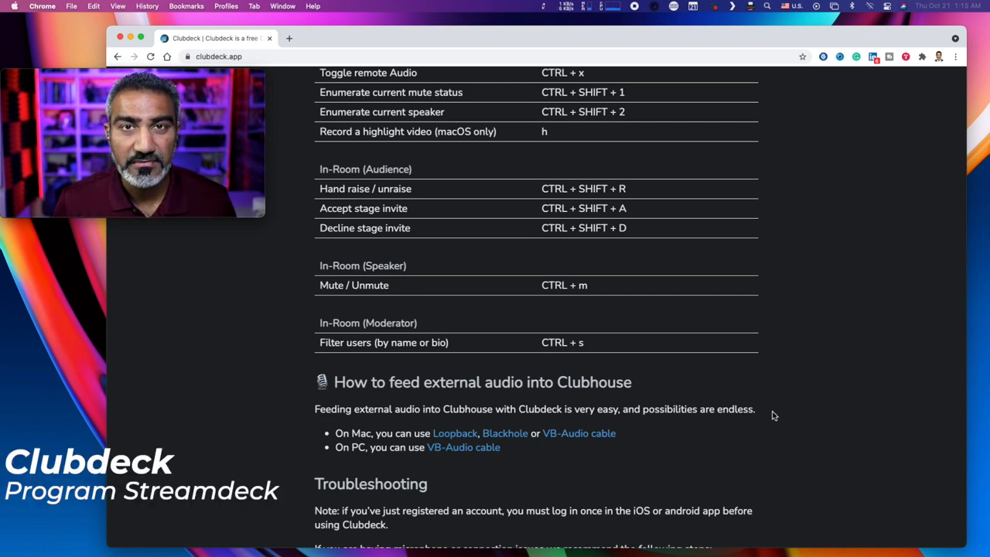
scroll(up, 3)
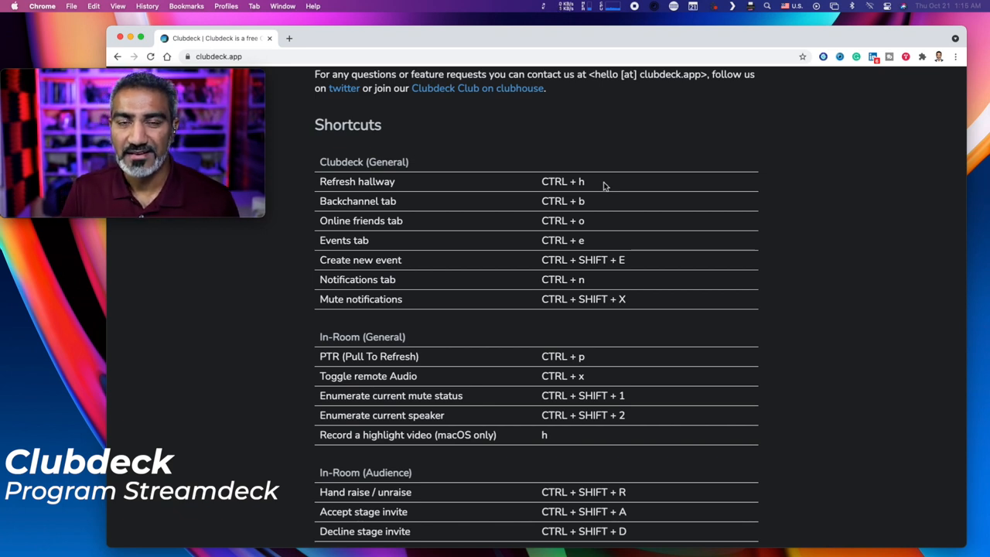
scroll(down, 3)
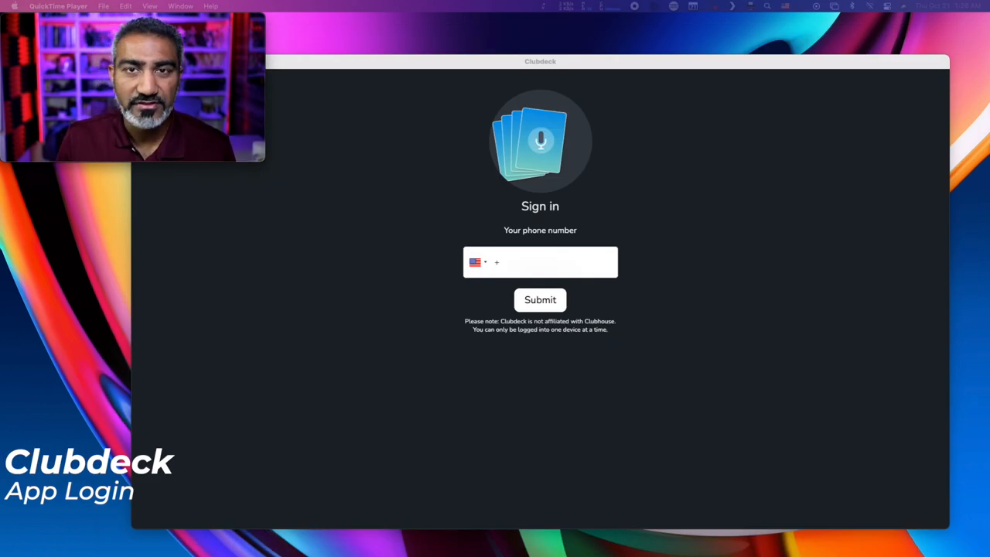
mouse_move(734, 147)
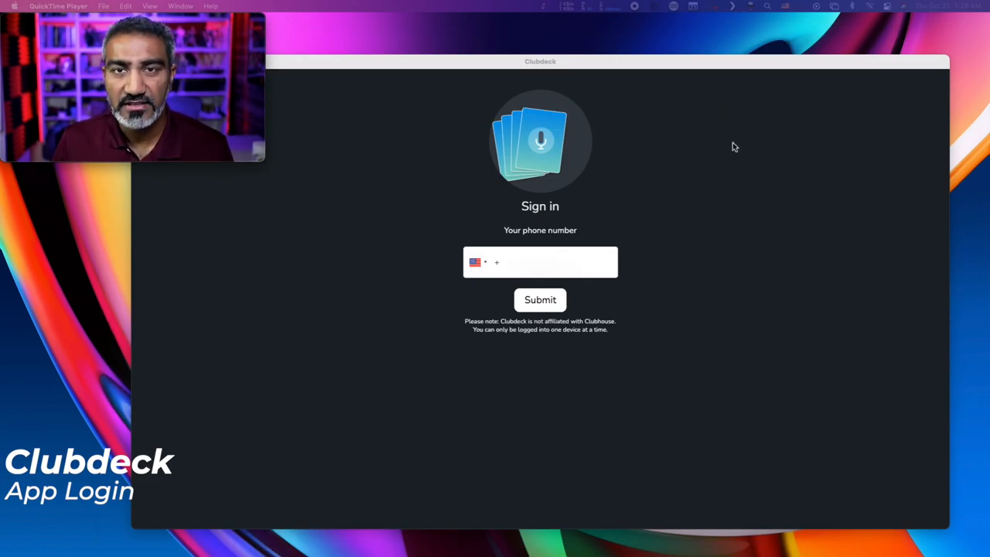
mouse_move(528, 386)
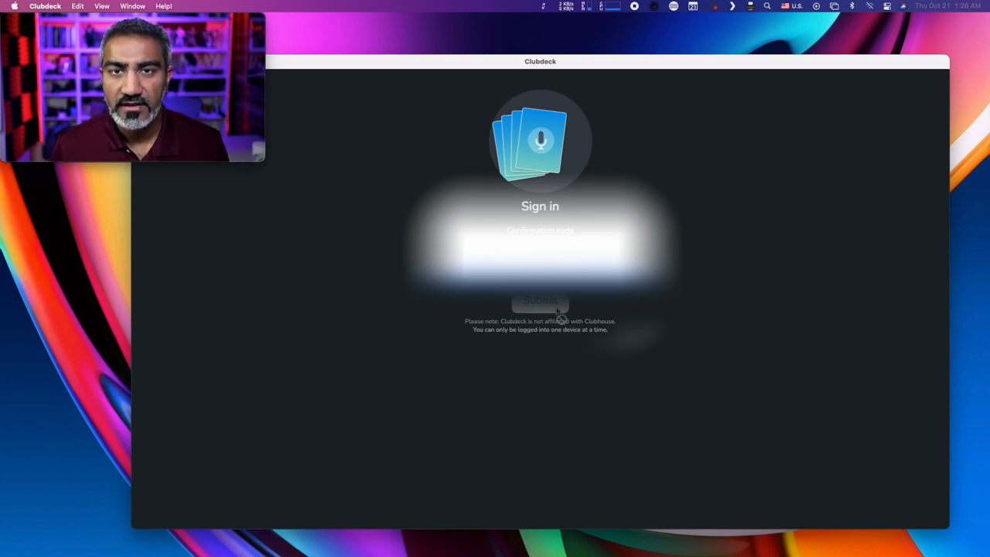
- Submit the confirmation code to complete the Clubdeck sign-in
click(540, 301)
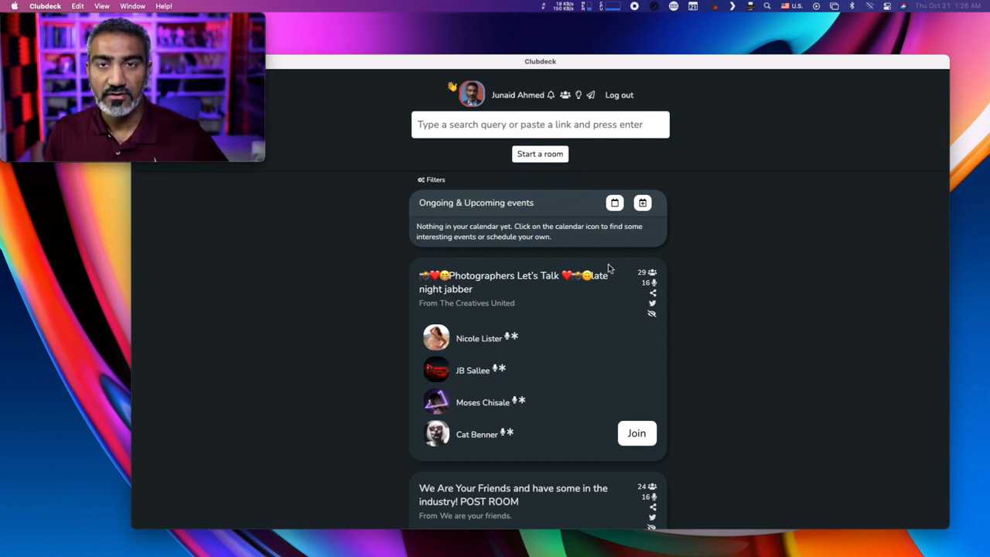
scroll(down, 3)
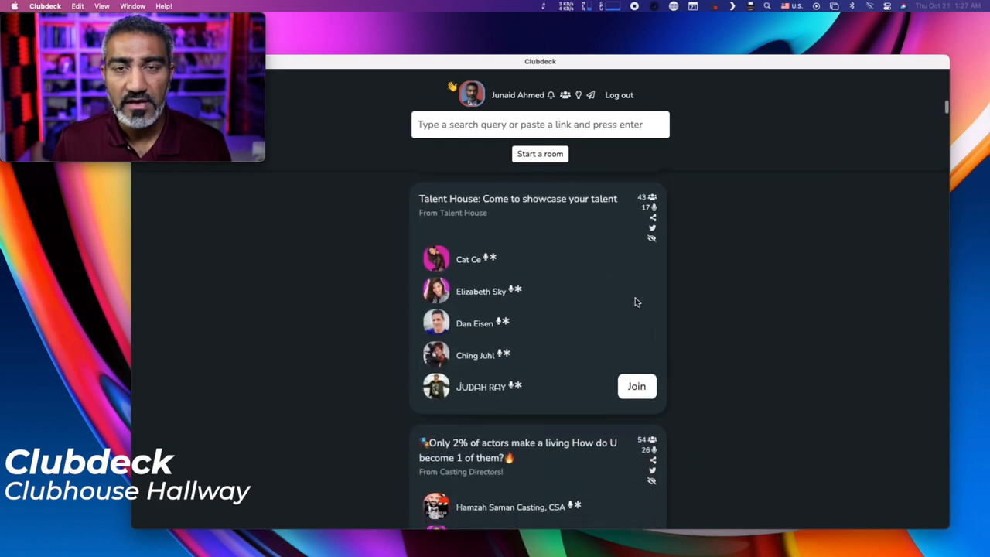
scroll(up, 3)
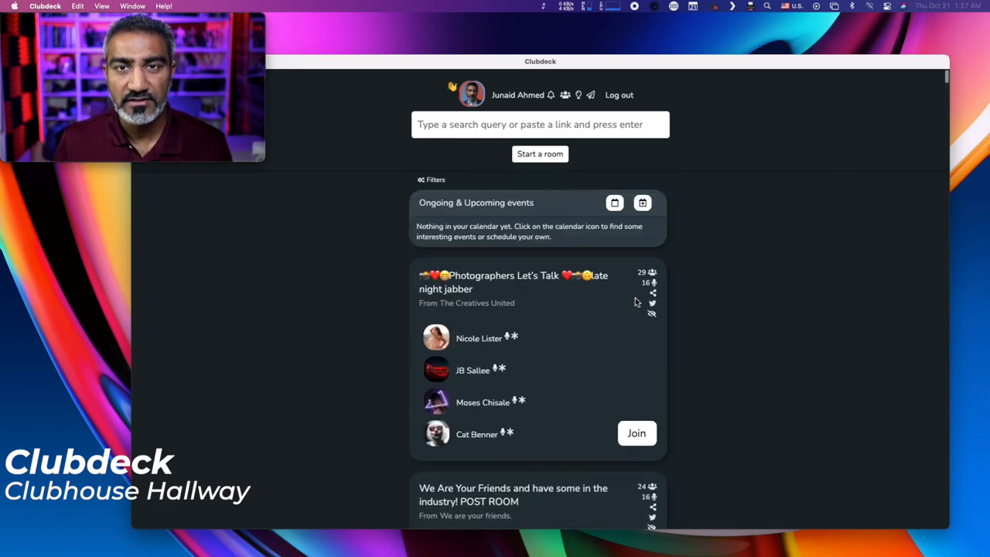
scroll(down, 3)
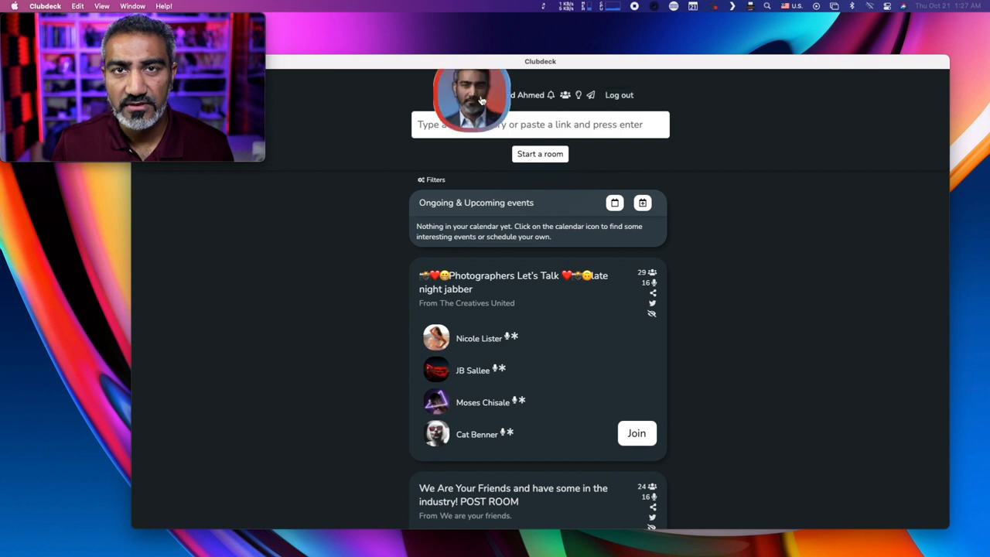
mouse_move(518, 321)
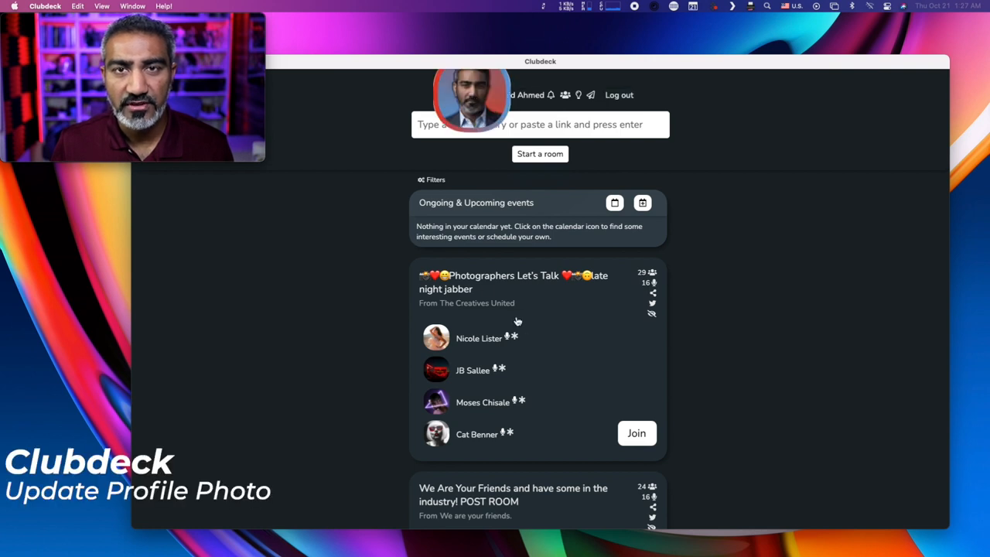
click(472, 96)
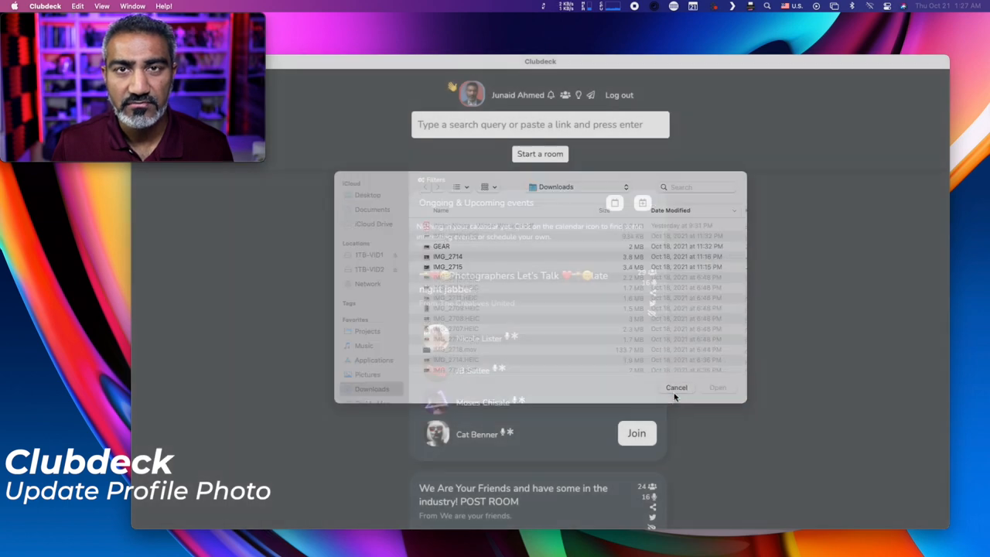
click(676, 388)
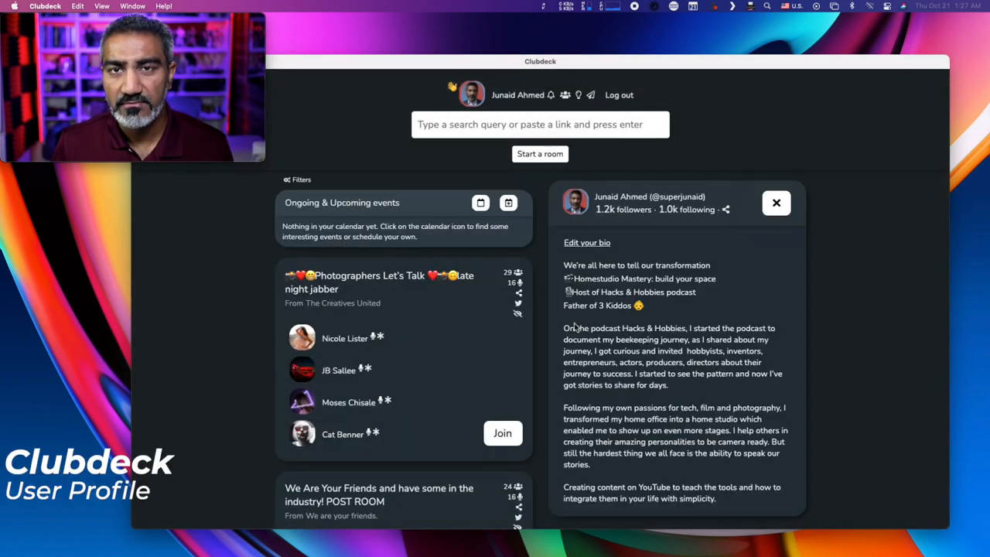
- Scroll through the profile panel's Member of club list
scroll(down, 3)
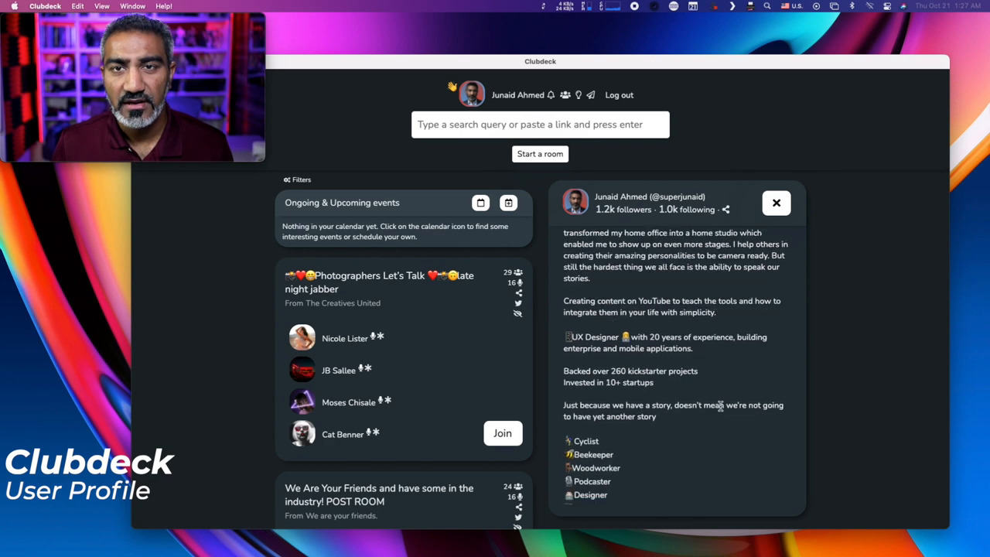
scroll(down, 3)
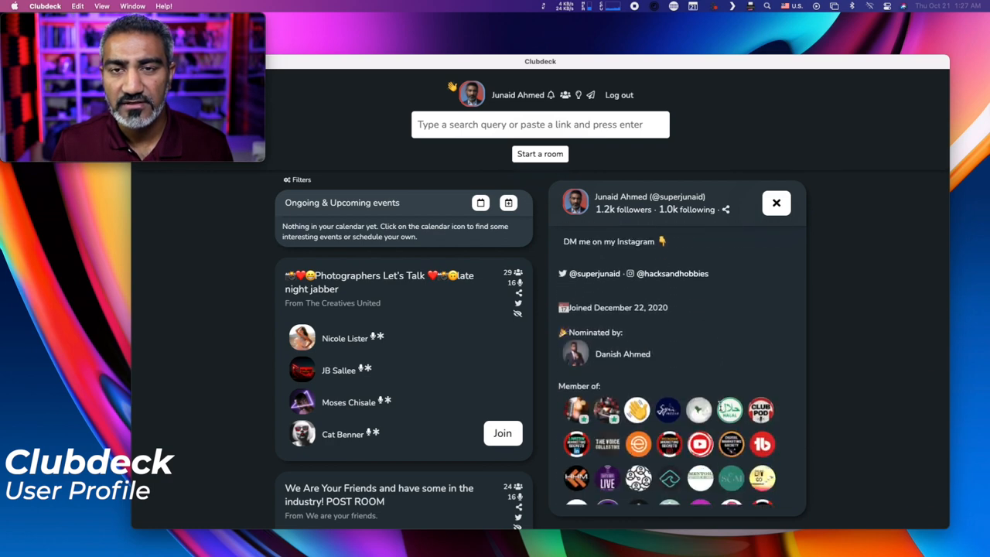
scroll(down, 3)
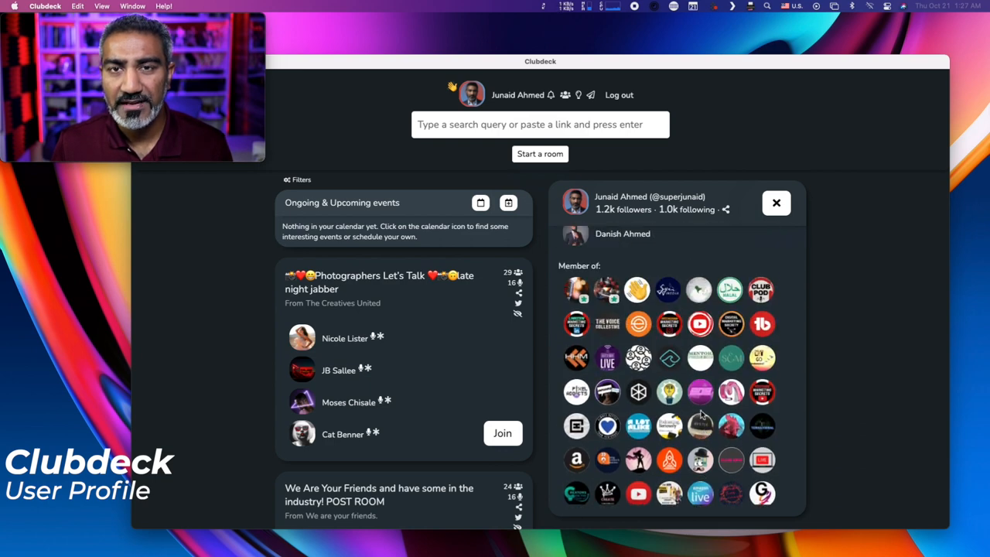
scroll(down, 3)
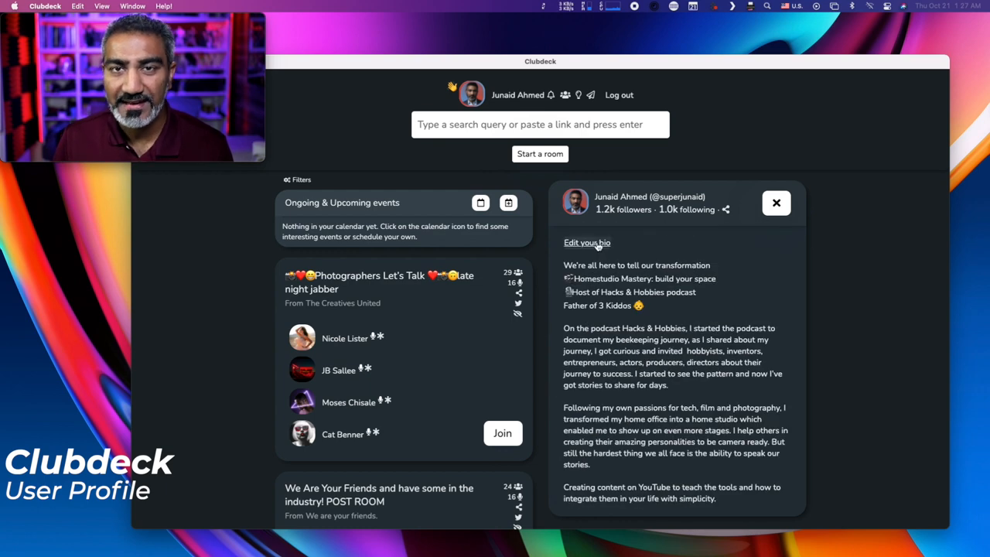
- Open and leave the bio editor, then close your profile panel
click(587, 242)
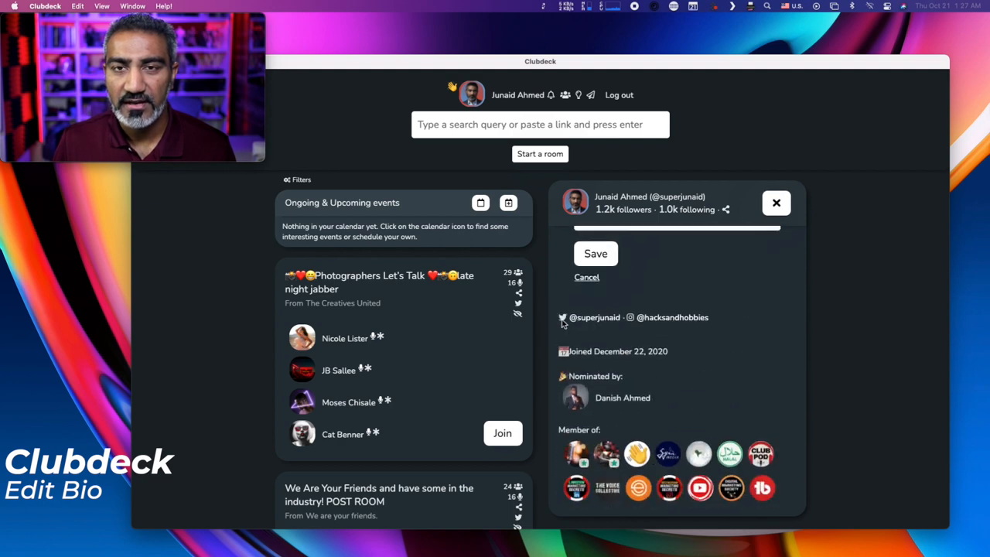
click(776, 203)
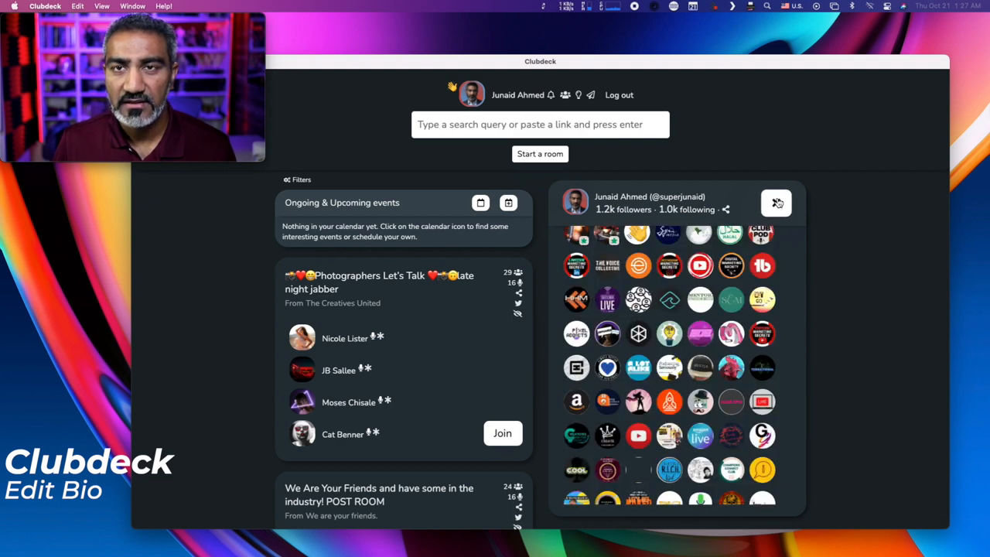
click(777, 203)
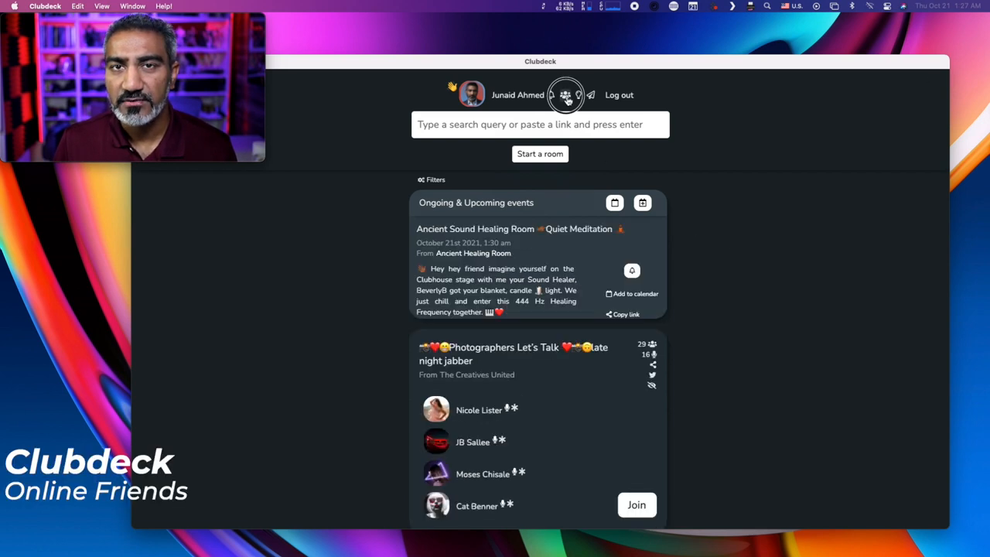
- Open the Online friends panel from the people icon beside your name
click(566, 96)
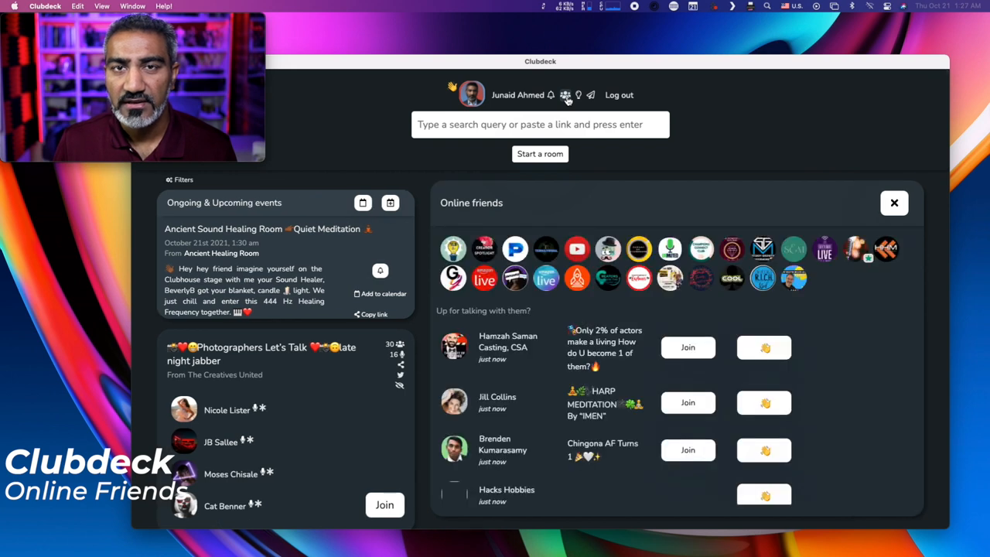
mouse_move(890, 354)
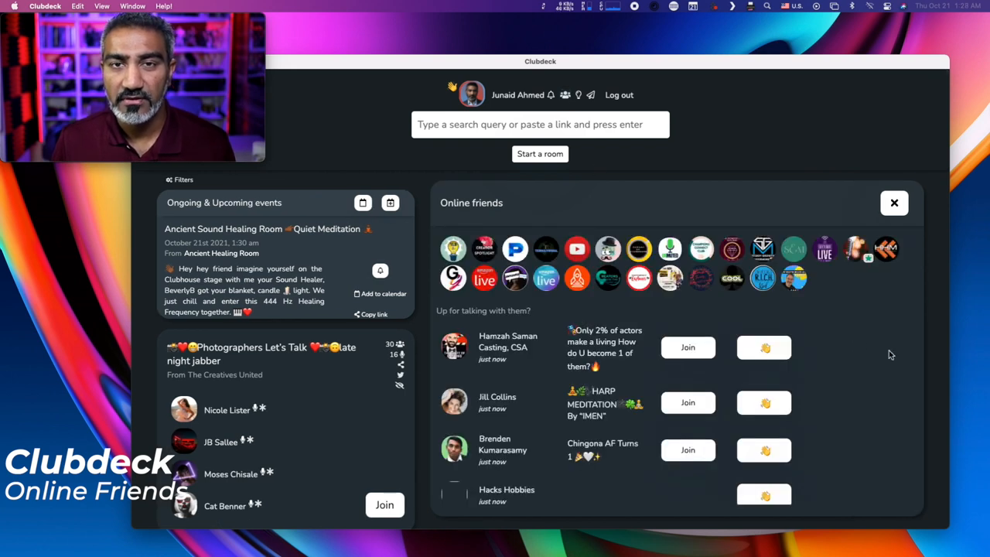
mouse_move(851, 355)
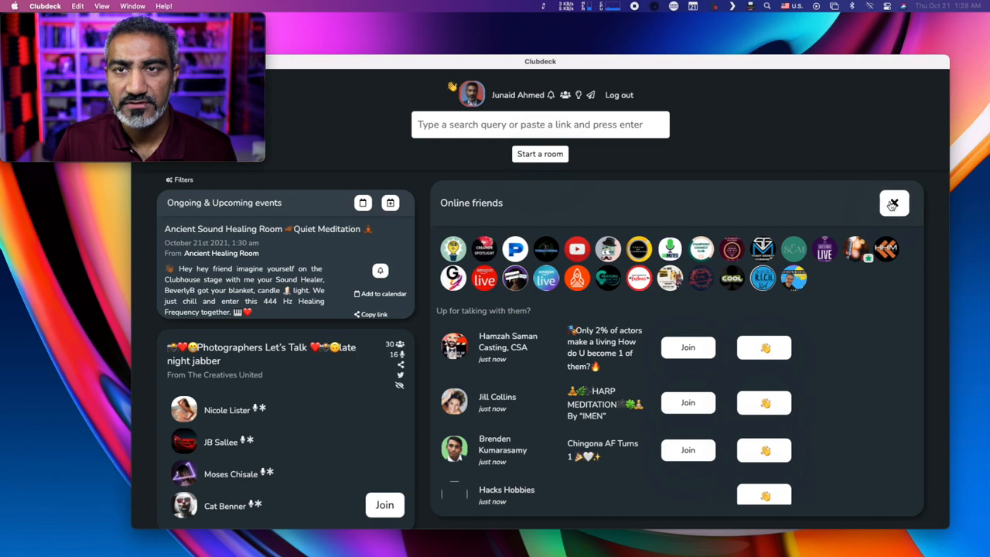
- Close Online friends, pick Product under Tech as a favourite topic, and close the browser
click(893, 203)
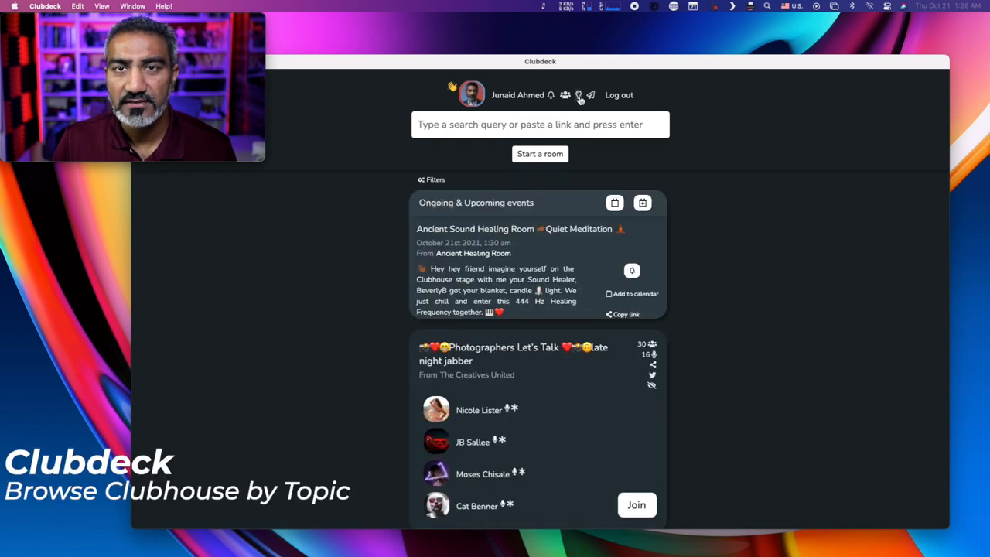
click(578, 95)
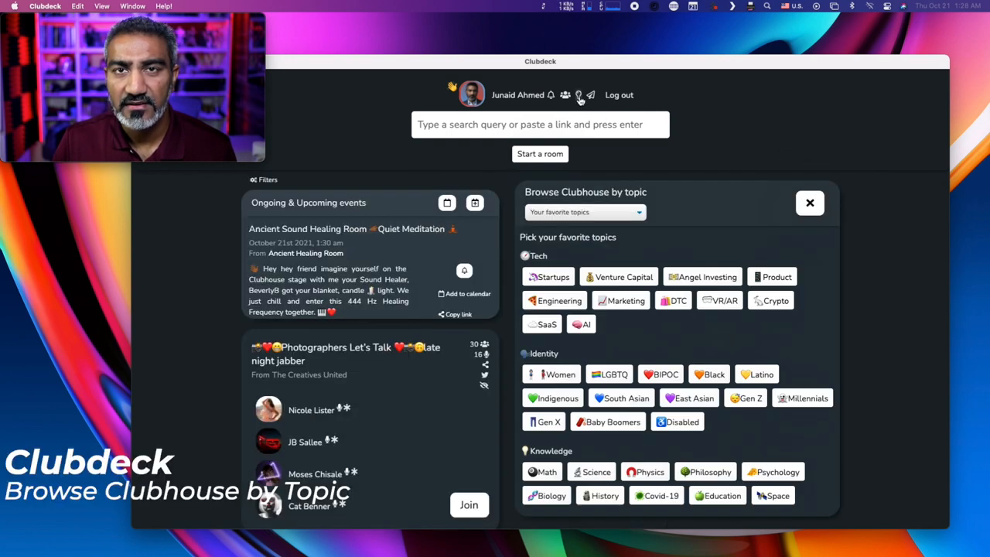
click(777, 276)
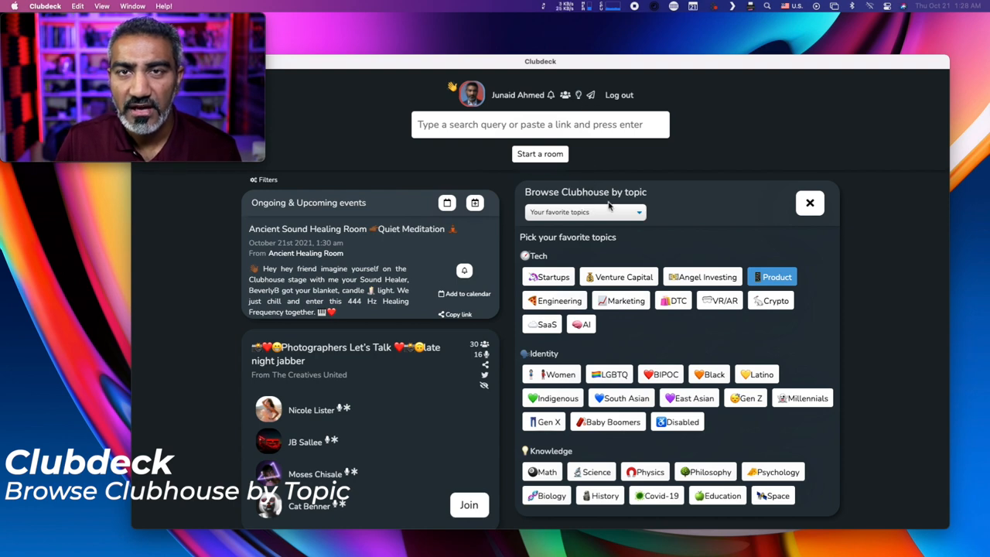
mouse_move(652, 235)
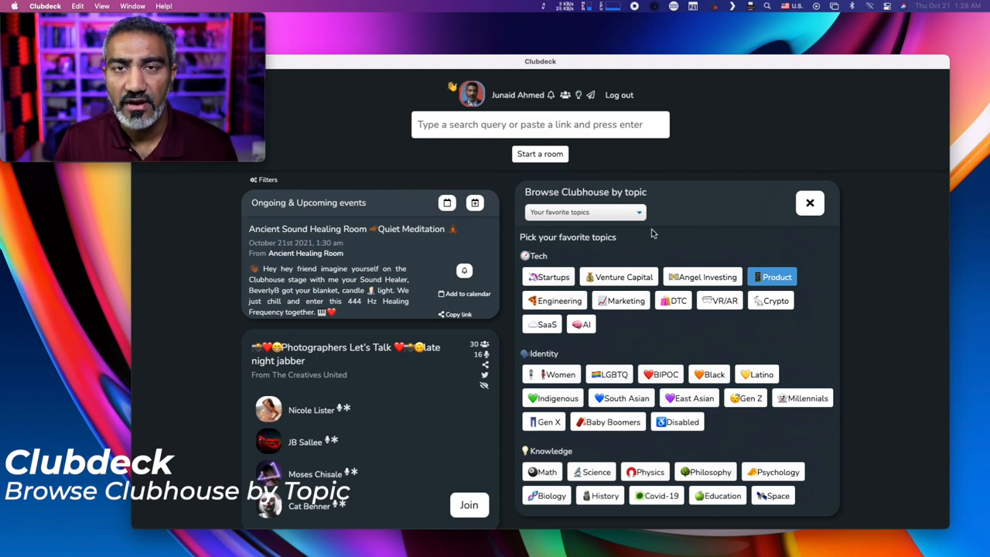
scroll(down, 3)
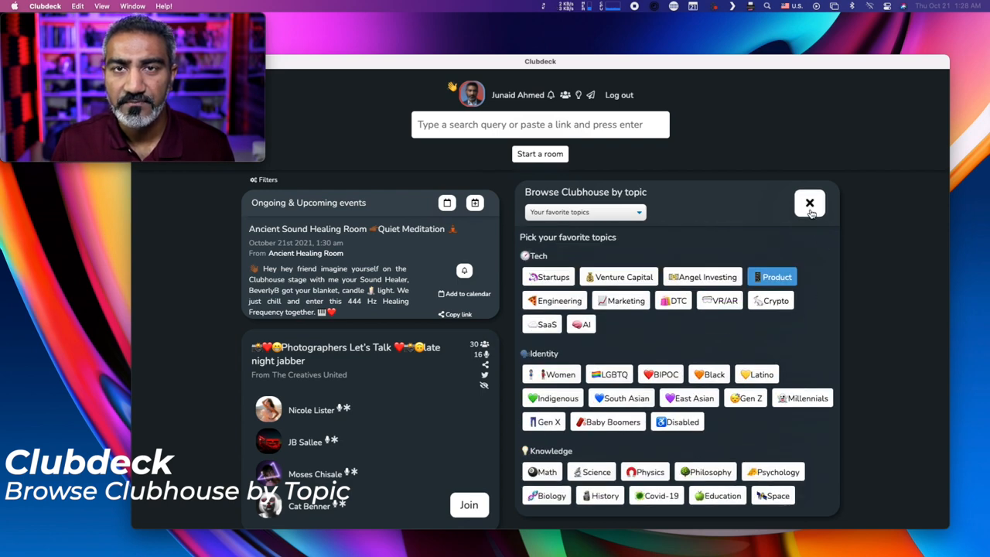
click(810, 202)
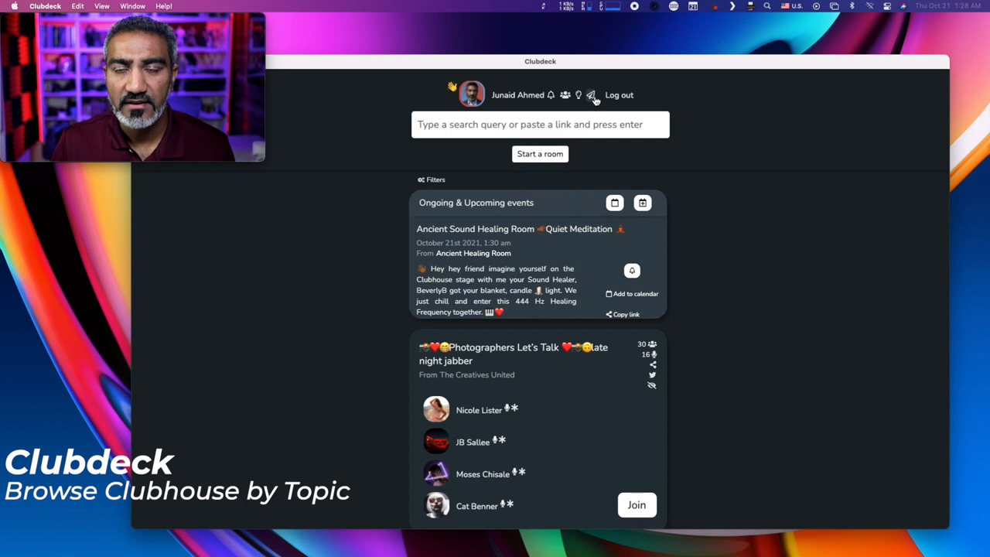
- View Brenden's chat in Backchannel, then close the messages panel
click(591, 95)
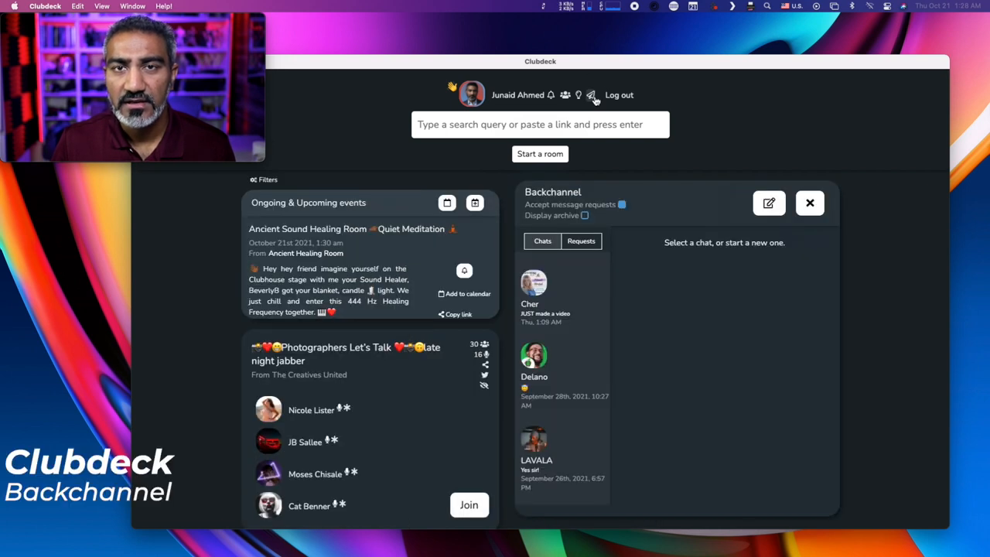
scroll(down, 3)
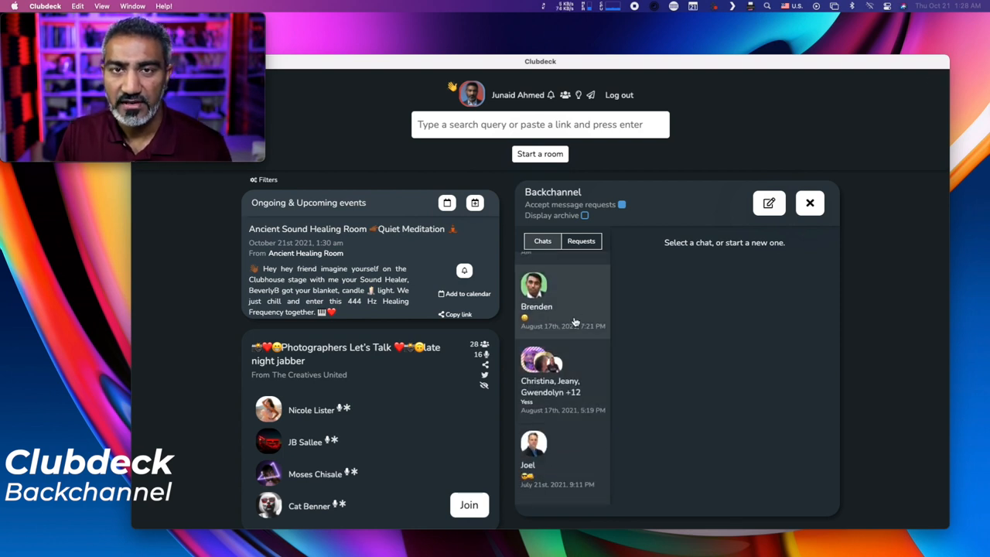
click(537, 297)
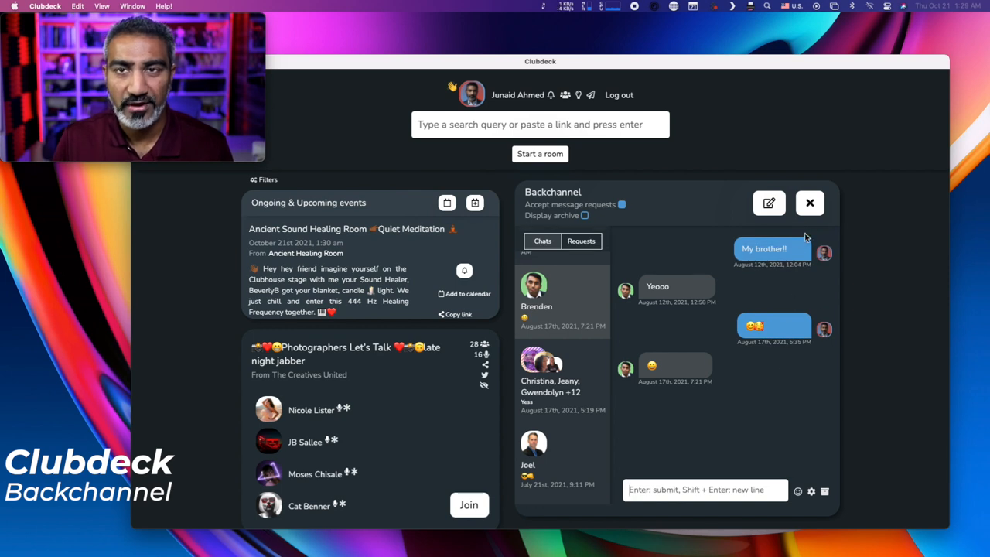
click(810, 202)
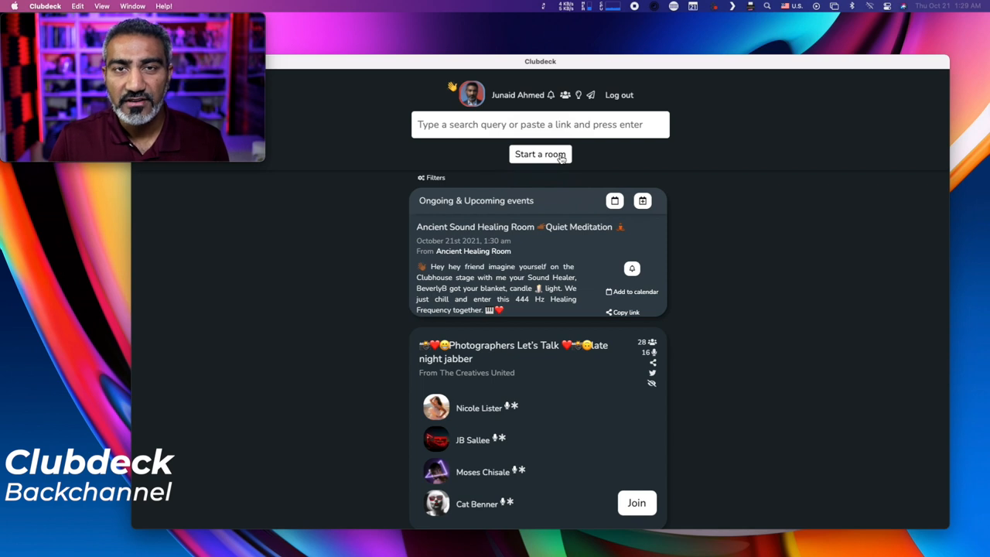
- Launch an open room titled 'ClubDeck The Room 🤓'
click(540, 154)
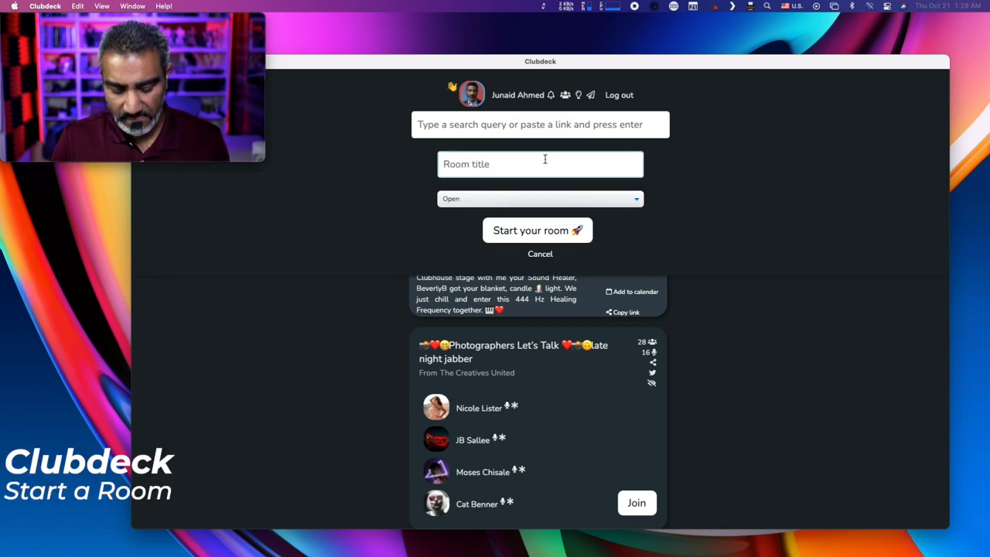
text(ClubDeck The Room 🤓)
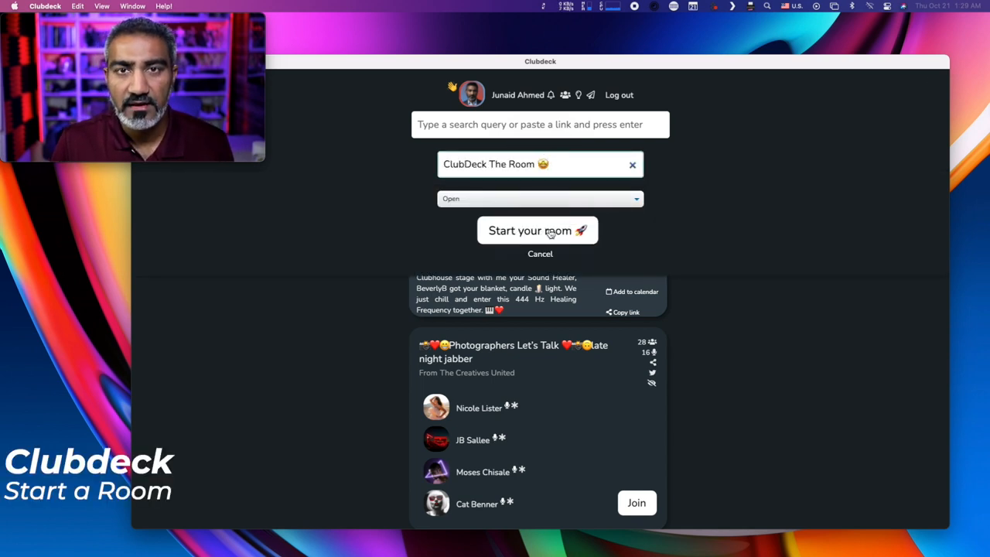
click(537, 231)
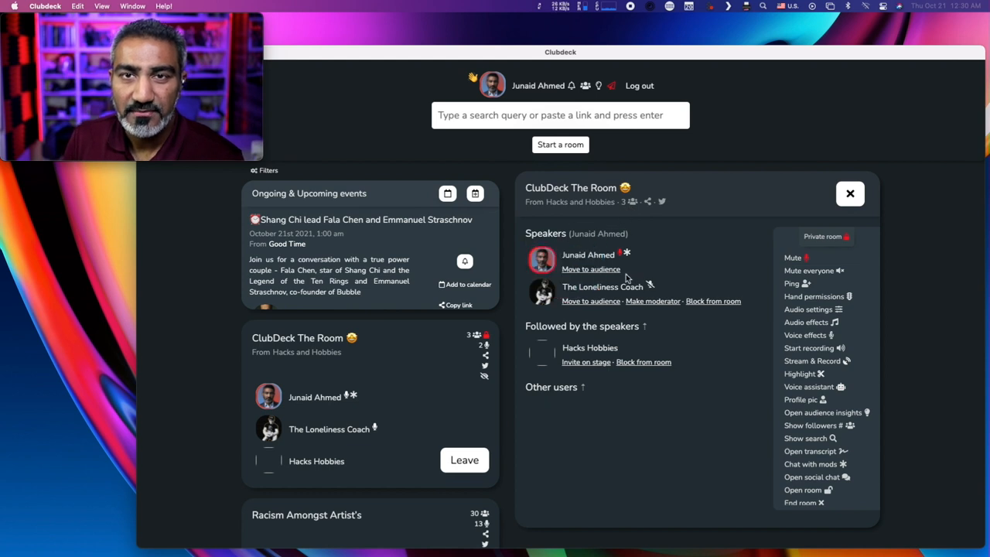
mouse_move(676, 281)
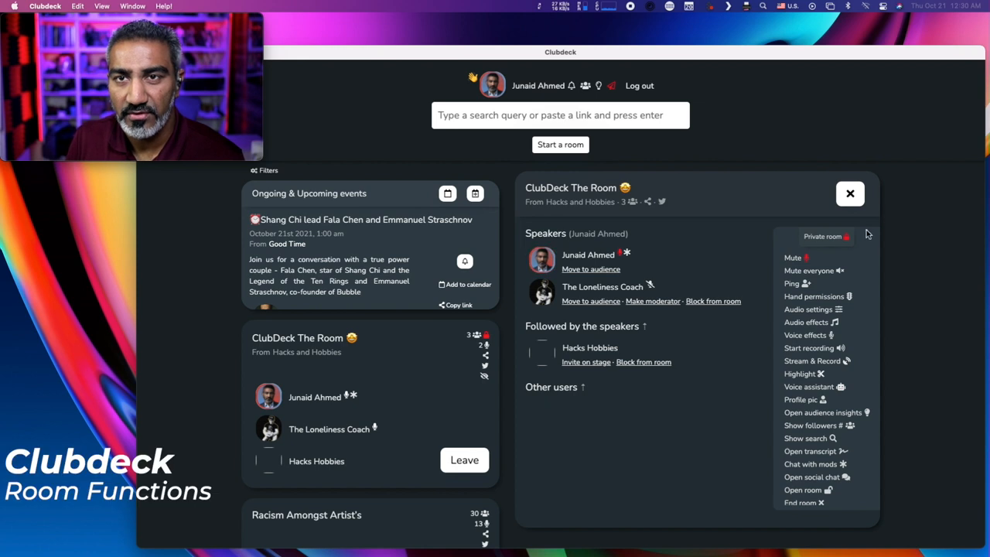
mouse_move(844, 236)
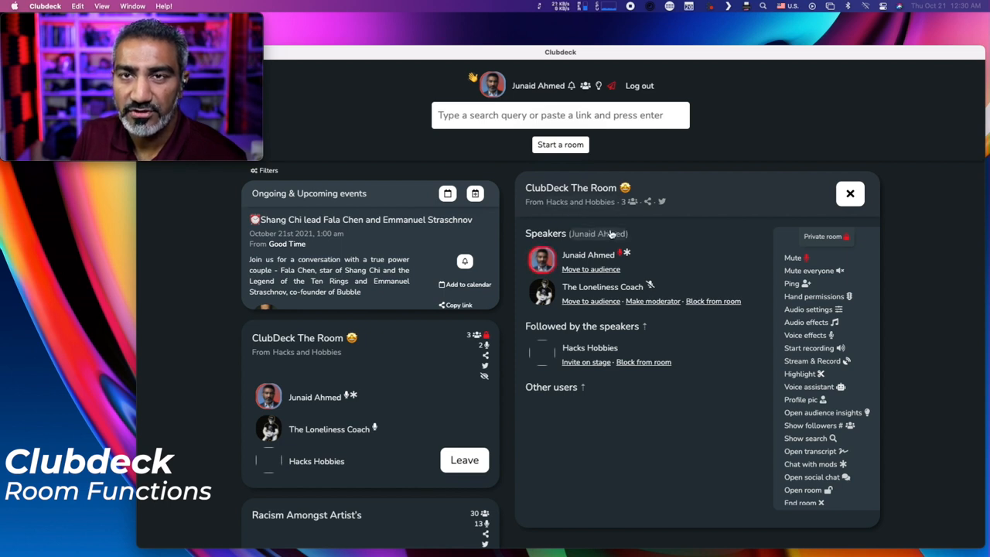
mouse_move(652, 208)
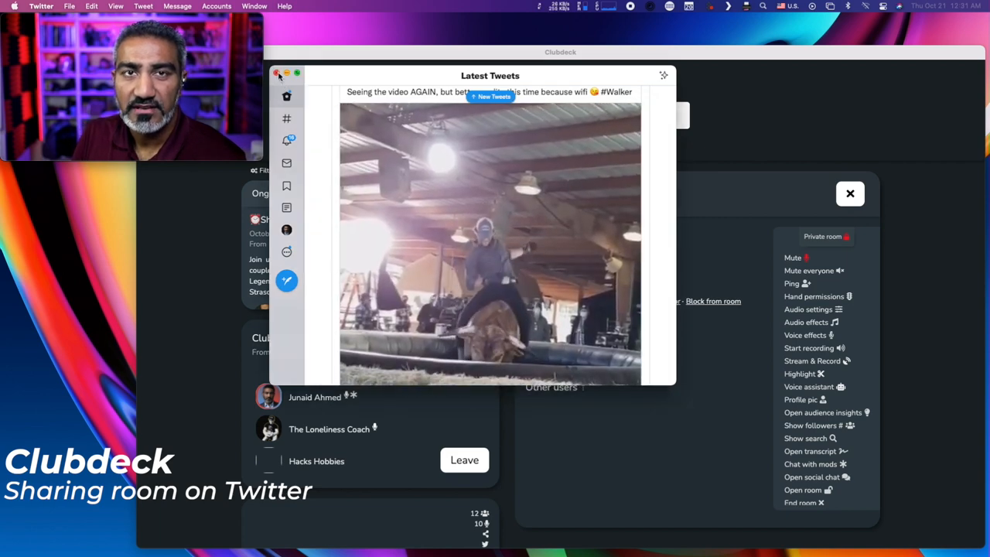
click(278, 72)
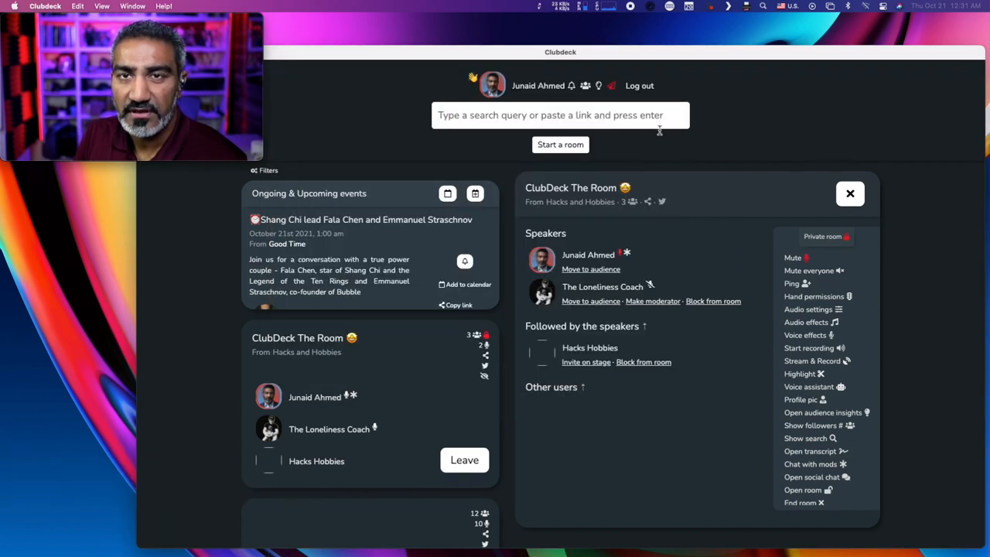
- Copy the room link via the share icon and dismiss the confirmation
click(648, 202)
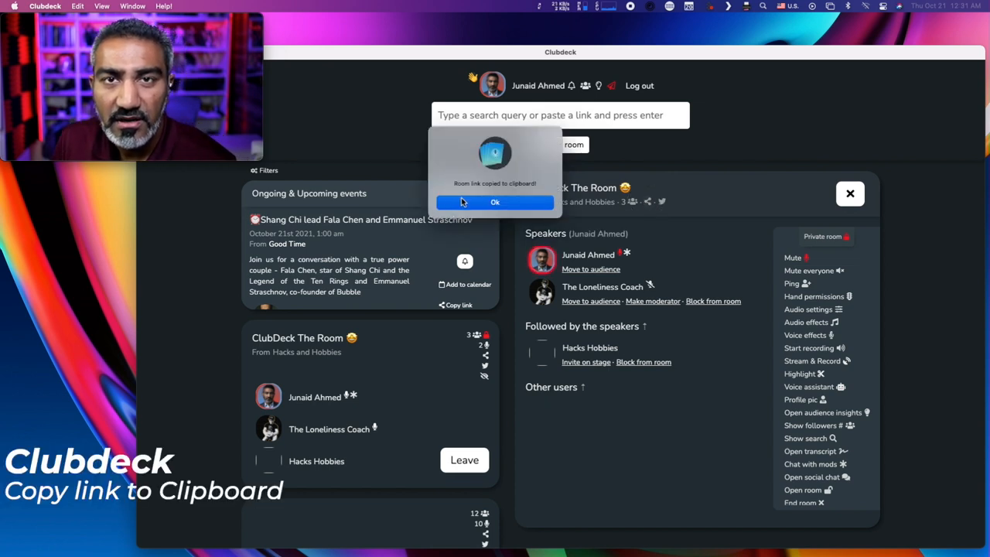
mouse_move(497, 202)
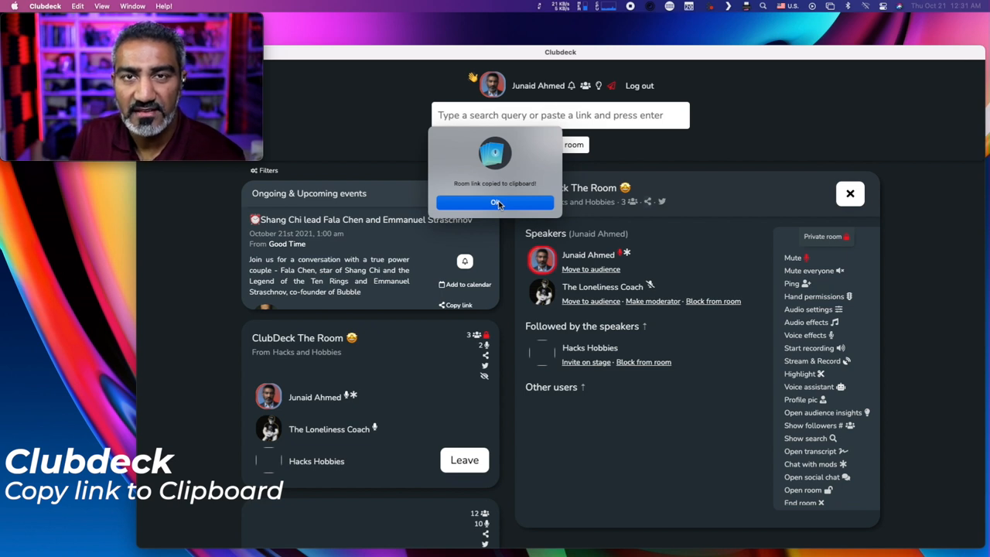
click(495, 202)
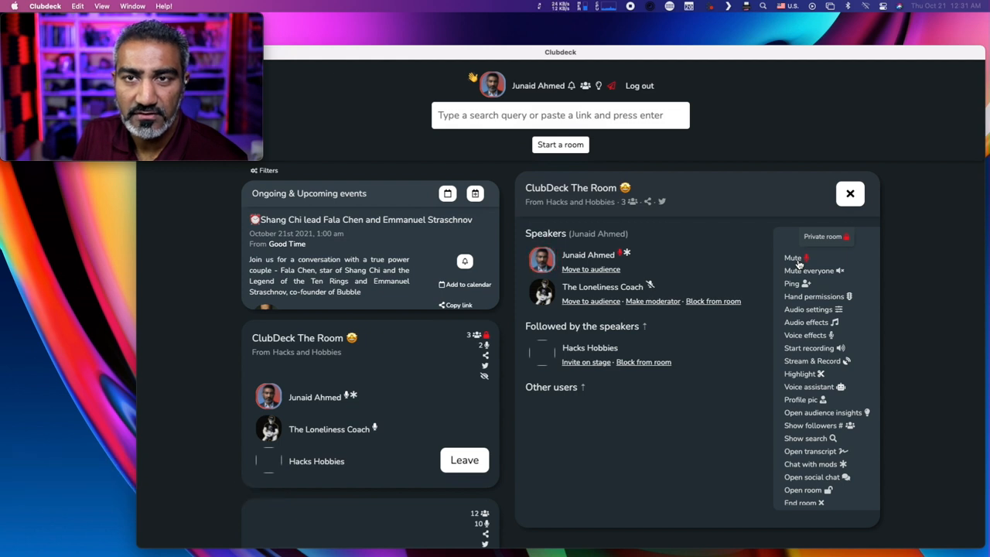
- Mute and unmute yourself, then confirm muting everyone on stage
click(793, 258)
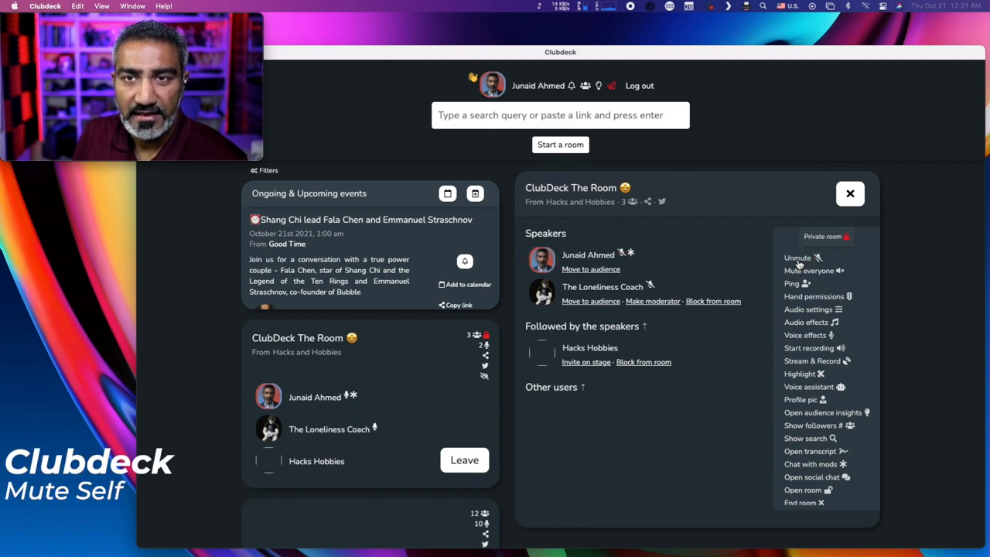
click(797, 257)
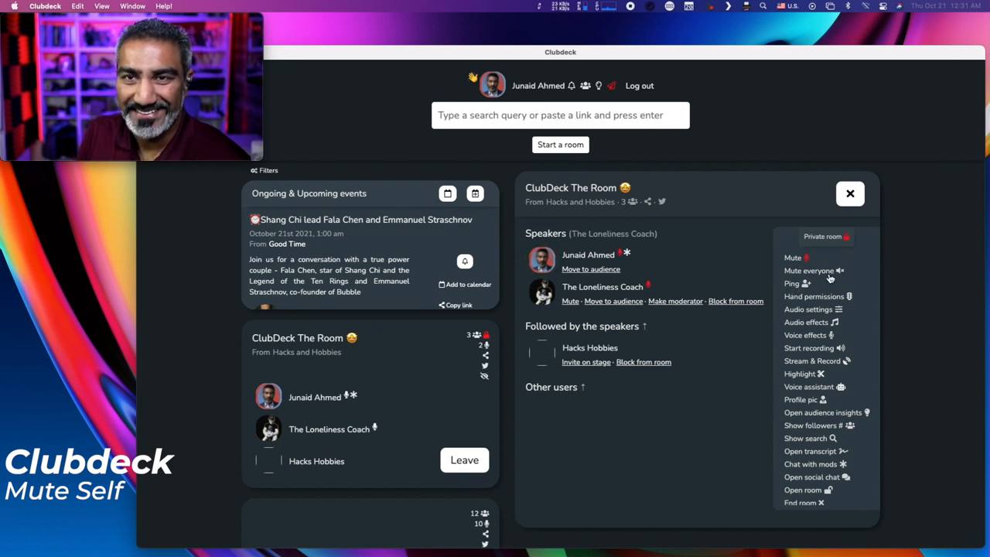
click(808, 271)
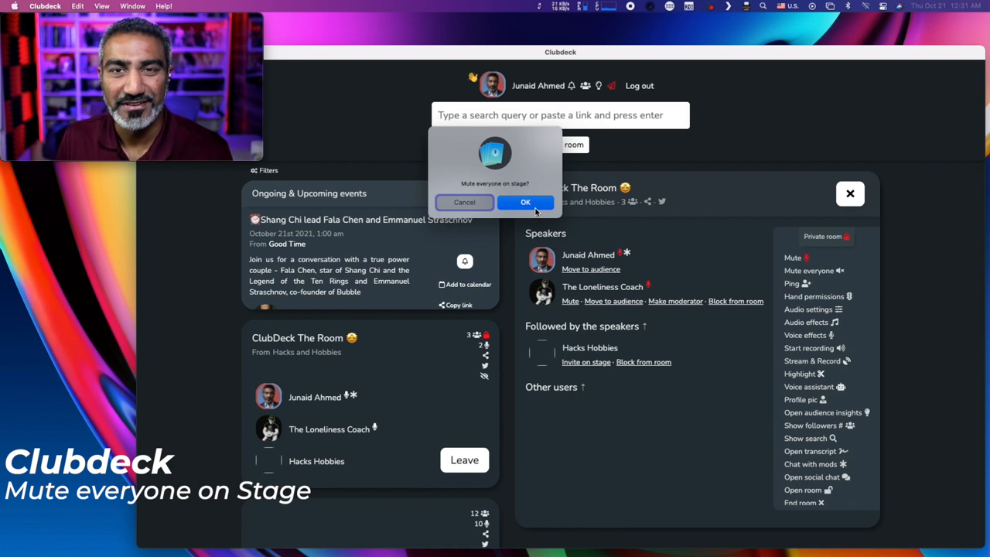
click(526, 202)
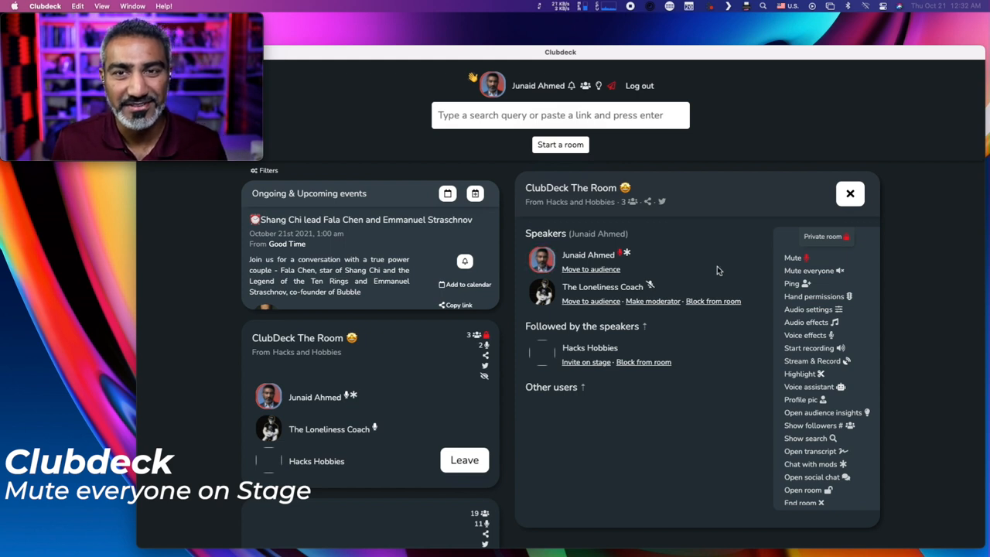
mouse_move(653, 280)
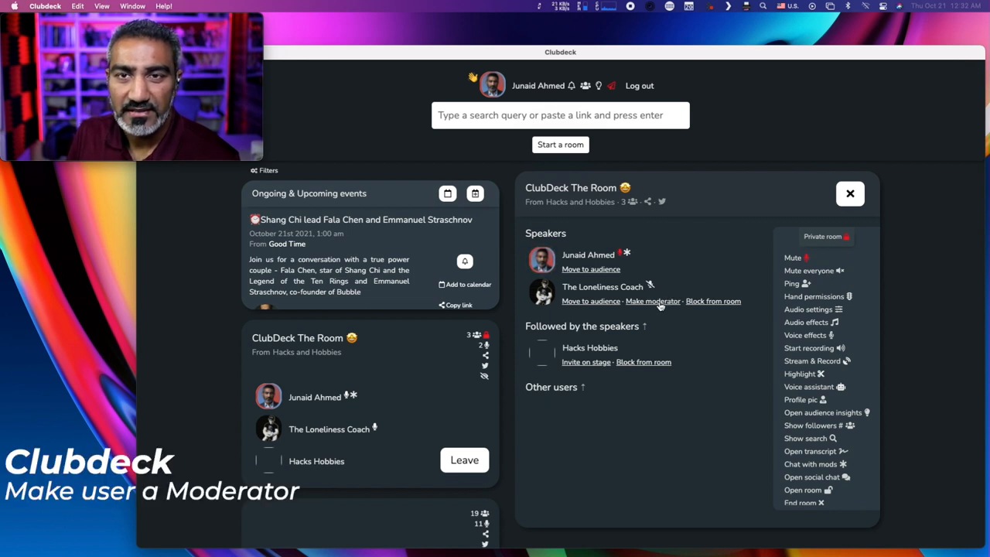
- Promote The Loneliness Coach to moderator and confirm the prompt
click(653, 301)
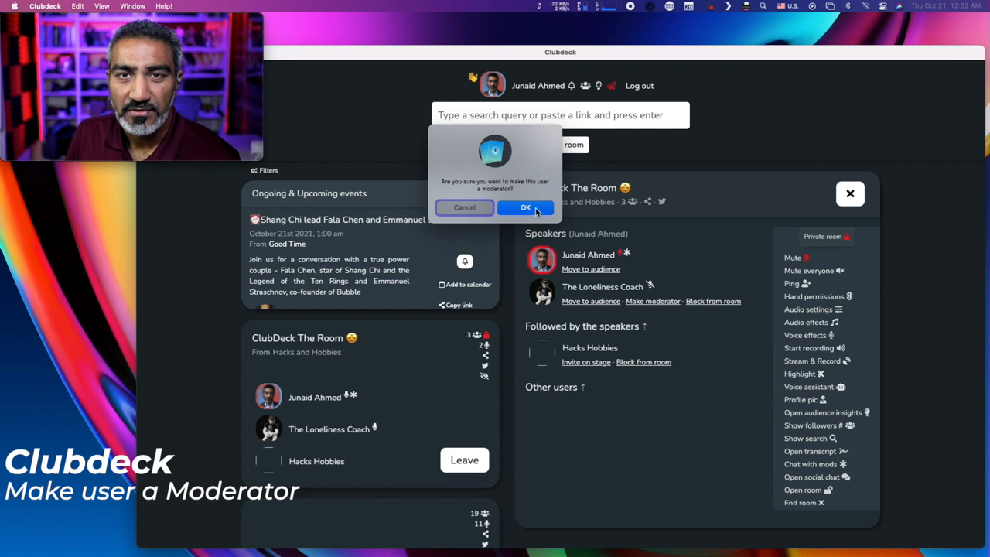
click(526, 207)
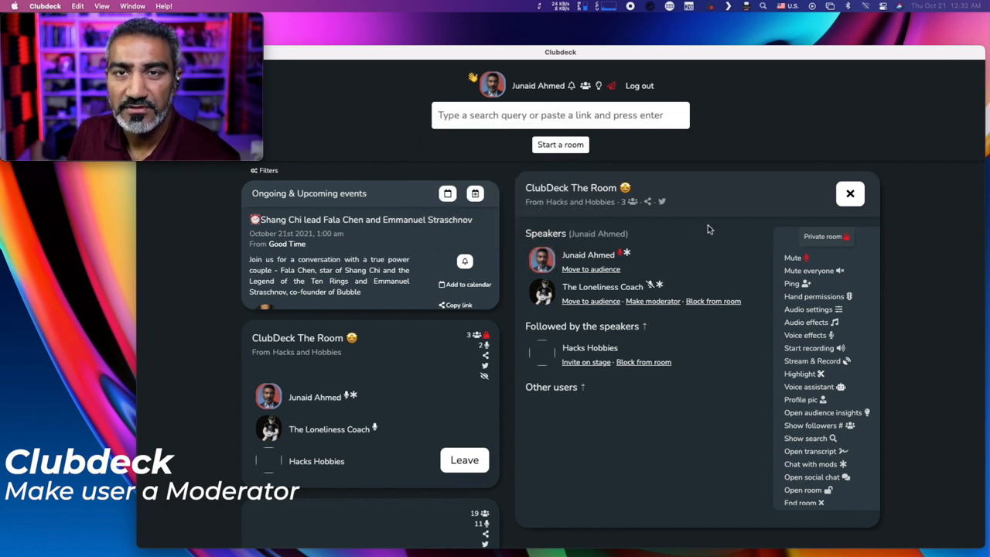
click(653, 301)
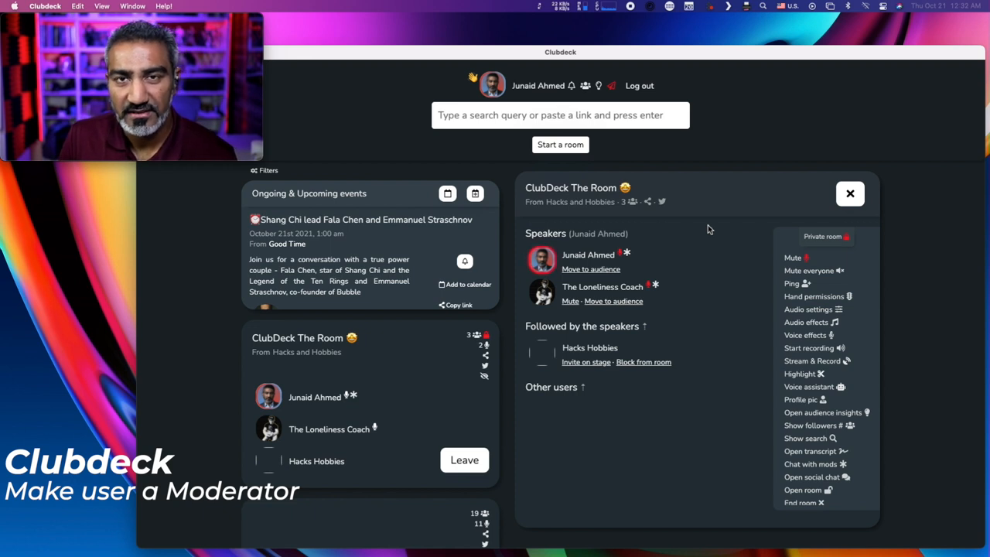
mouse_move(776, 250)
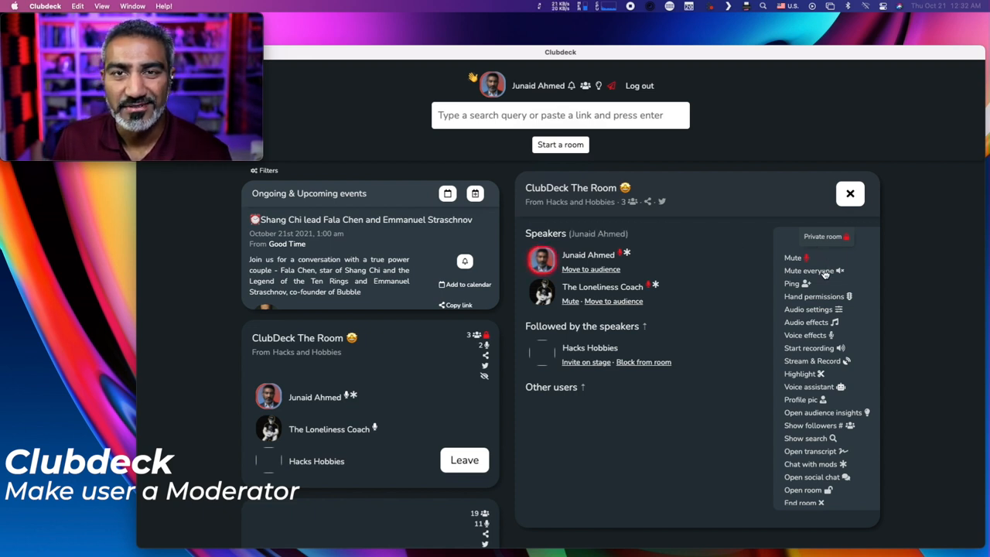
- Mute all stage speakers, including moderator The Loneliness Coach, and confirm
click(810, 270)
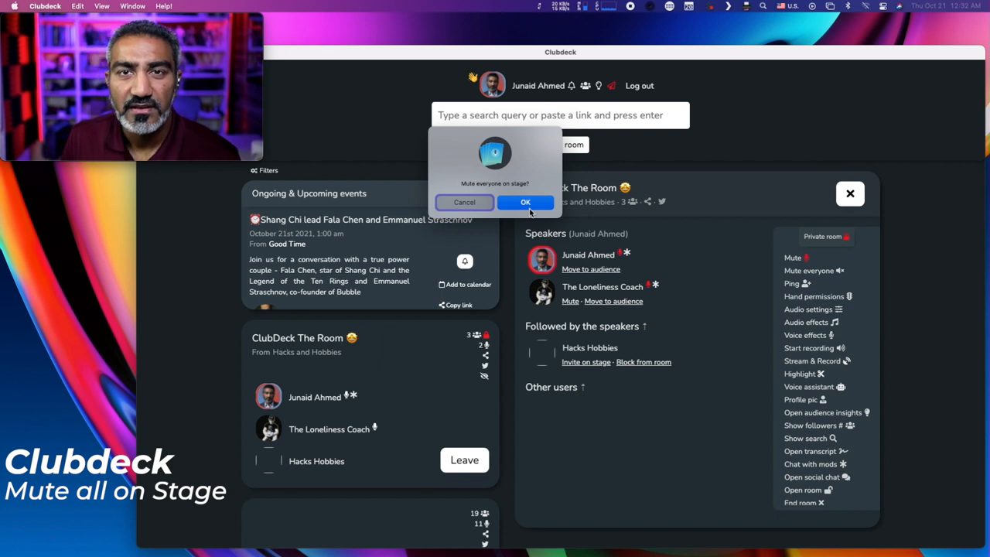
click(526, 201)
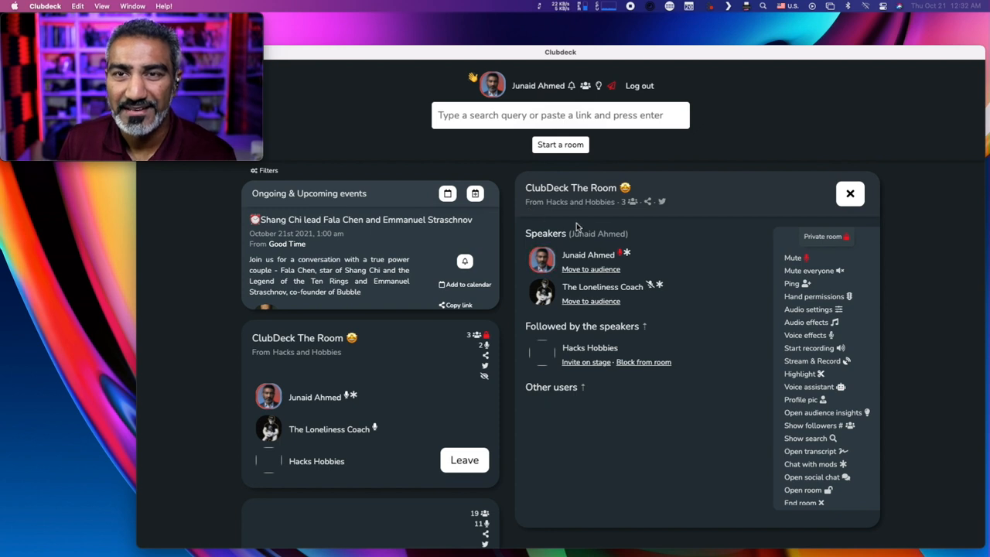
mouse_move(694, 286)
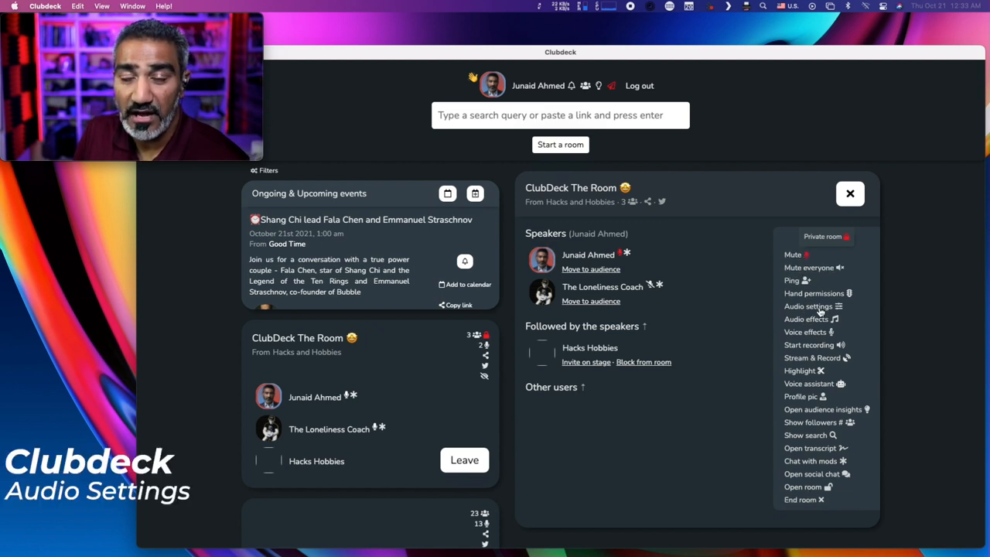
click(808, 305)
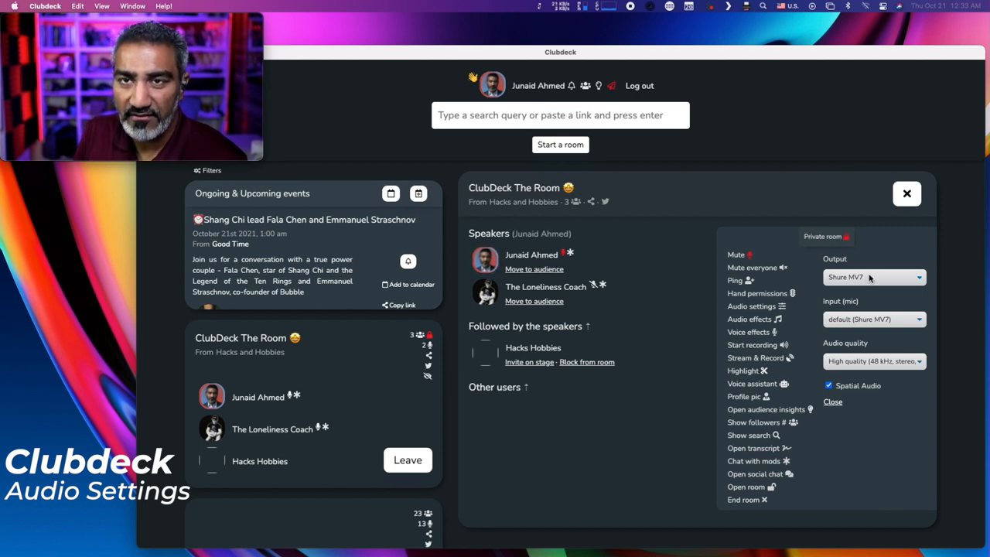
click(872, 277)
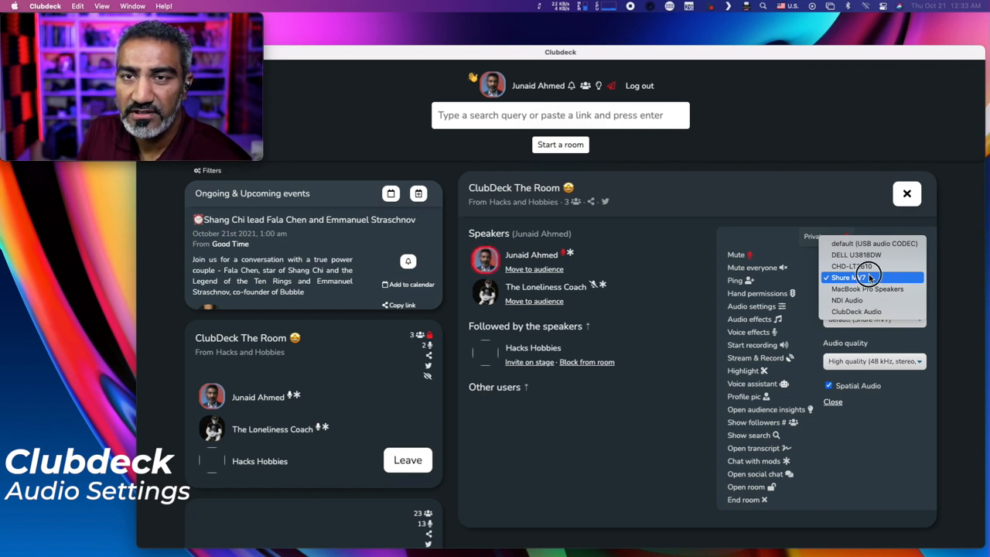
click(843, 277)
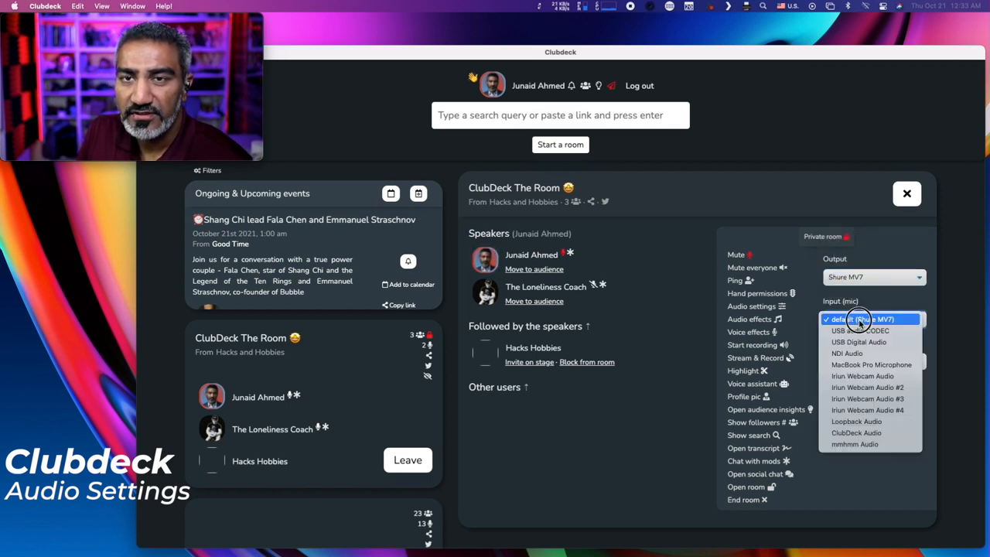
click(859, 320)
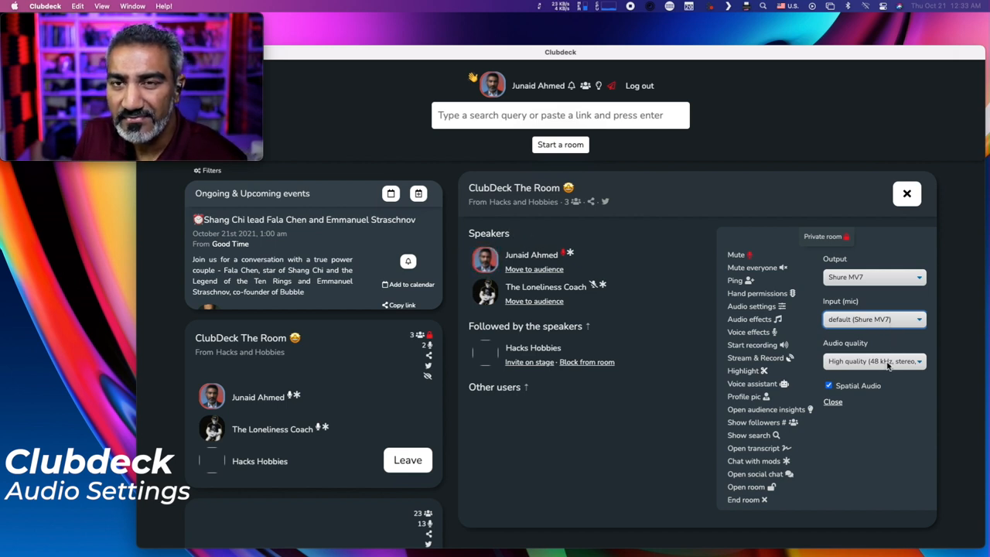
click(875, 361)
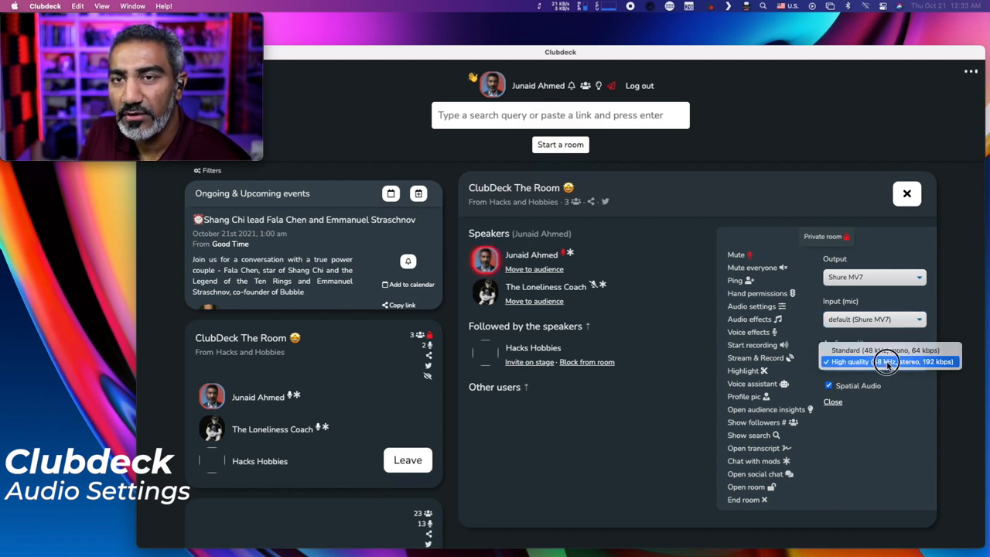
click(888, 362)
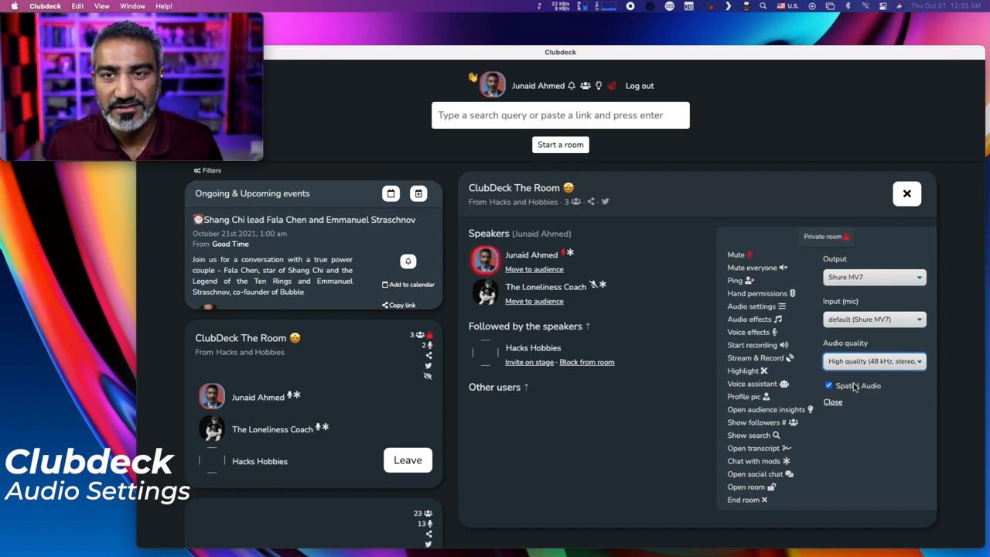
click(828, 385)
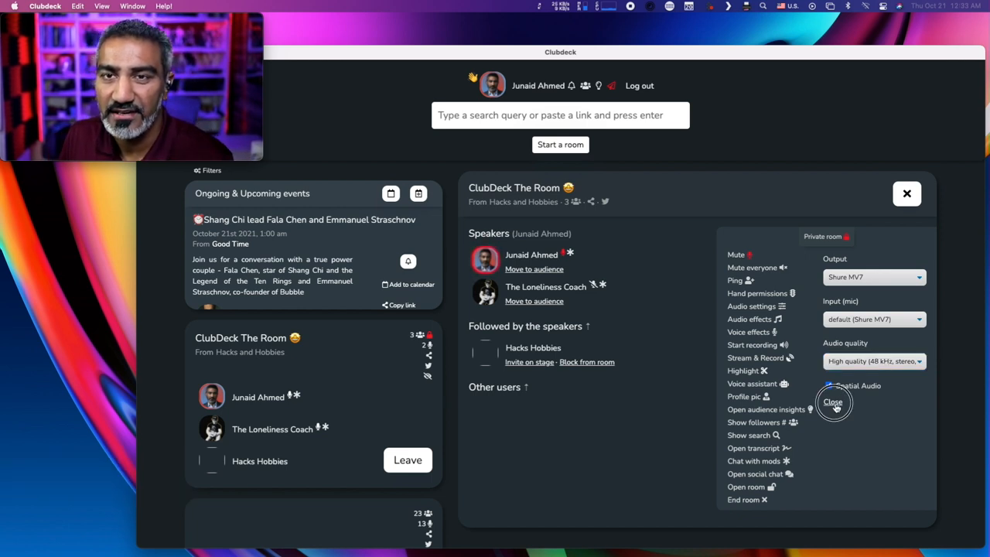
click(833, 402)
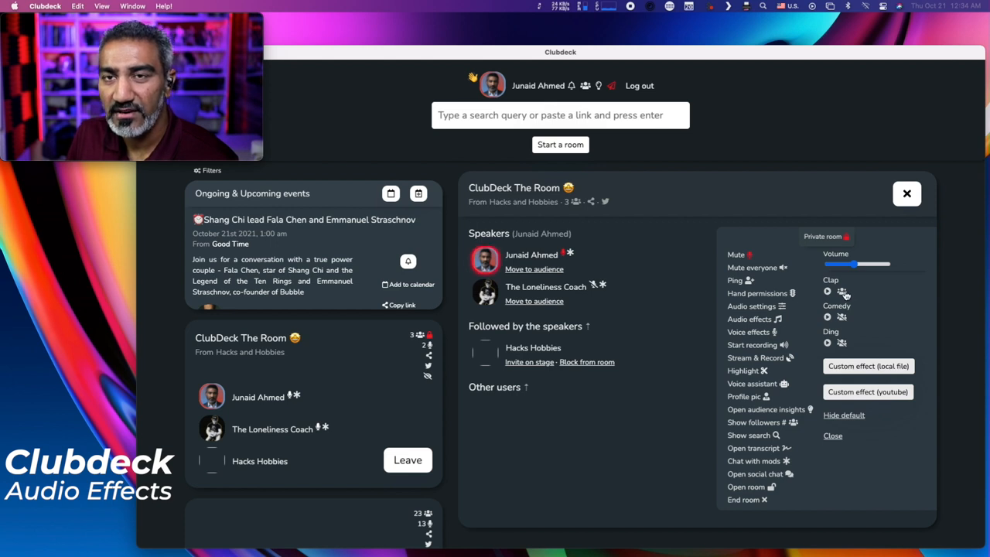
mouse_move(879, 295)
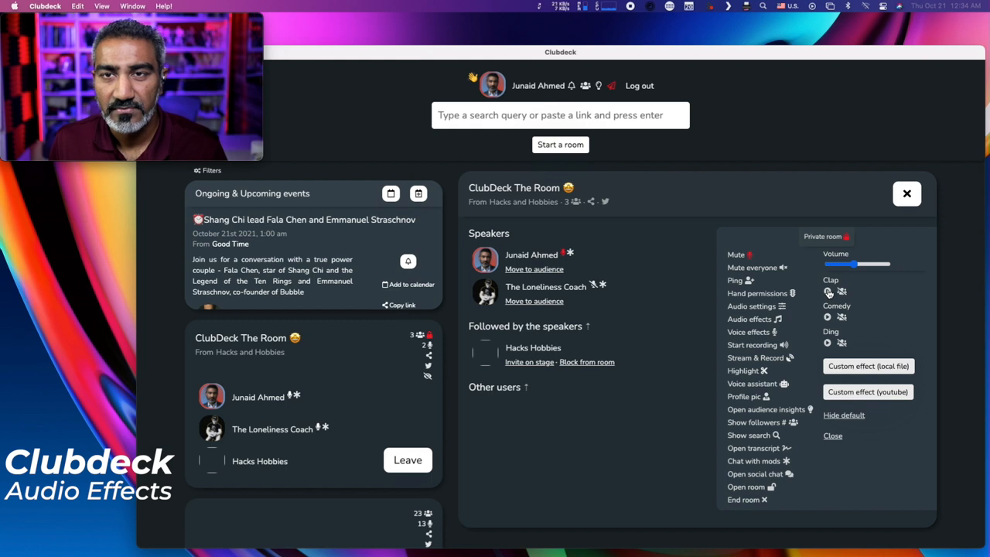
- Play the Clap sound effect and move the effects volume slider down and back up
click(830, 292)
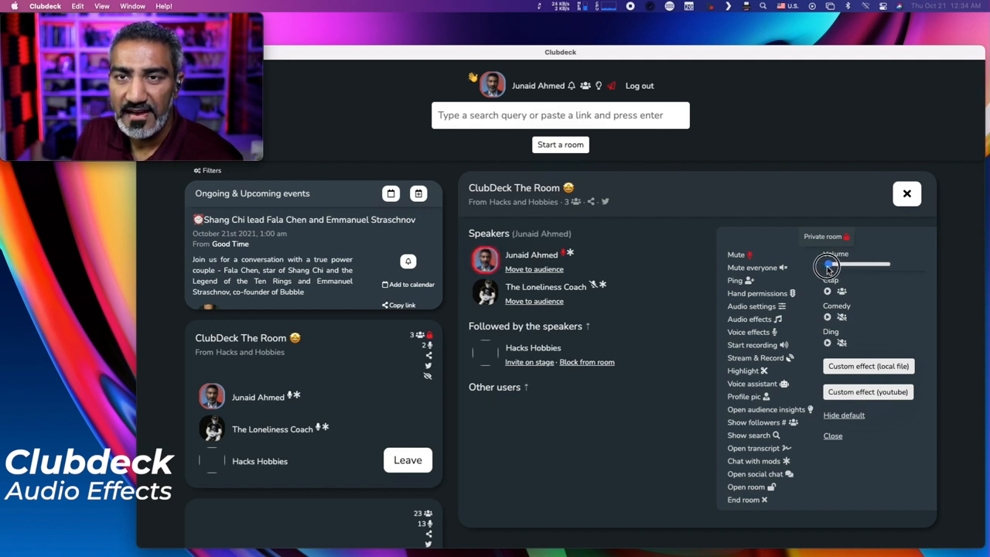
drag(828, 266, 870, 266)
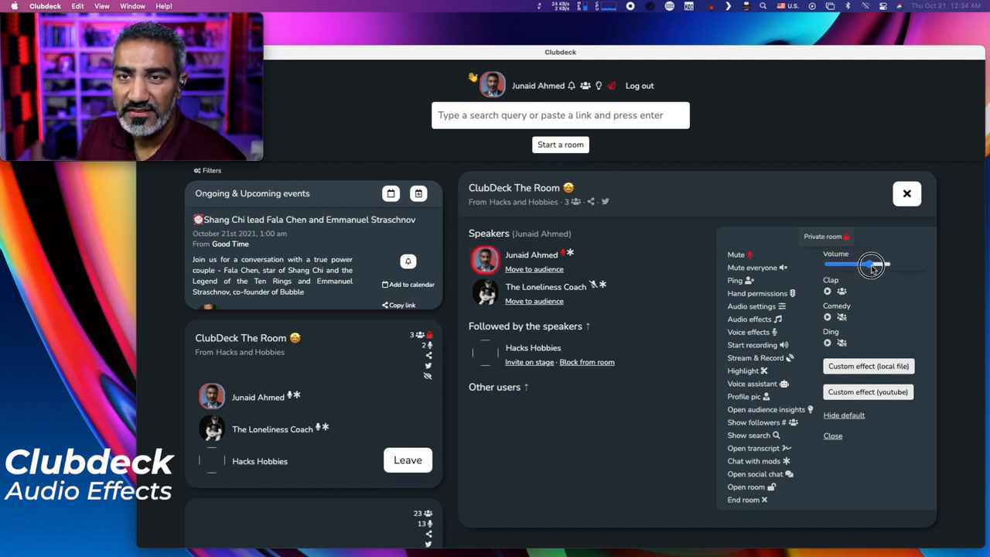
drag(871, 264, 851, 265)
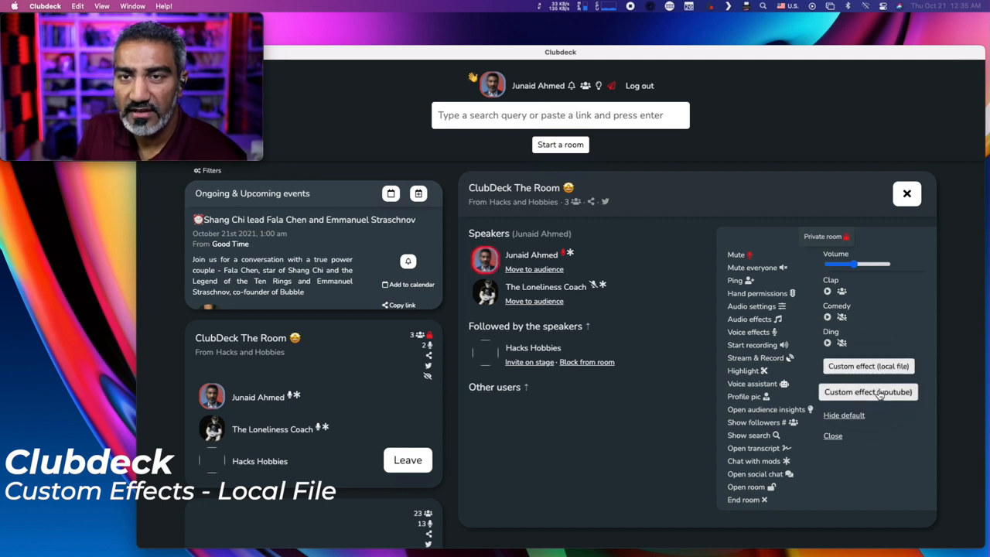
- Export the 'When Your Clap Game Is On Another Level' YouTube video as an audio effect
click(868, 392)
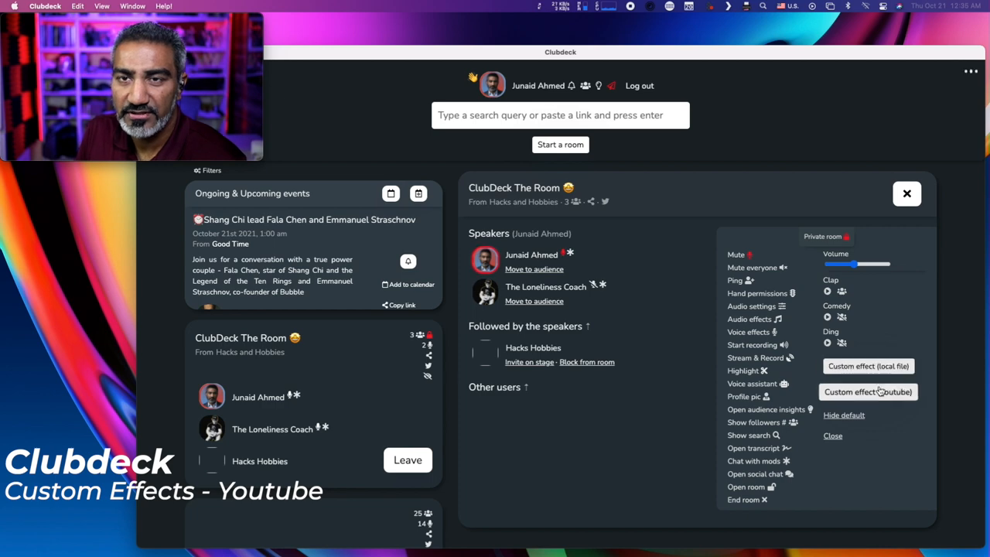
click(868, 391)
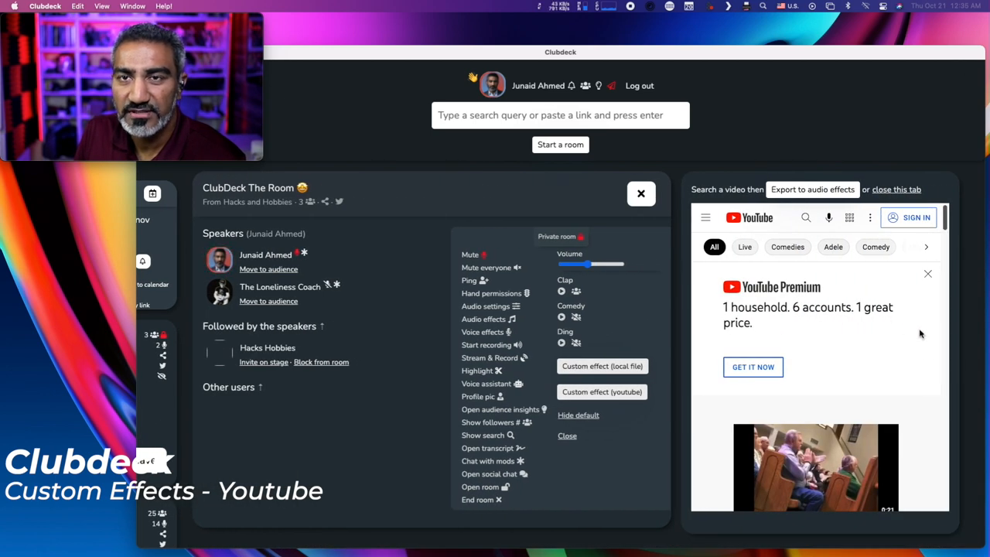
click(927, 274)
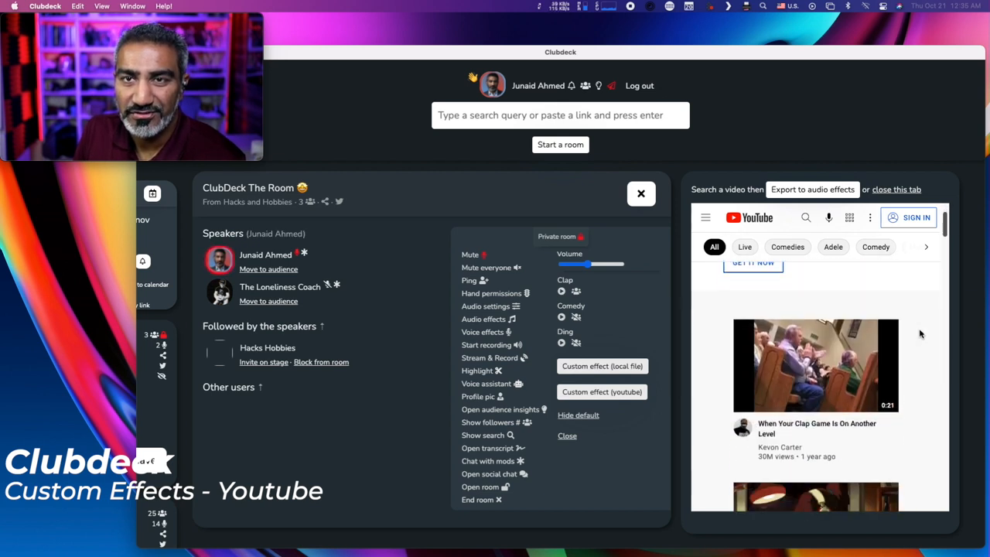
scroll(down, 3)
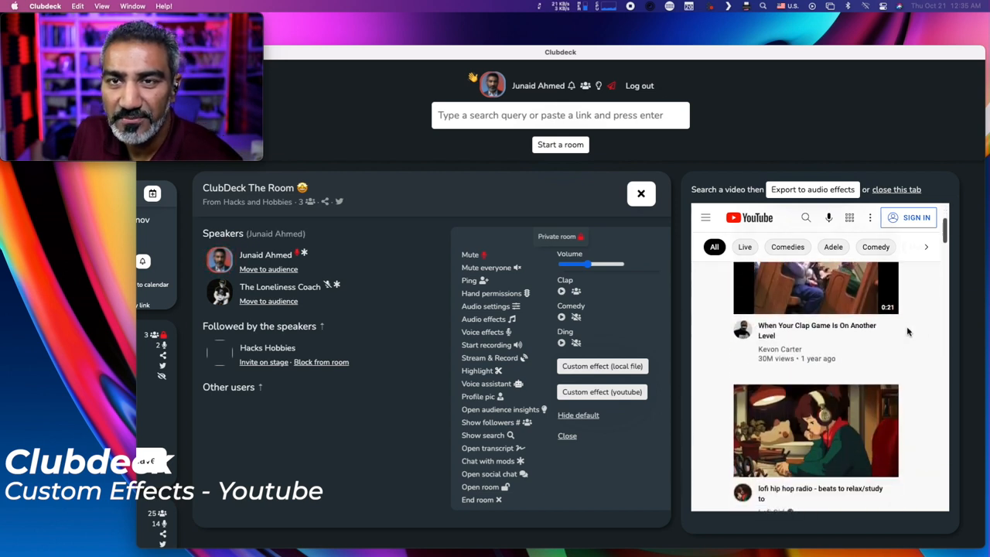
click(816, 290)
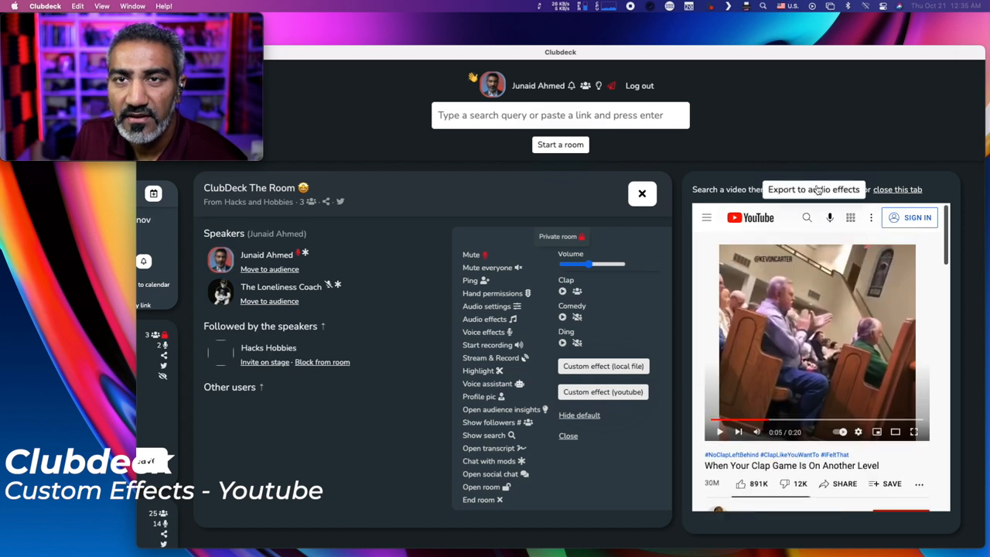
click(813, 189)
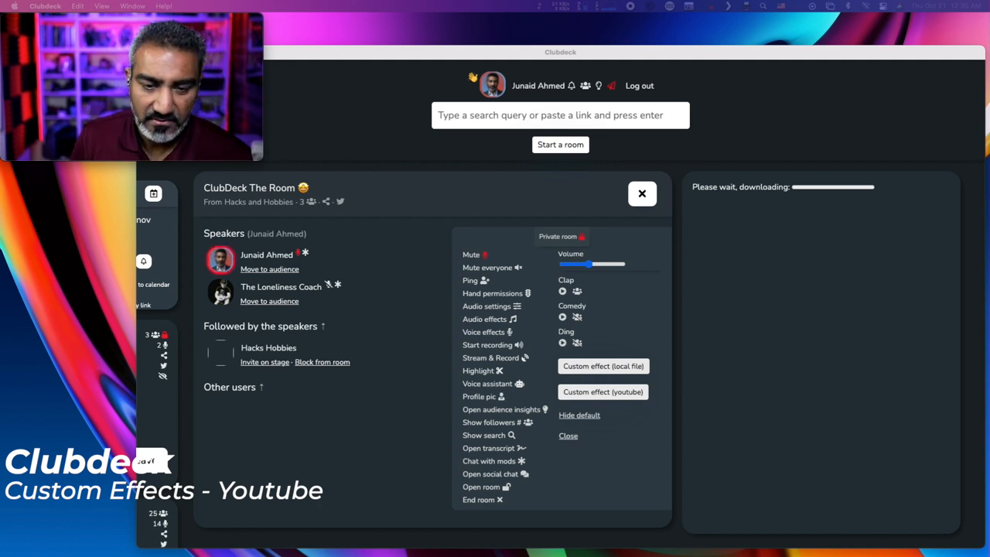
click(603, 391)
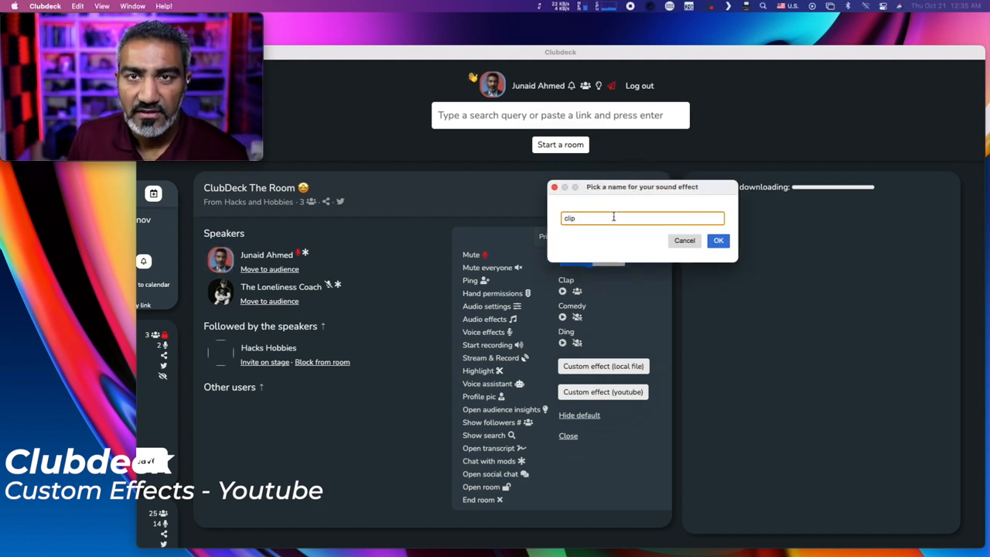
- Save the new sound effect as 'clip' and close the effects panel
click(717, 240)
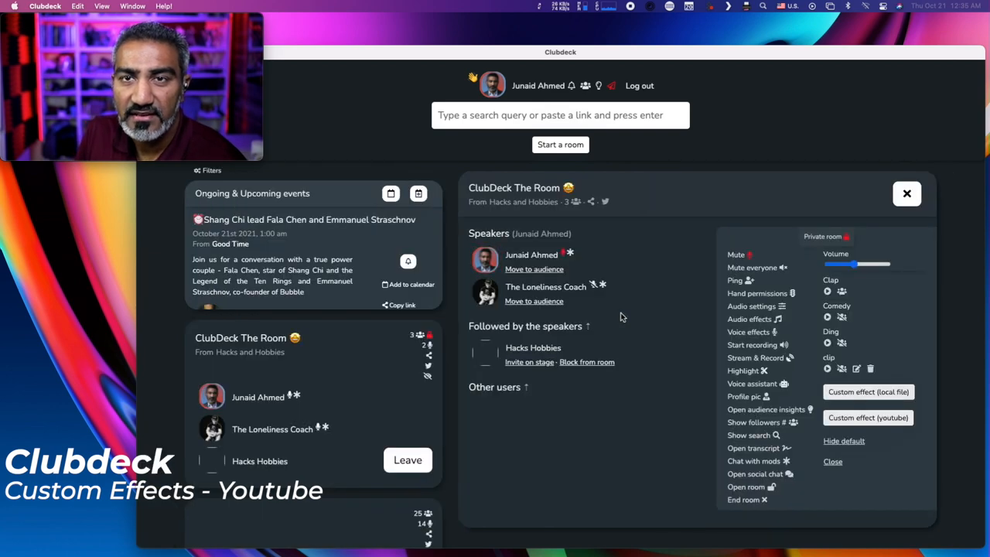
mouse_move(899, 326)
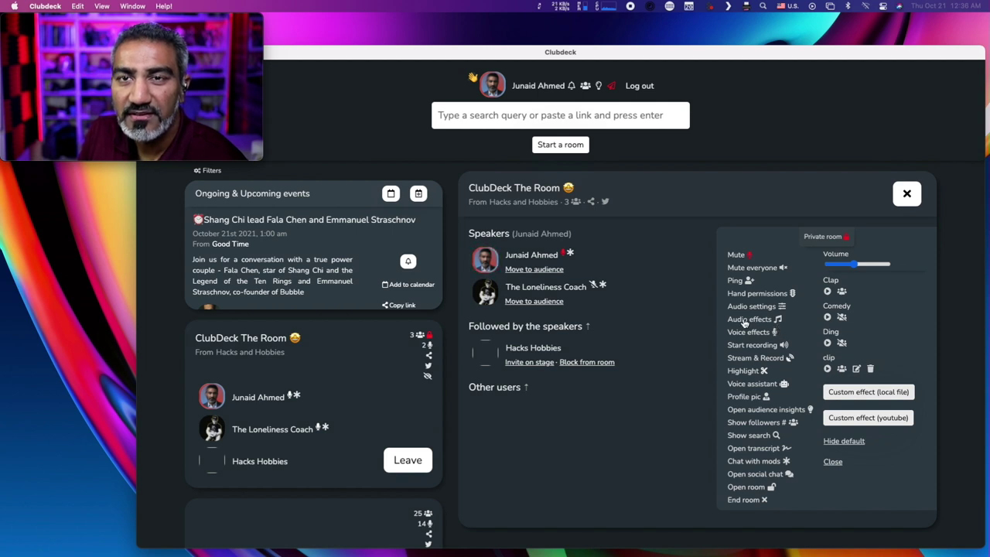
click(485, 291)
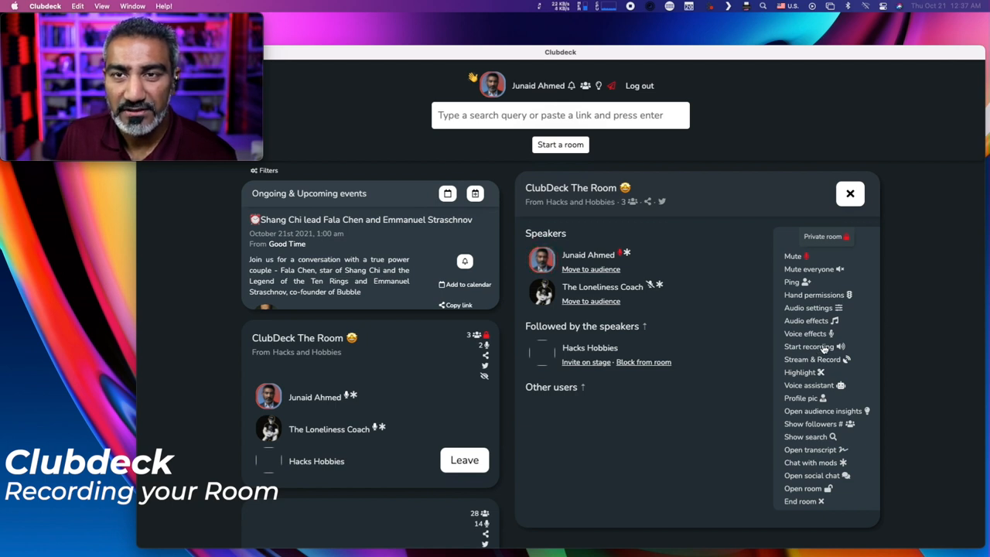
- Start recording the room, saving the recording into Downloads
click(809, 346)
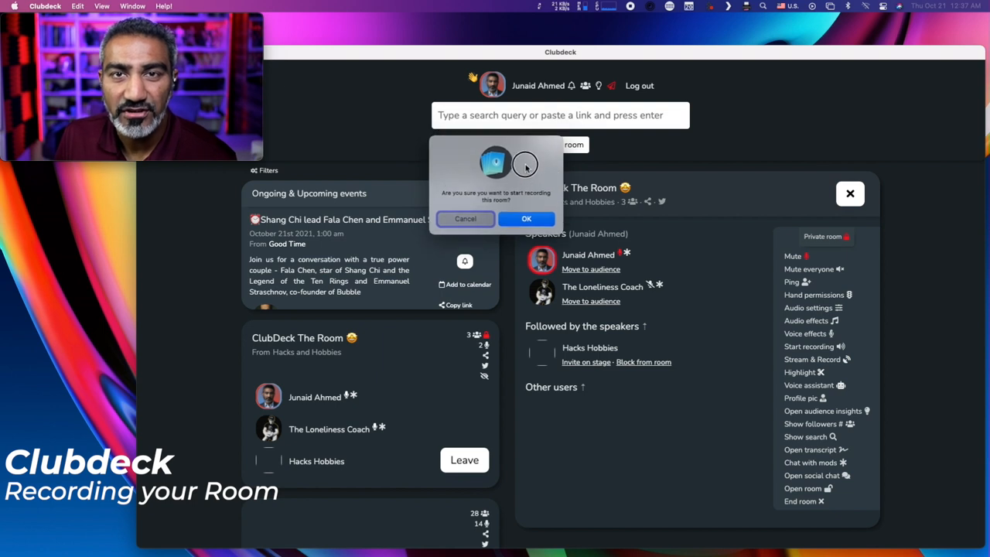
mouse_move(539, 207)
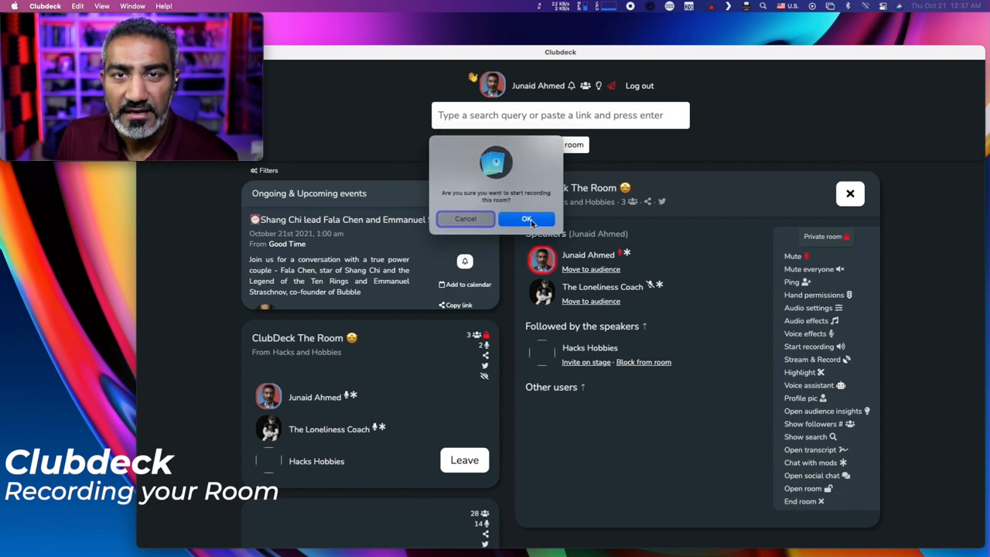
click(527, 219)
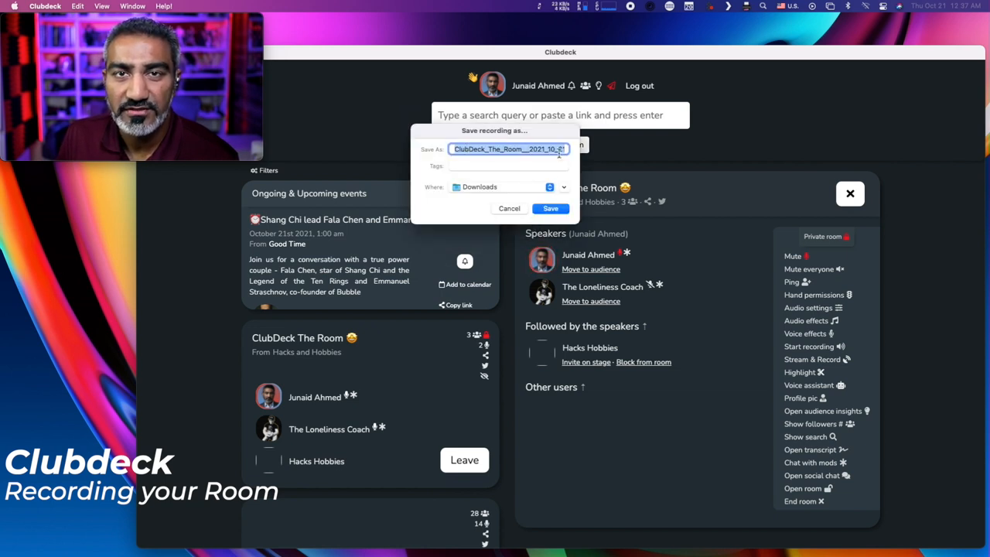
click(509, 165)
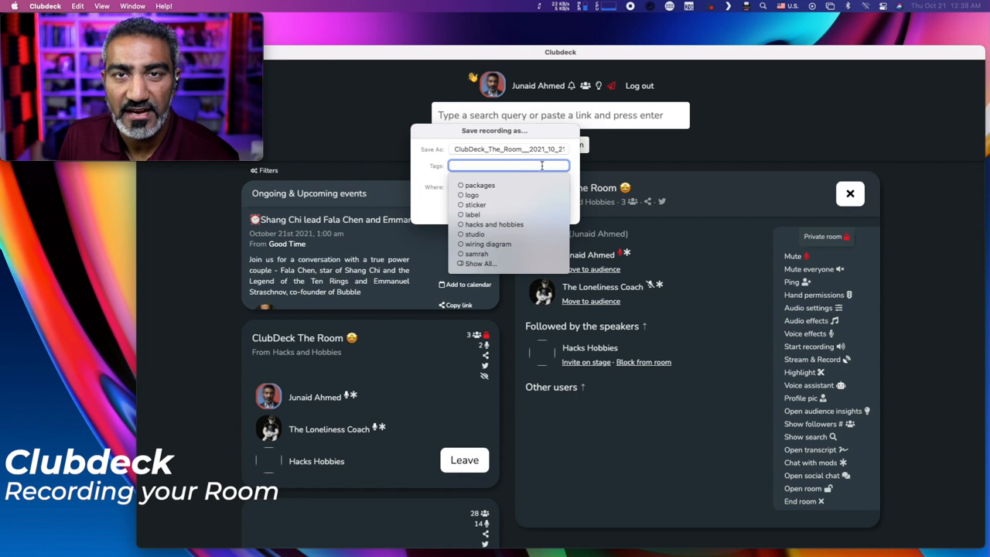
mouse_move(433, 181)
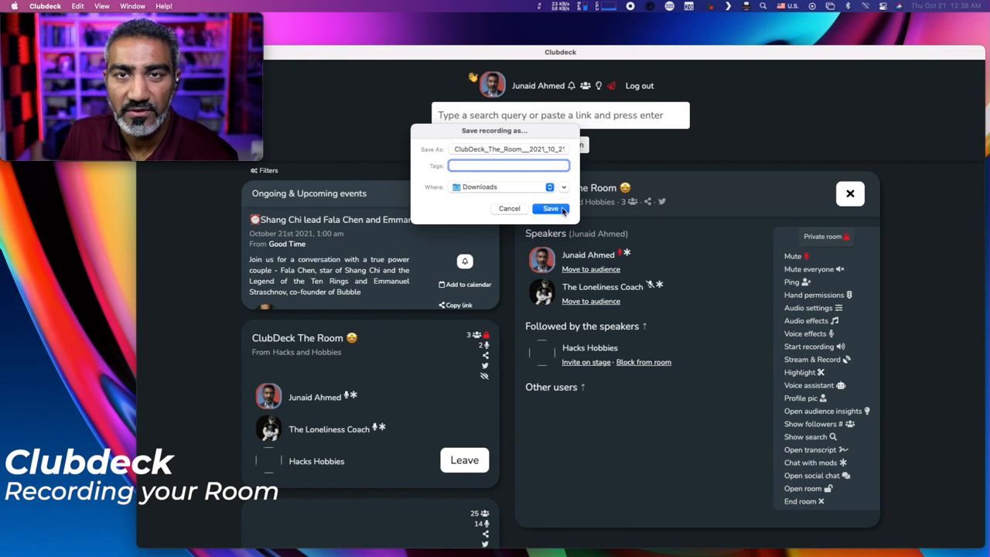
click(550, 209)
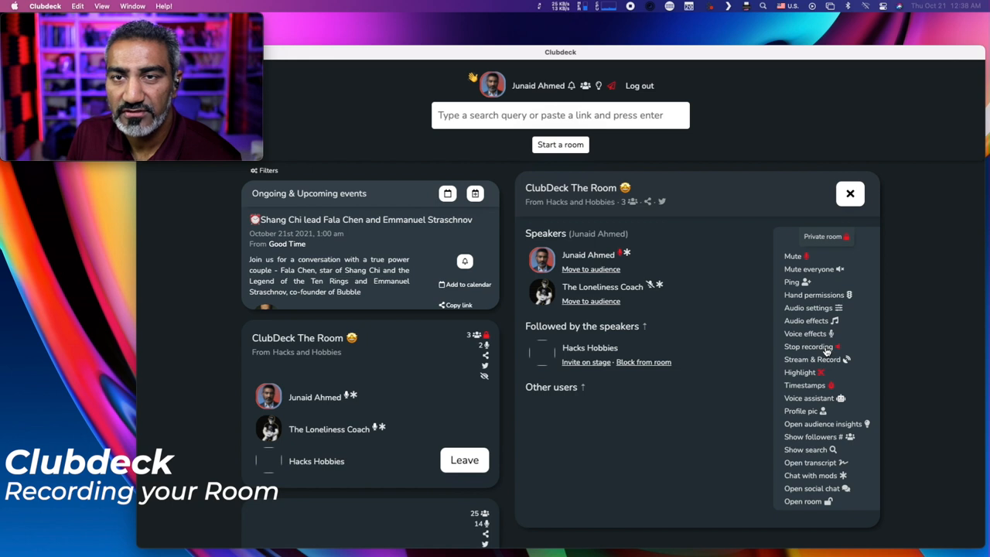
- Stop the room recording and confirm
click(808, 346)
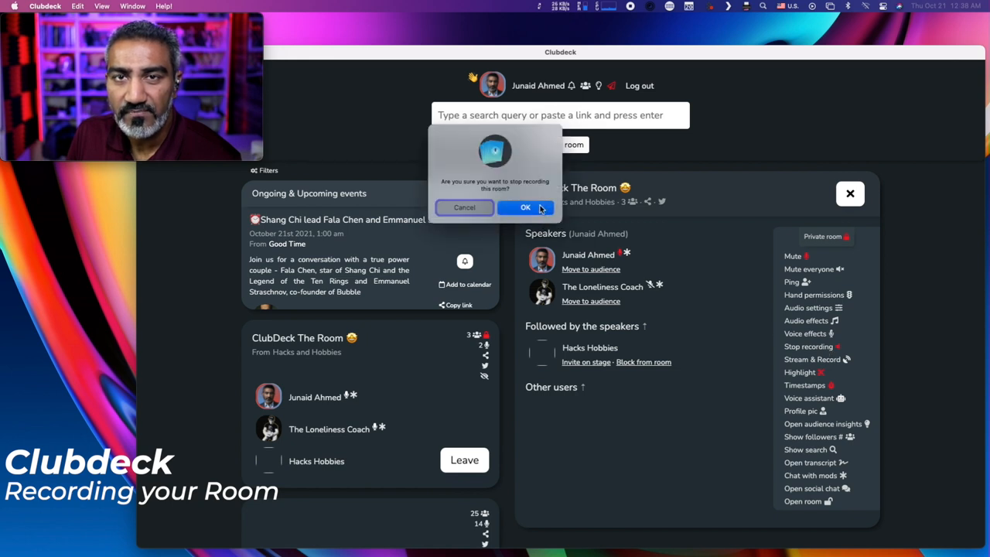
click(525, 208)
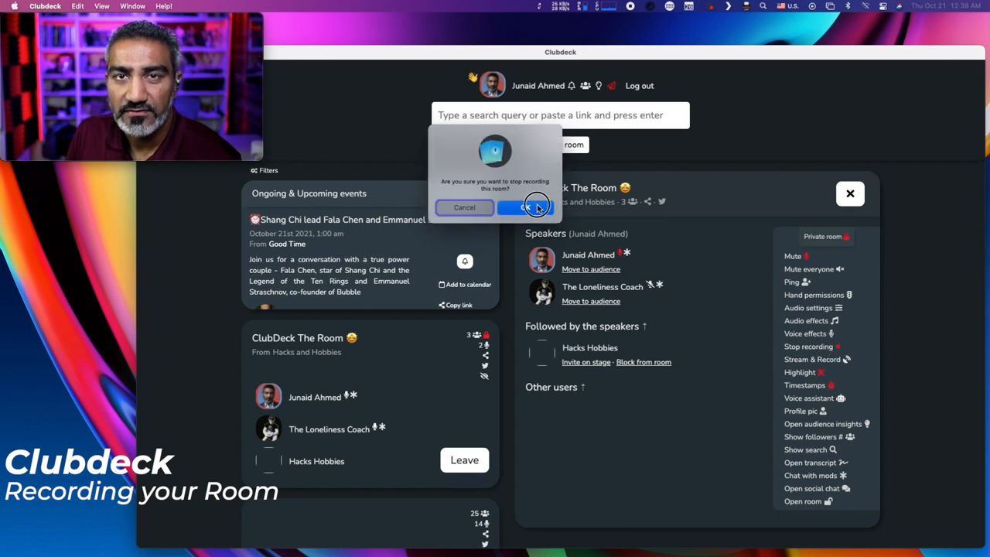
click(526, 208)
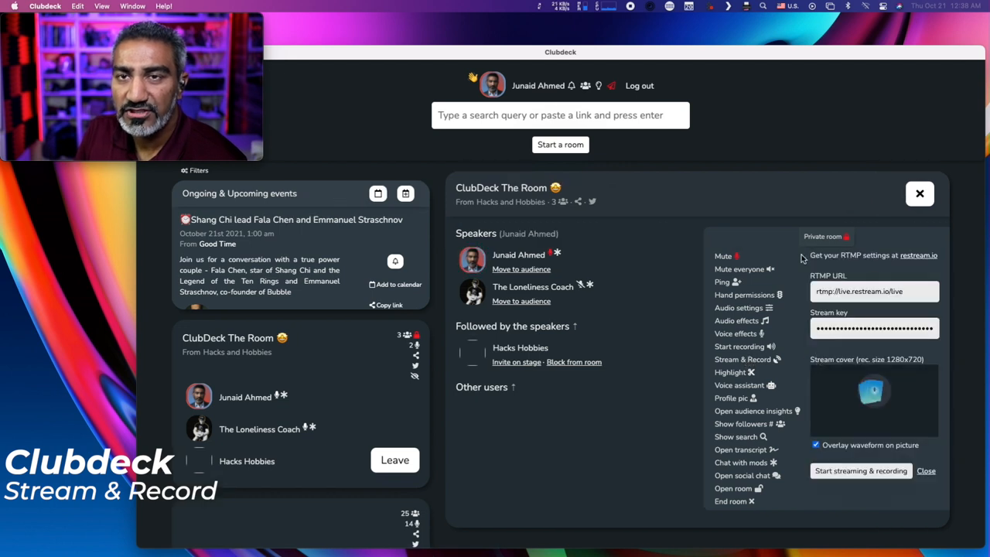
mouse_move(913, 261)
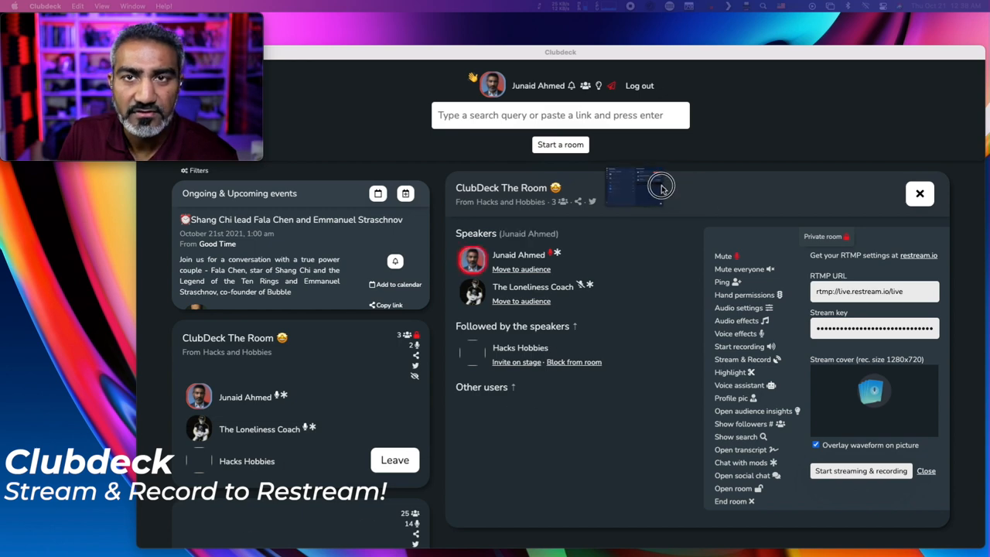
- Bring the Restream dashboard in Safari to the front
click(918, 256)
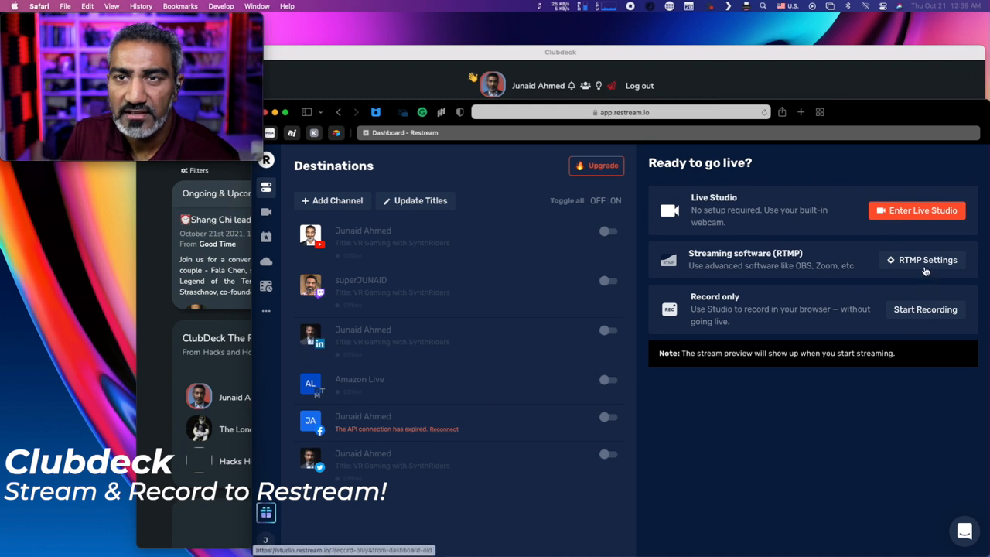
- Open Restream's RTMP settings showing the server URL and stream key
click(927, 259)
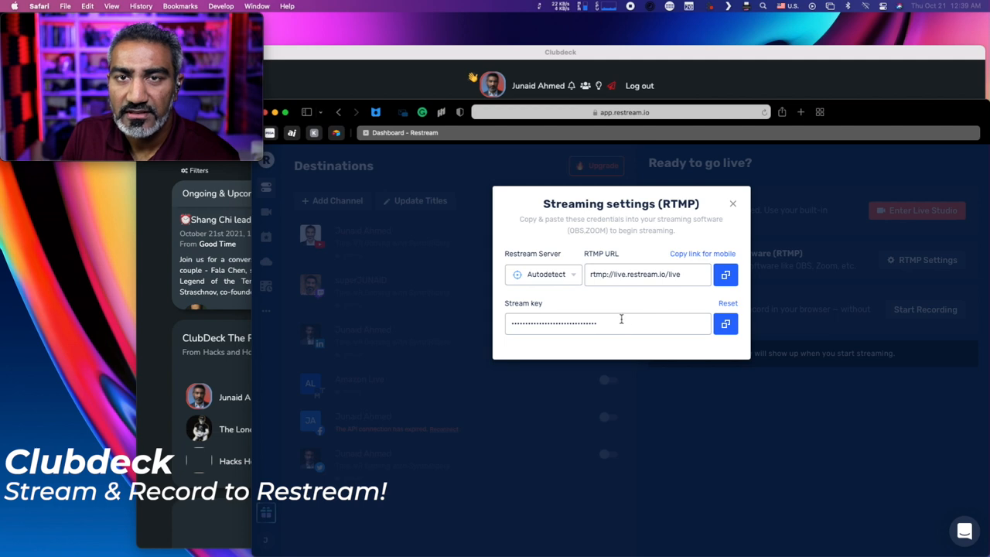
mouse_move(346, 147)
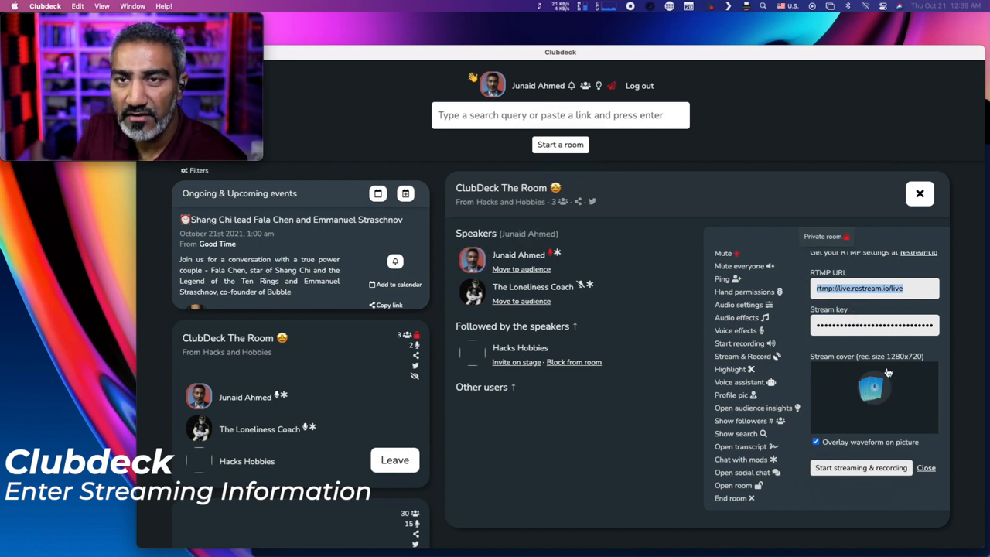
mouse_move(888, 387)
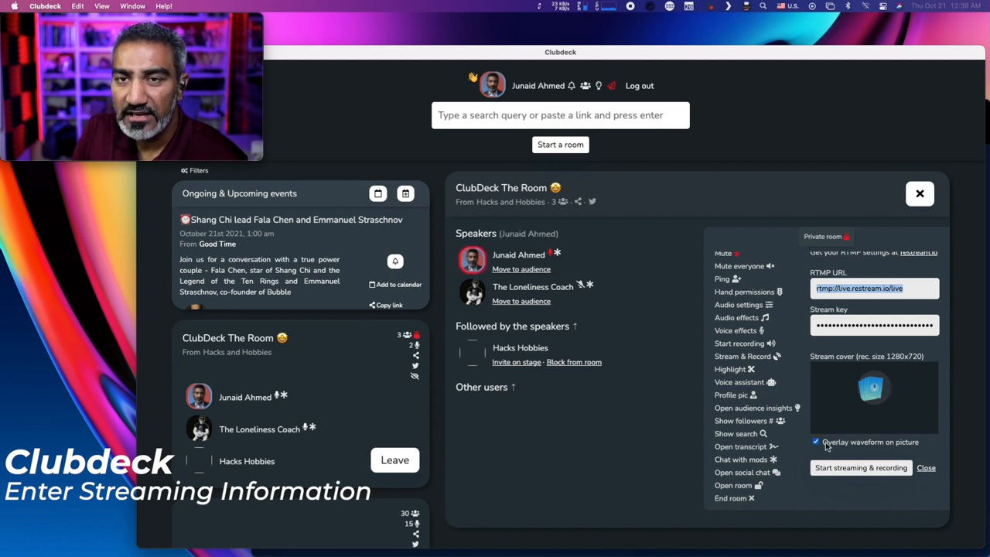
mouse_move(905, 448)
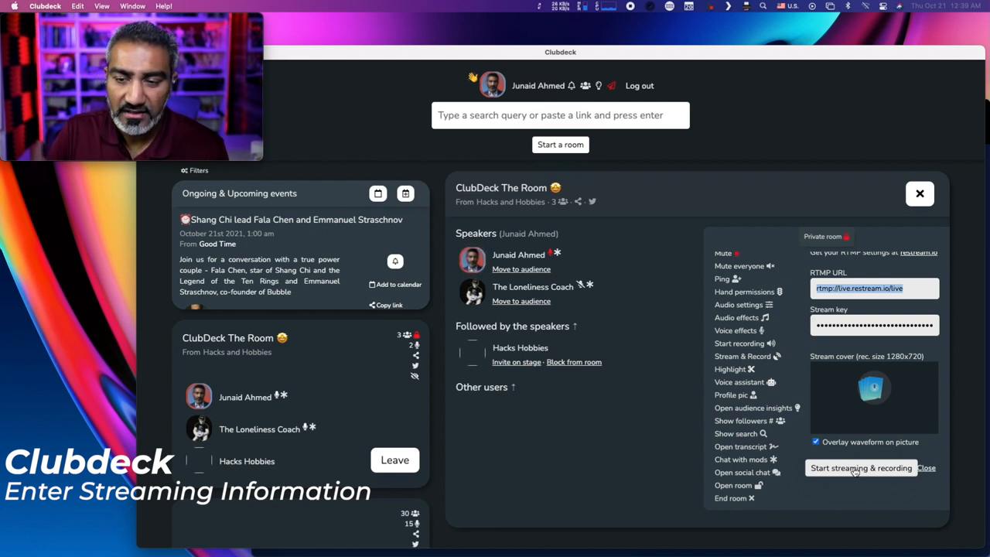
- Start streaming and recording to the Restream RTMP URL and stream key, and confirm
click(861, 468)
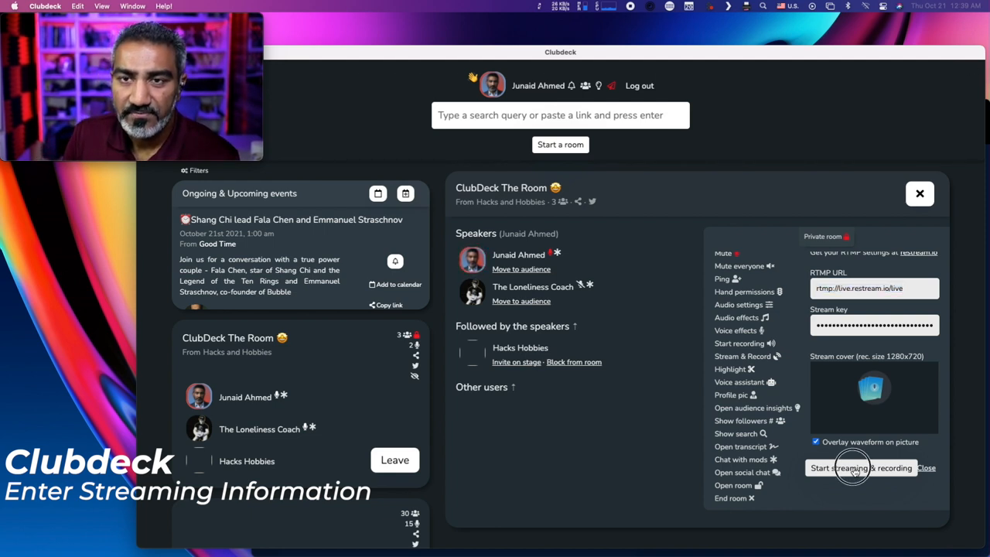
click(860, 467)
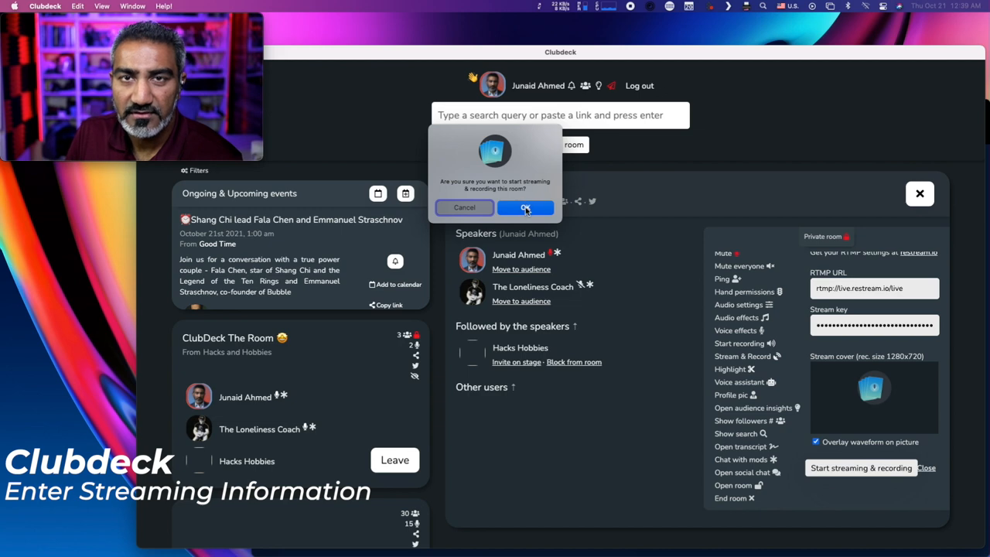
click(526, 208)
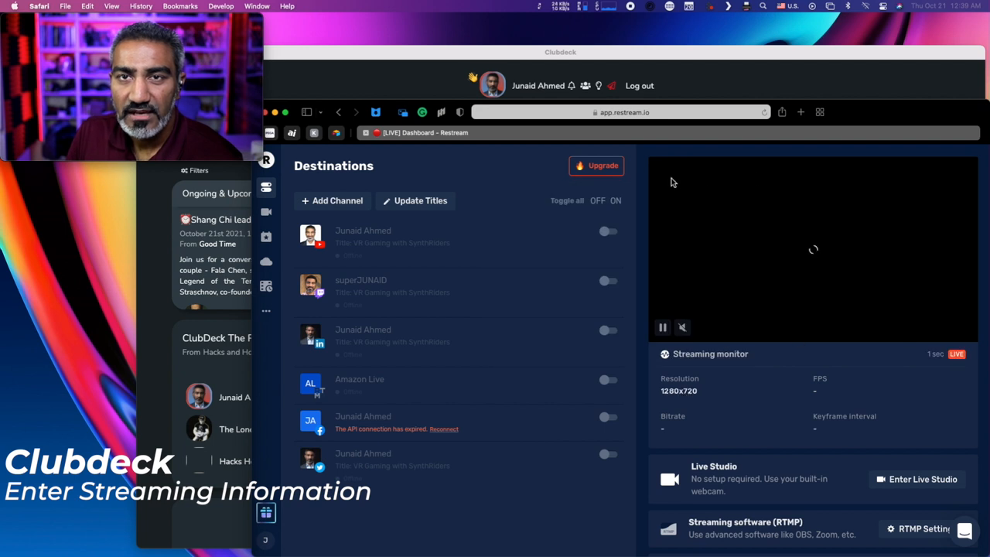
mouse_move(959, 334)
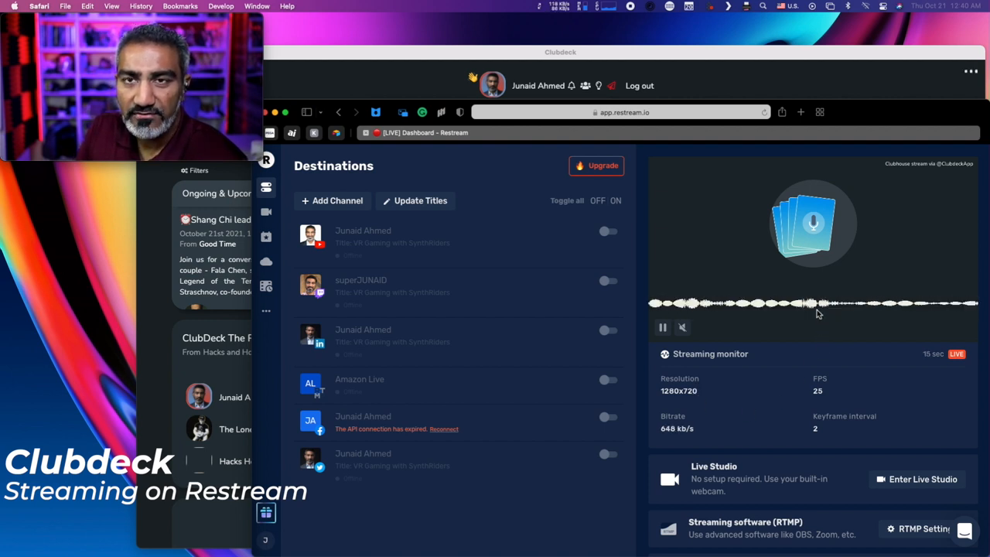
mouse_move(721, 351)
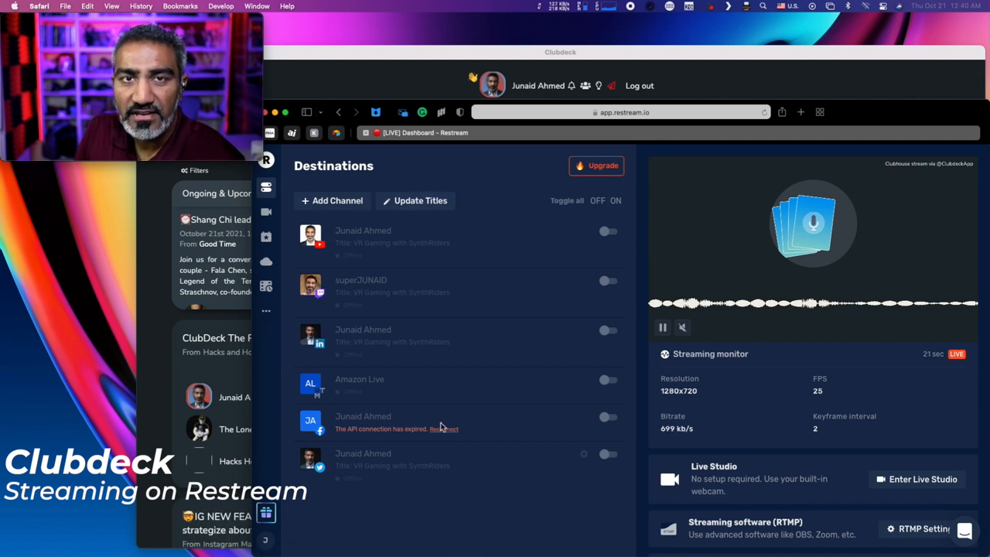
mouse_move(363, 459)
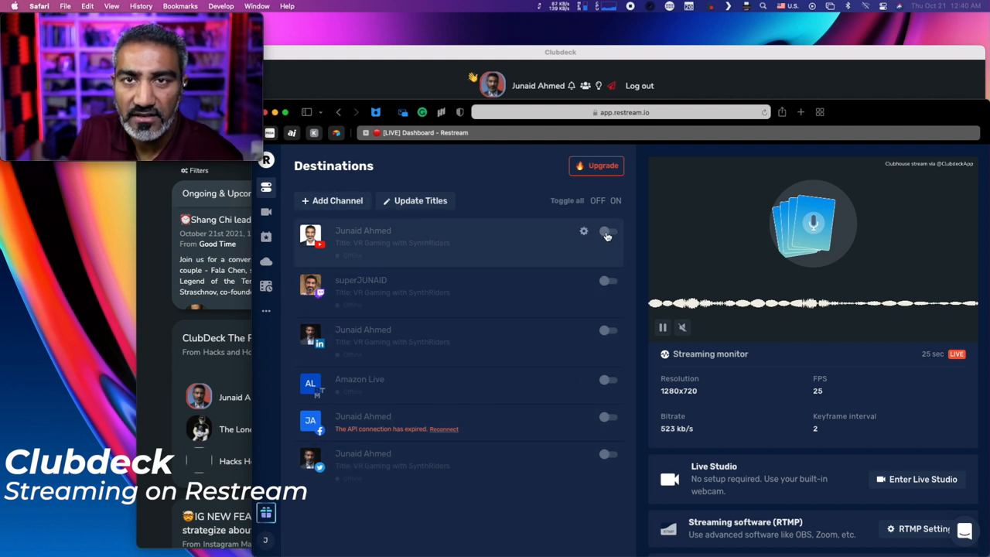
- Enable the YouTube destination and open the channel's live stream in a new tab
click(608, 231)
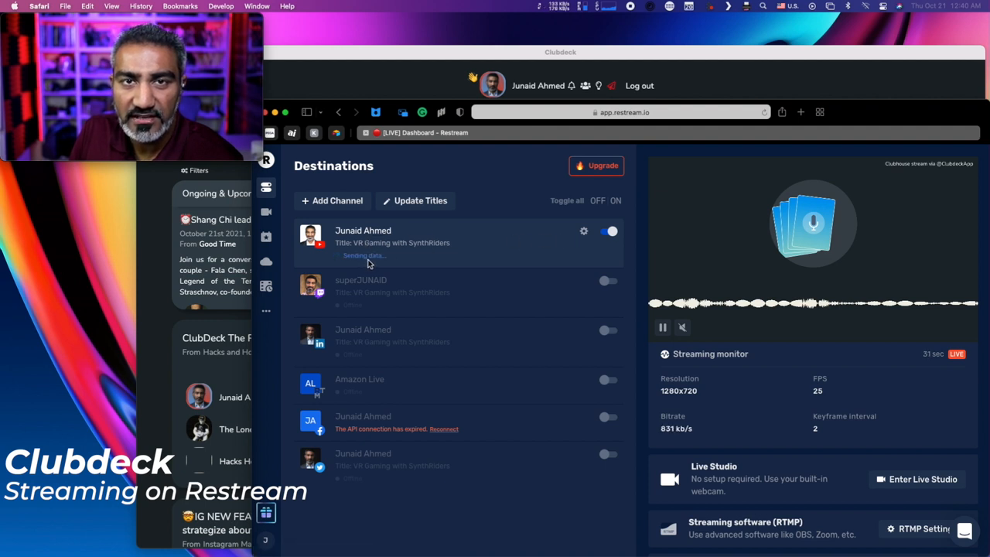
mouse_move(363, 230)
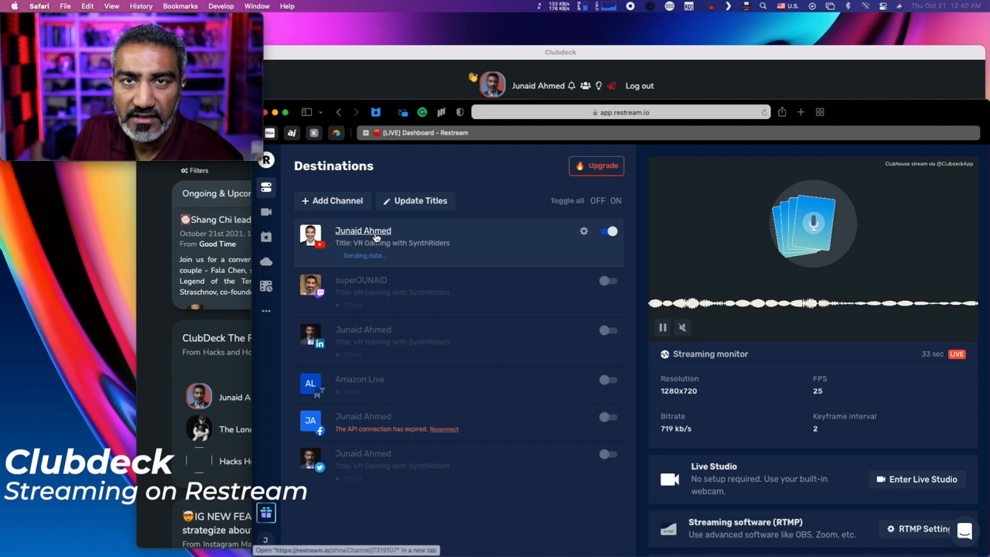
click(363, 230)
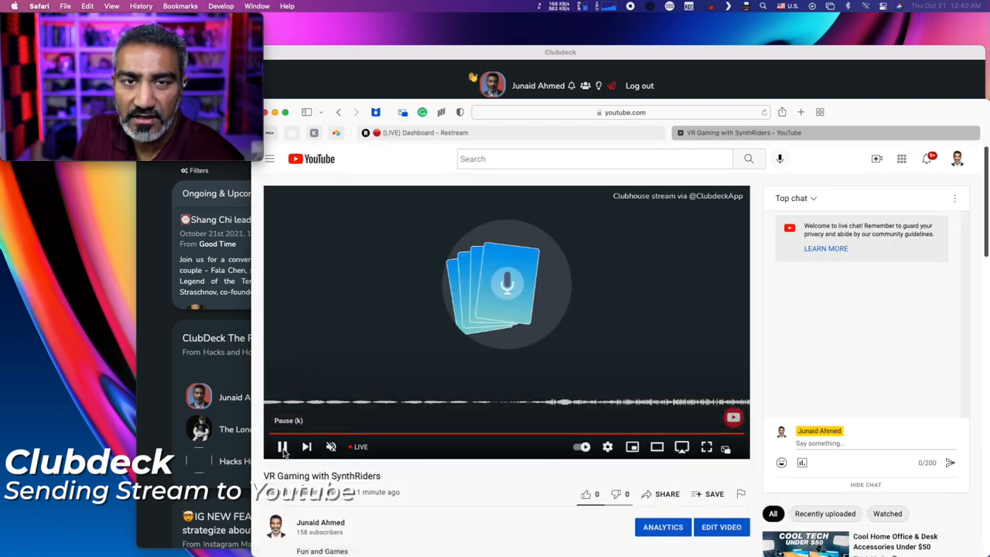
- Pause the YouTube live playback and return to Clubdeck's stream settings
click(283, 447)
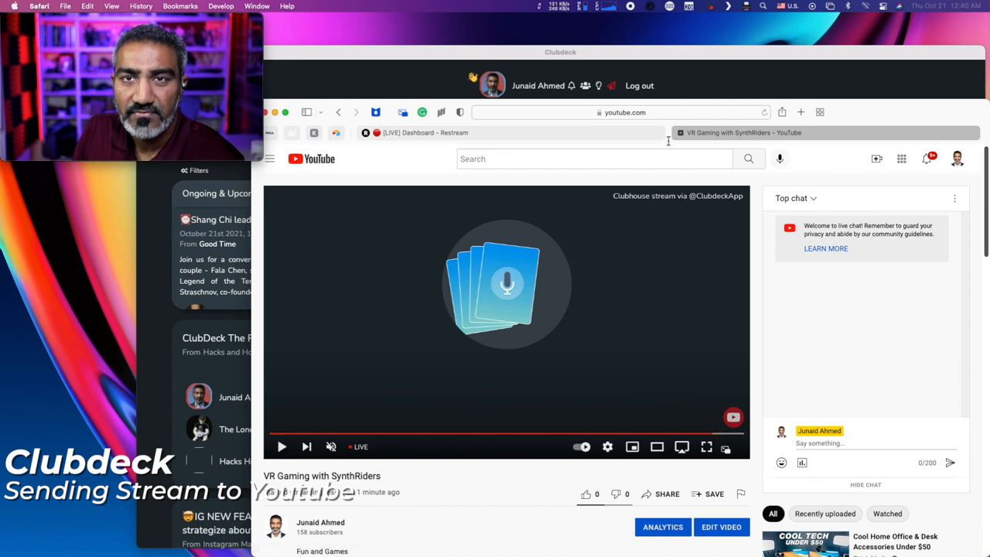
click(424, 132)
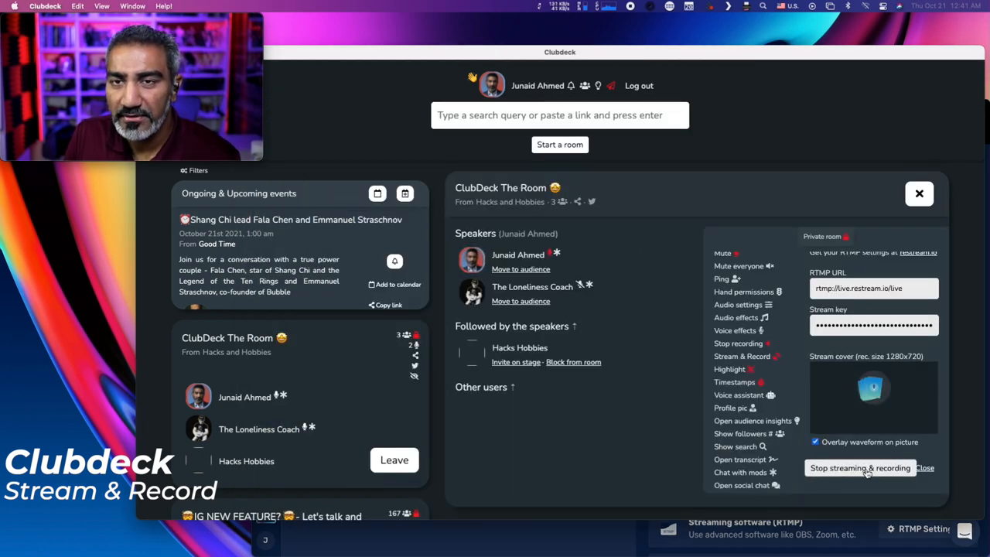
- Stop and confirm the room's streaming and recording, then close the stream settings panel
click(860, 468)
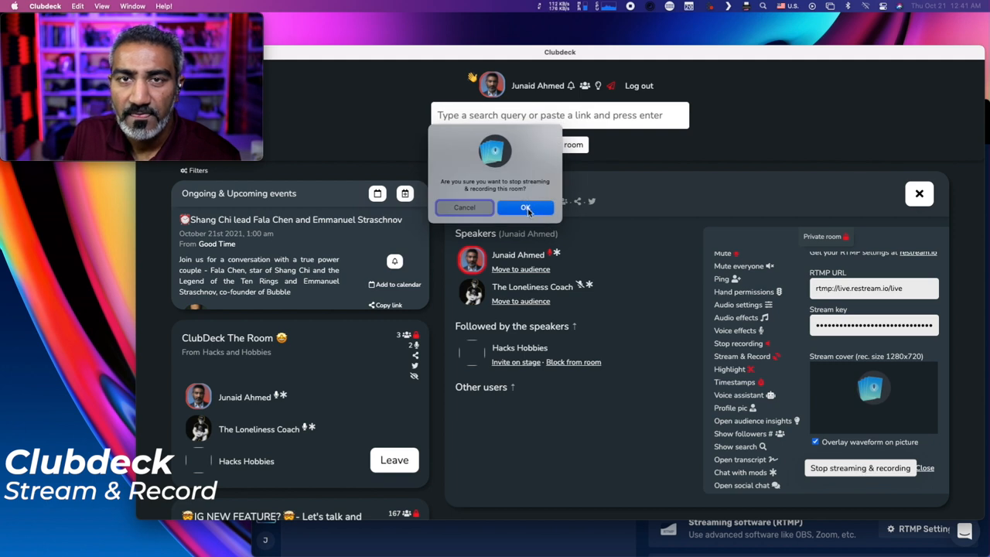
click(526, 207)
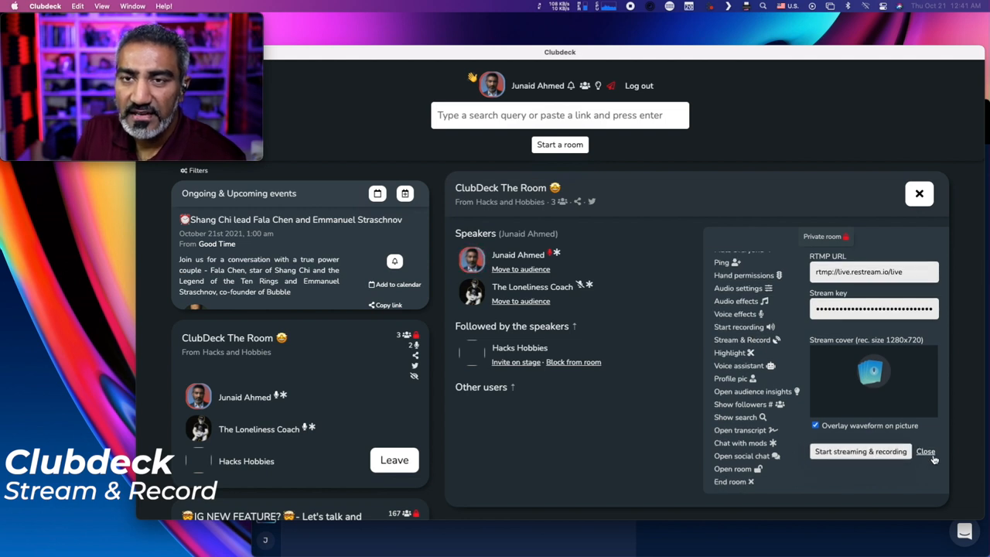
mouse_move(758, 347)
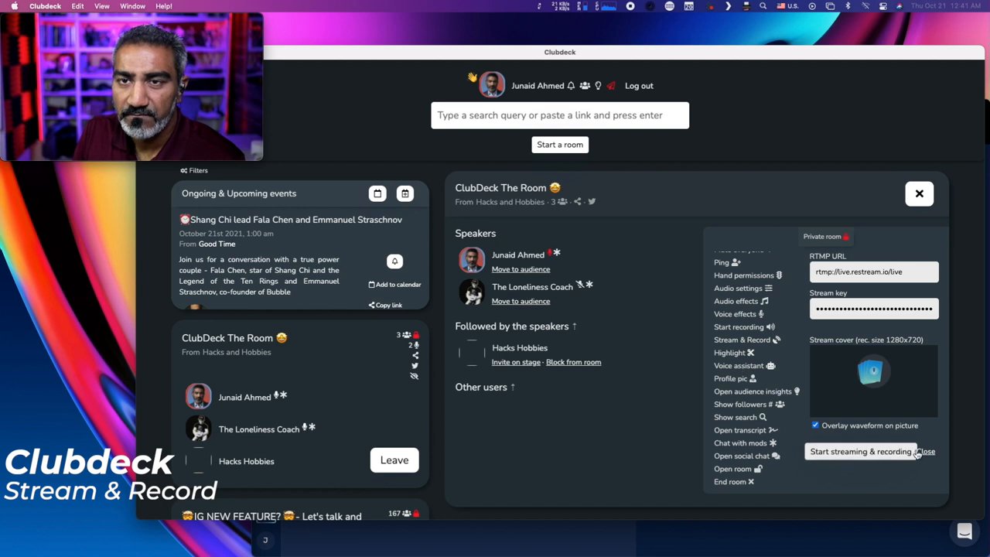
click(927, 451)
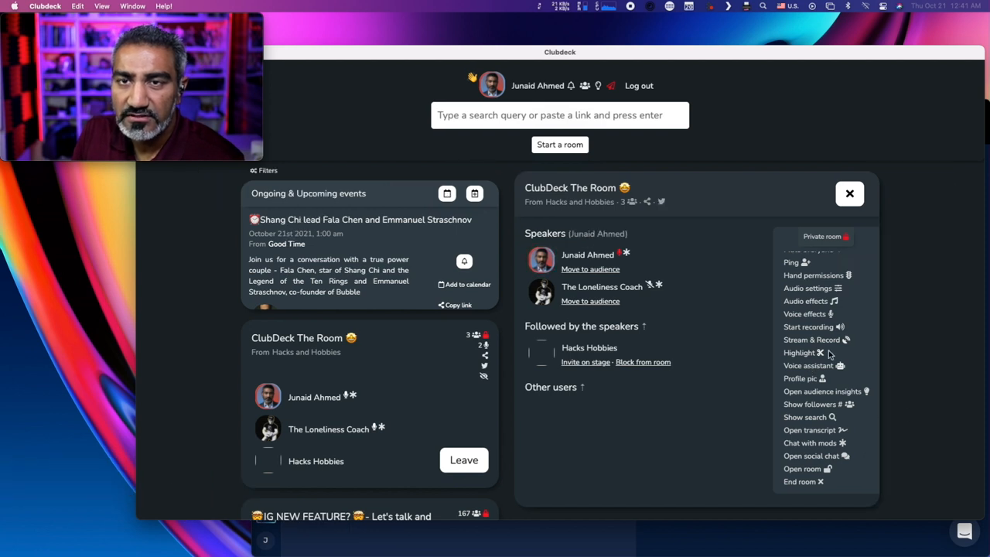
- Start recording the room, saving the recording to Downloads
click(799, 352)
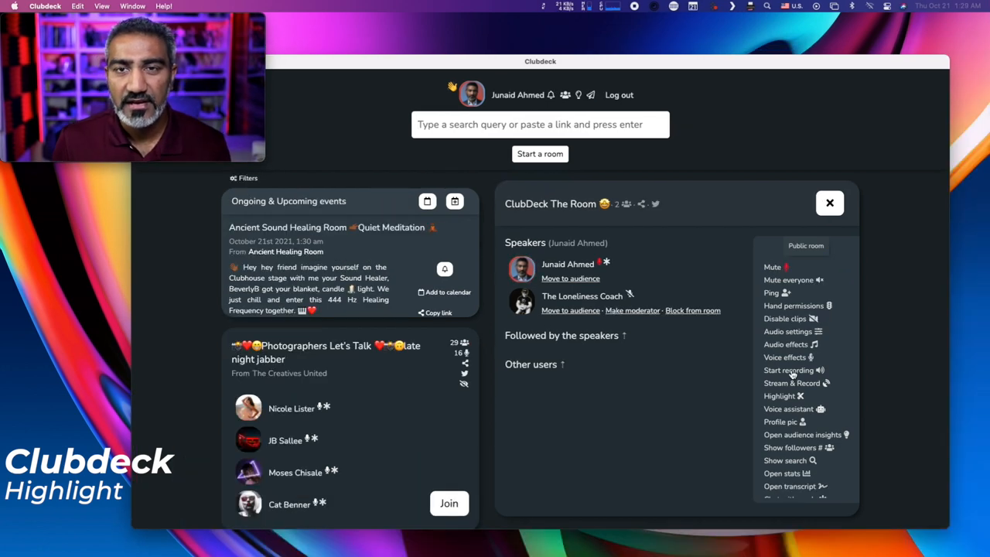
click(789, 370)
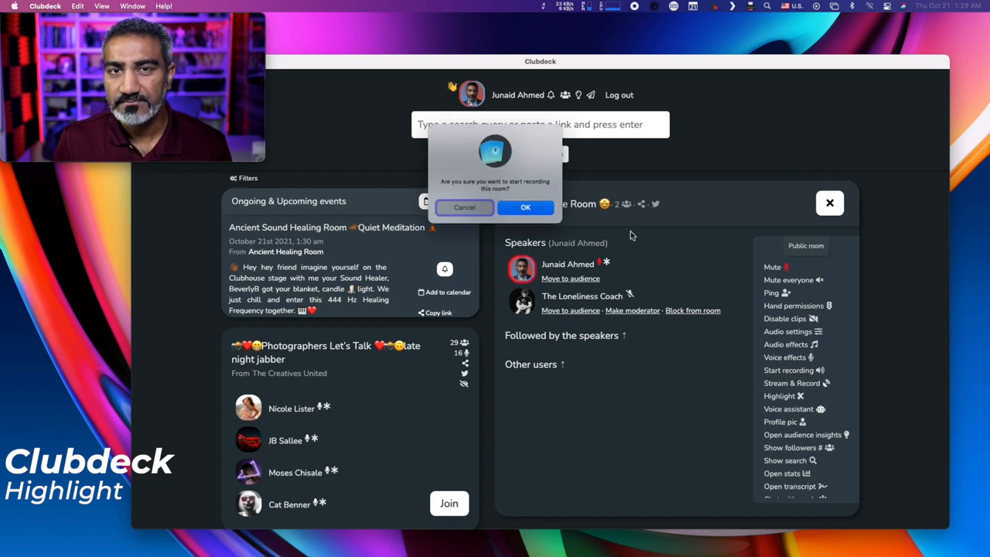
click(464, 207)
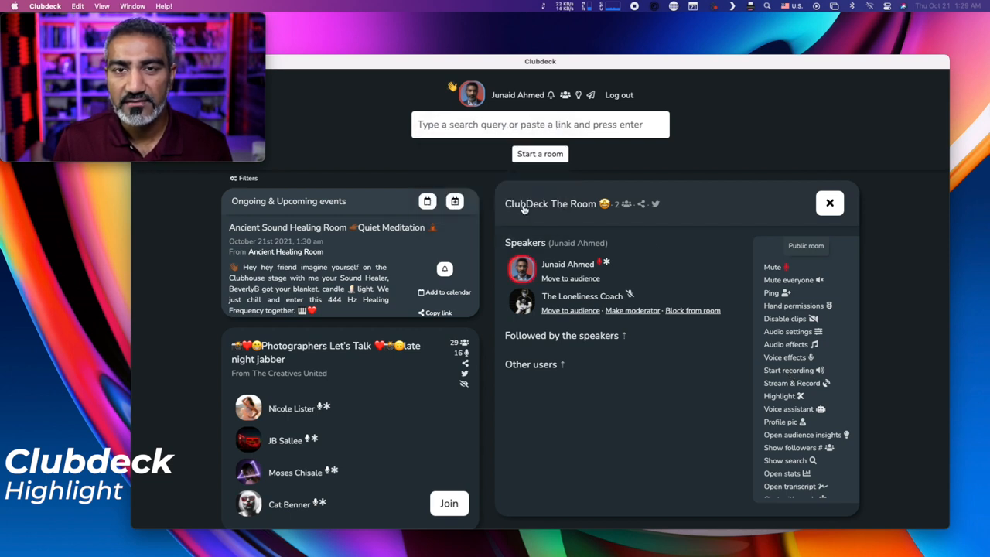
click(788, 370)
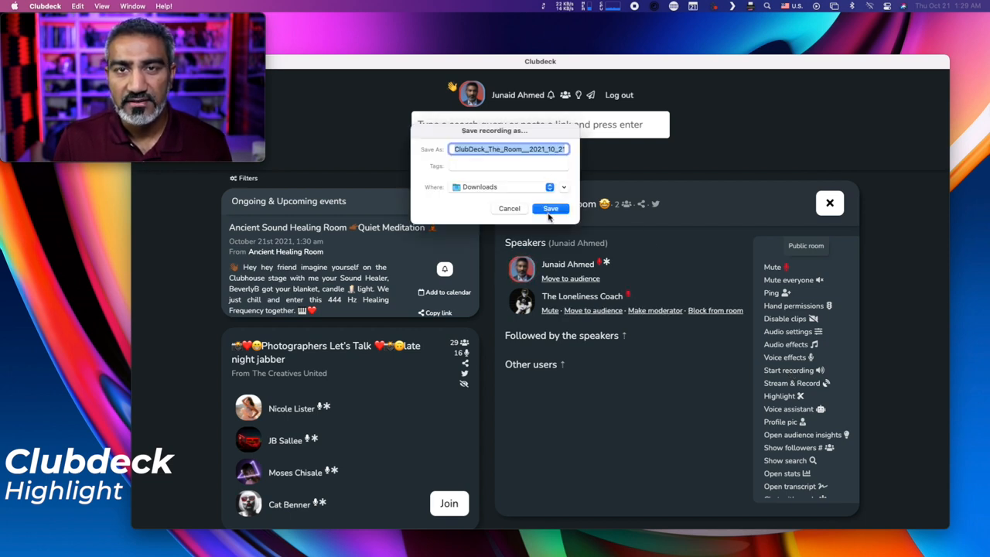
click(550, 208)
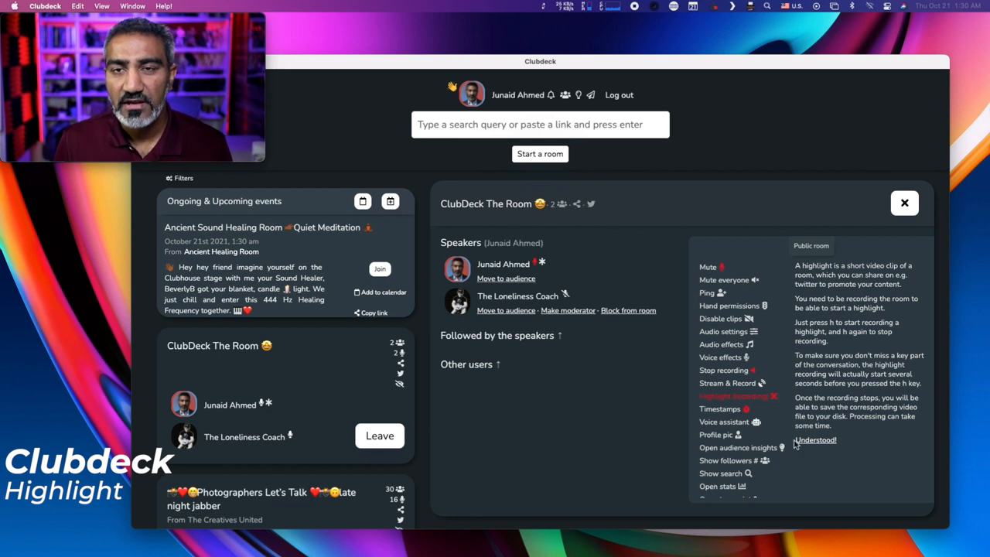
mouse_move(836, 466)
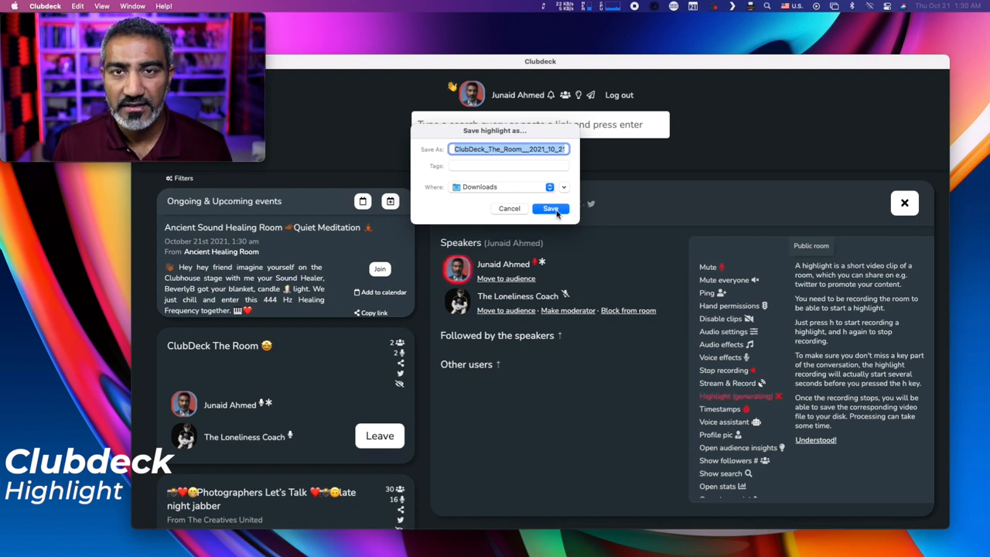
- Save a highlight clip to Downloads, then stop the room recording
click(551, 209)
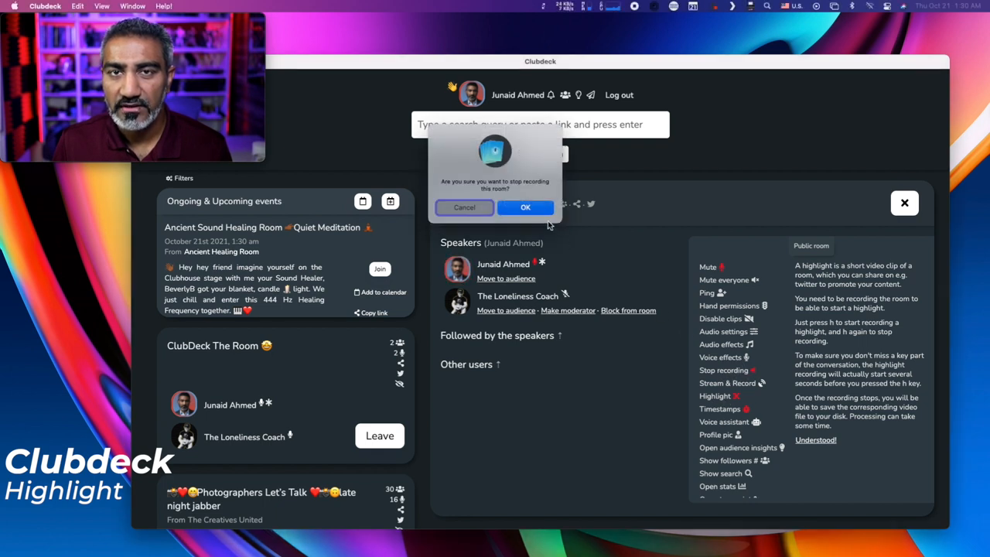
click(526, 207)
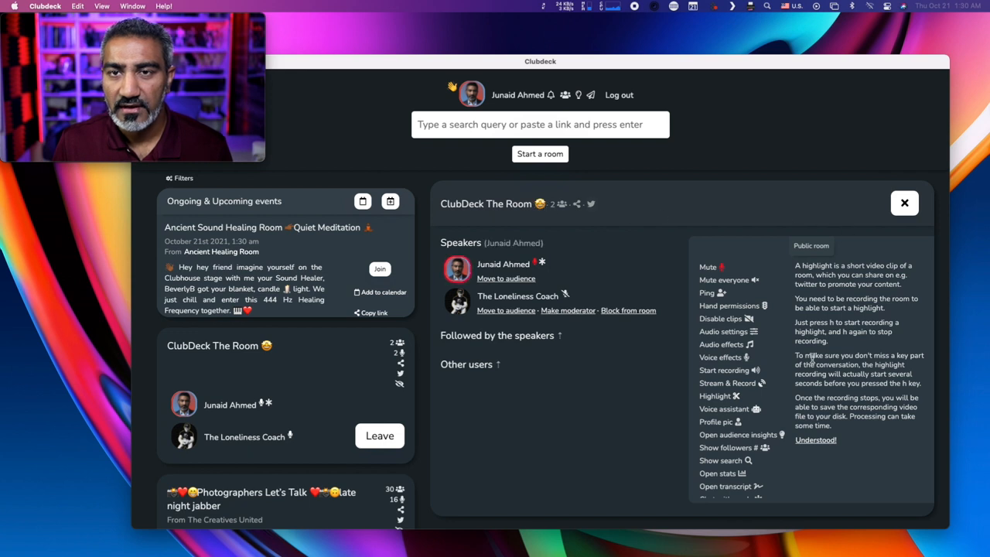
click(815, 439)
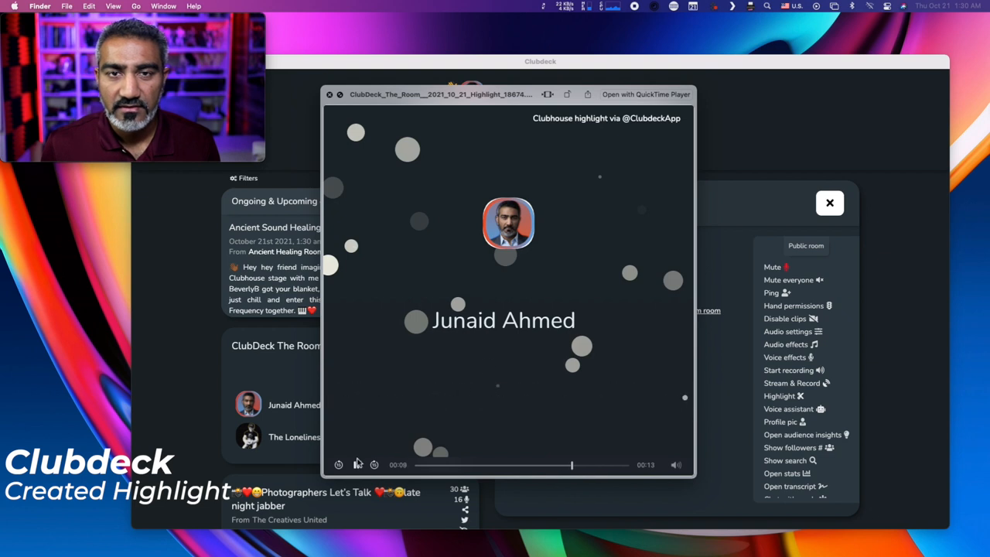
- Play the 13-second highlight video in Finder's Quick Look preview
click(356, 465)
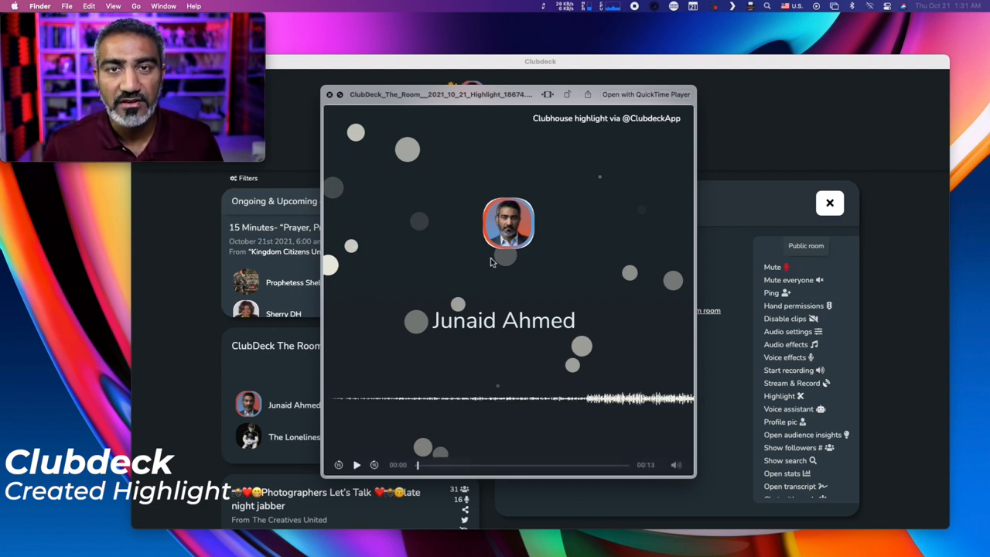
mouse_move(634, 260)
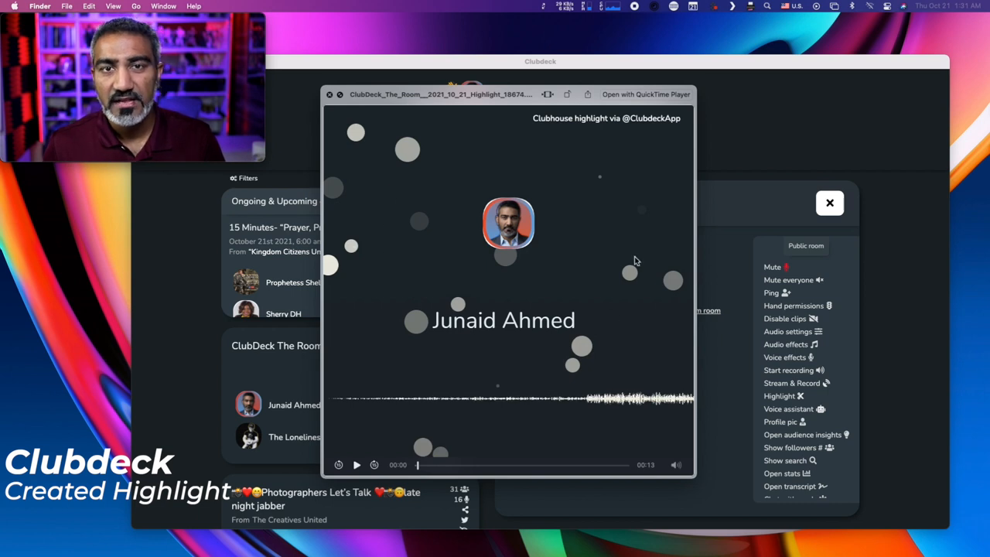
mouse_move(602, 173)
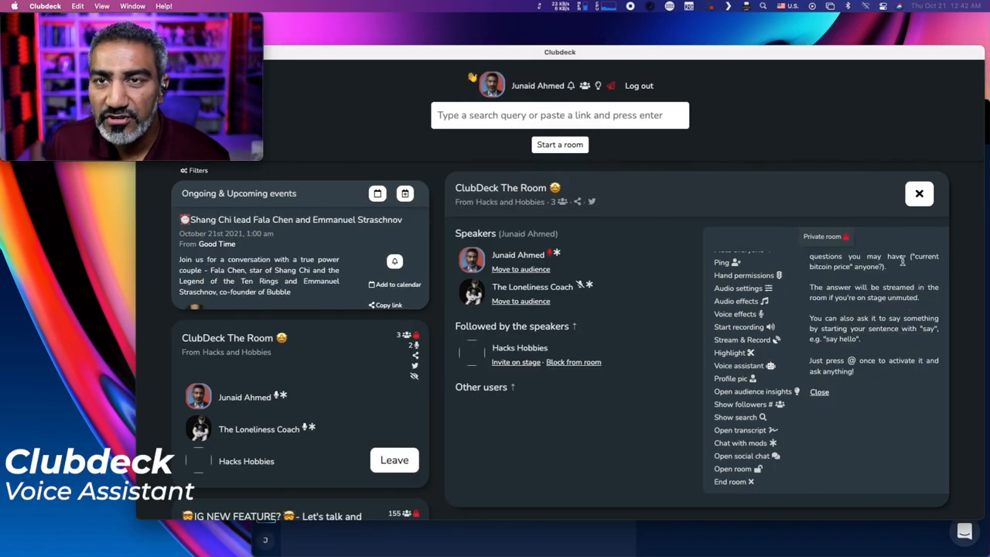
mouse_move(864, 275)
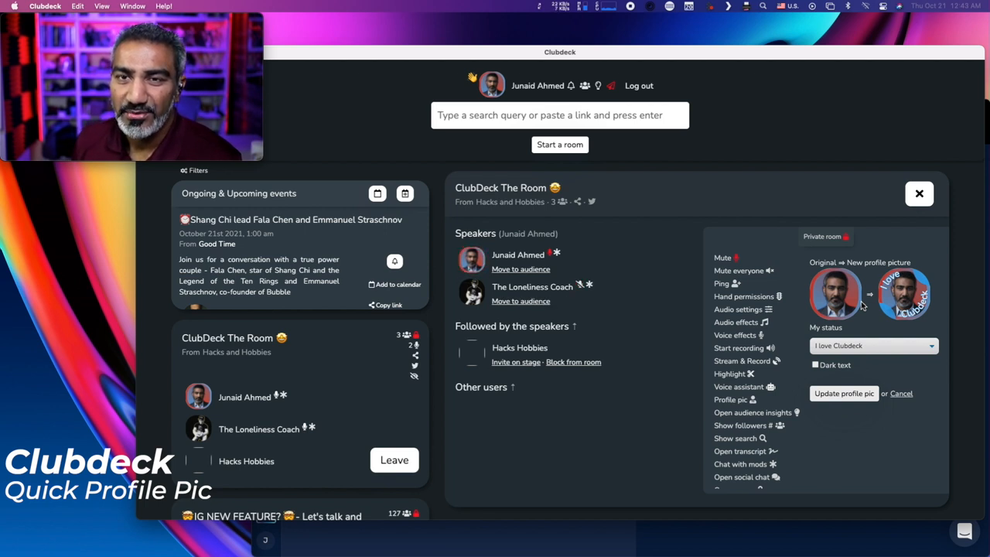
mouse_move(746, 412)
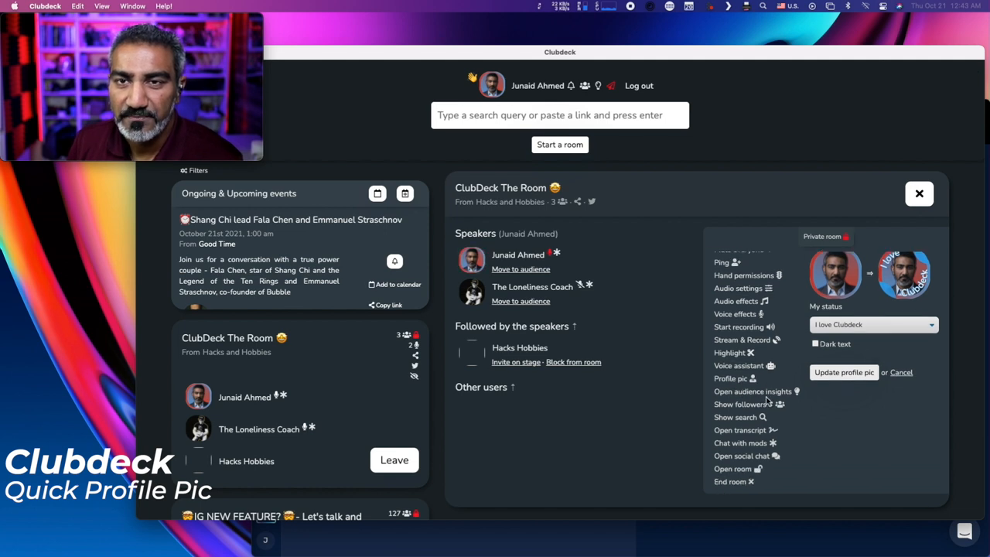
- Open audience insights to see the 100% female listener split and start interest analysis
click(752, 391)
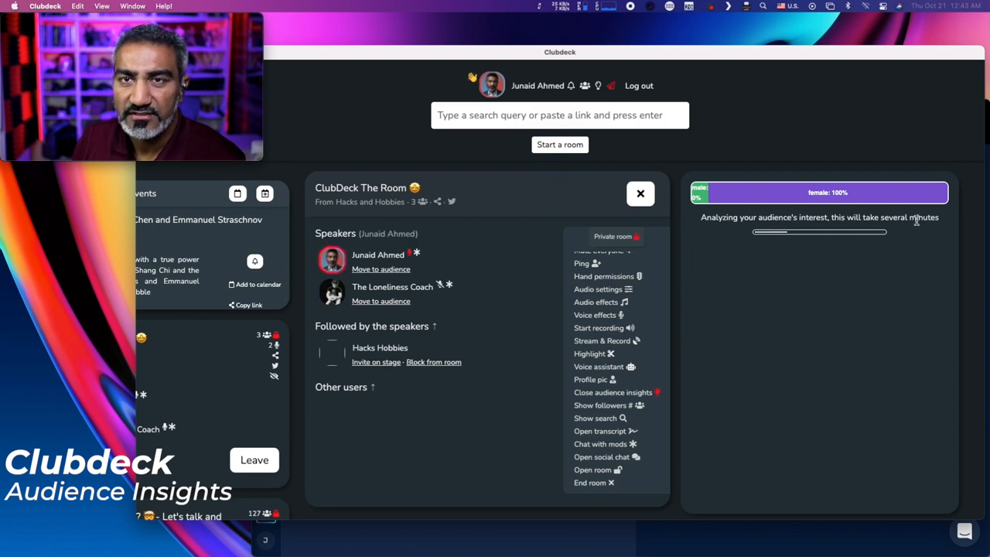
mouse_move(867, 381)
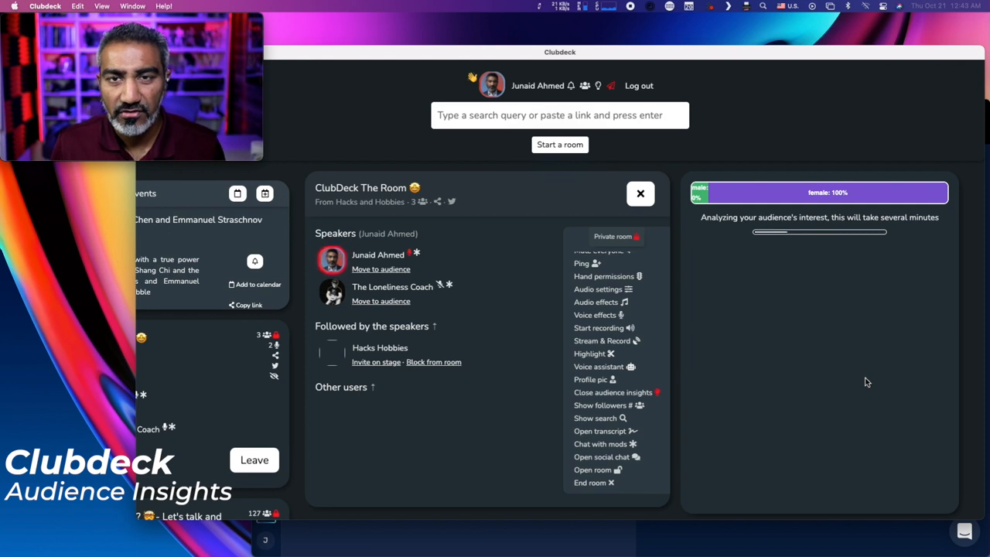
mouse_move(764, 378)
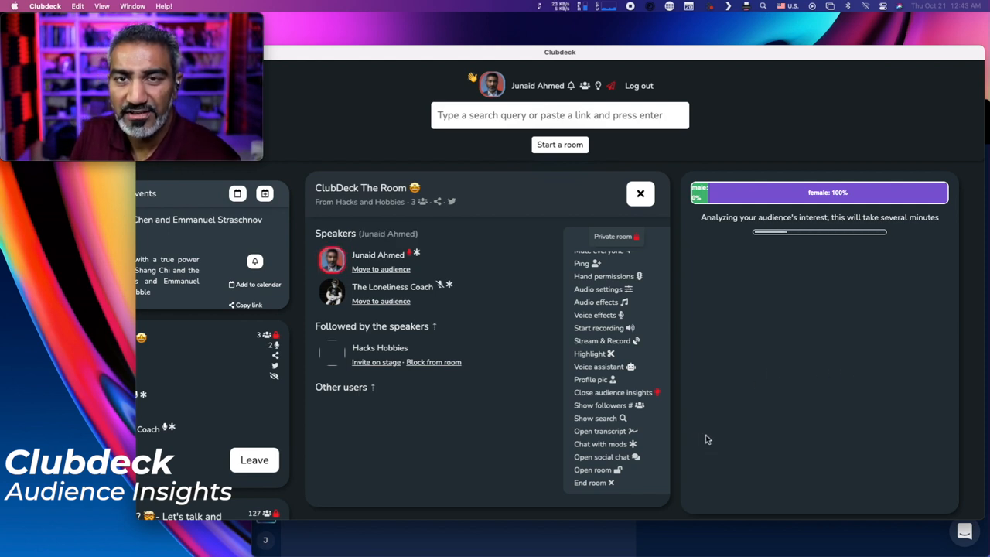
mouse_move(736, 242)
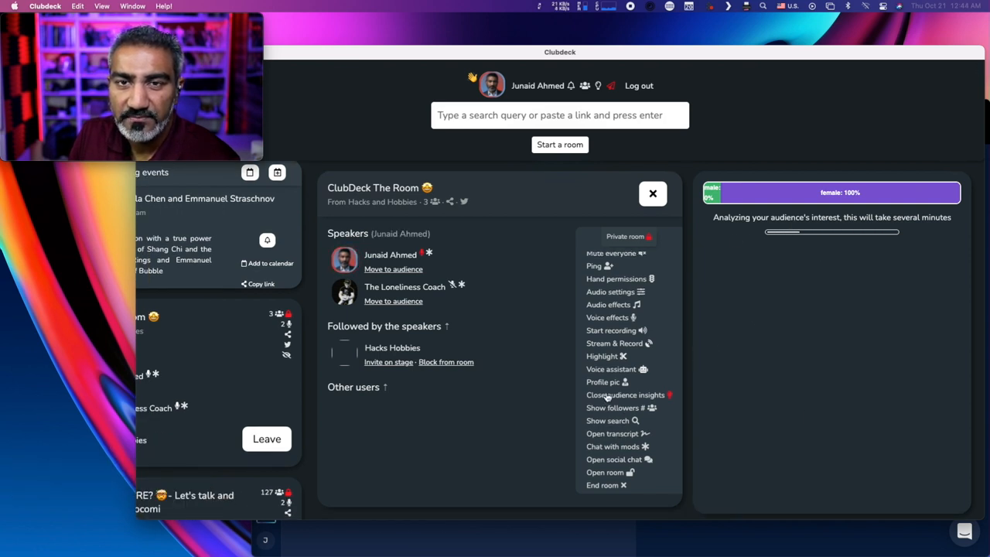
- Close audience insights, then toggle follower counts and the people search filter on and off
click(626, 395)
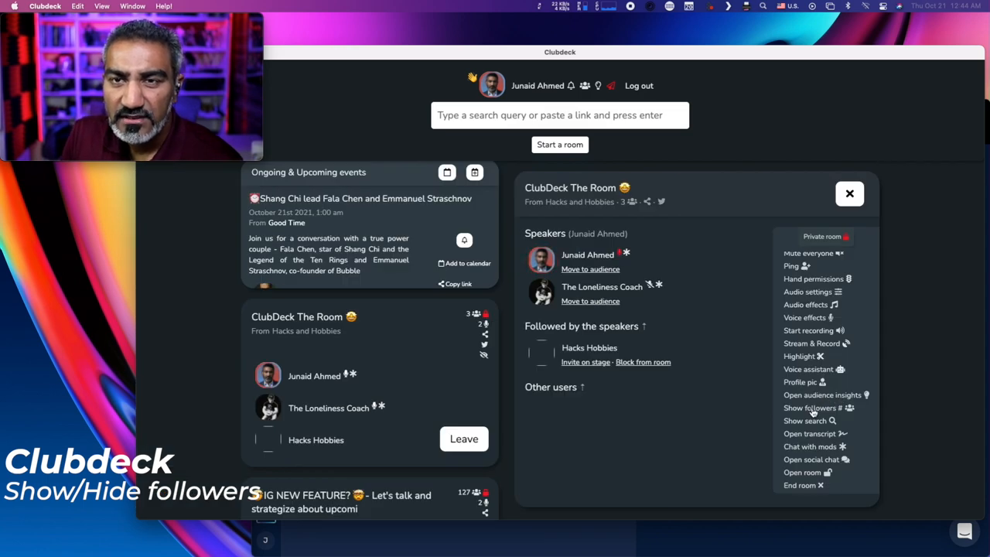
click(812, 407)
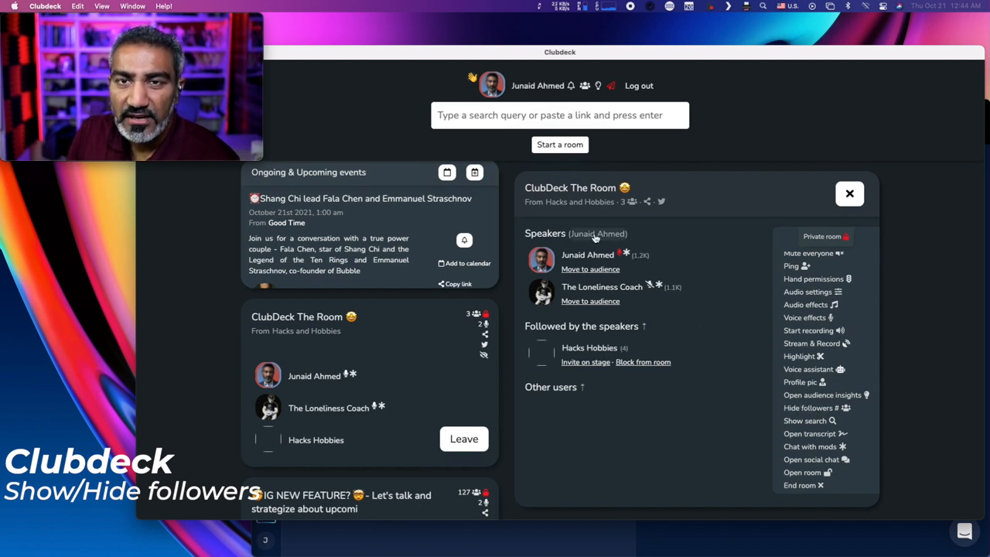
mouse_move(704, 299)
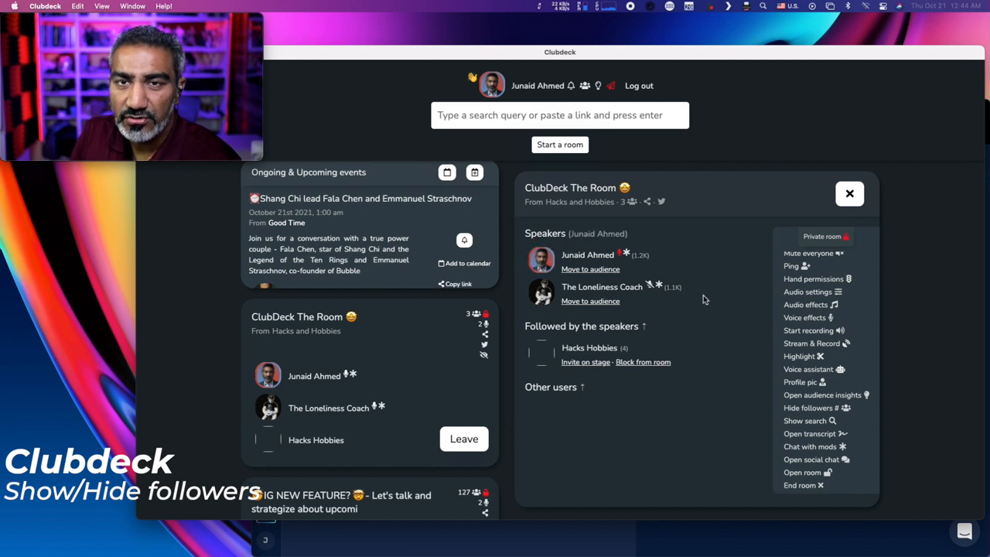
mouse_move(719, 407)
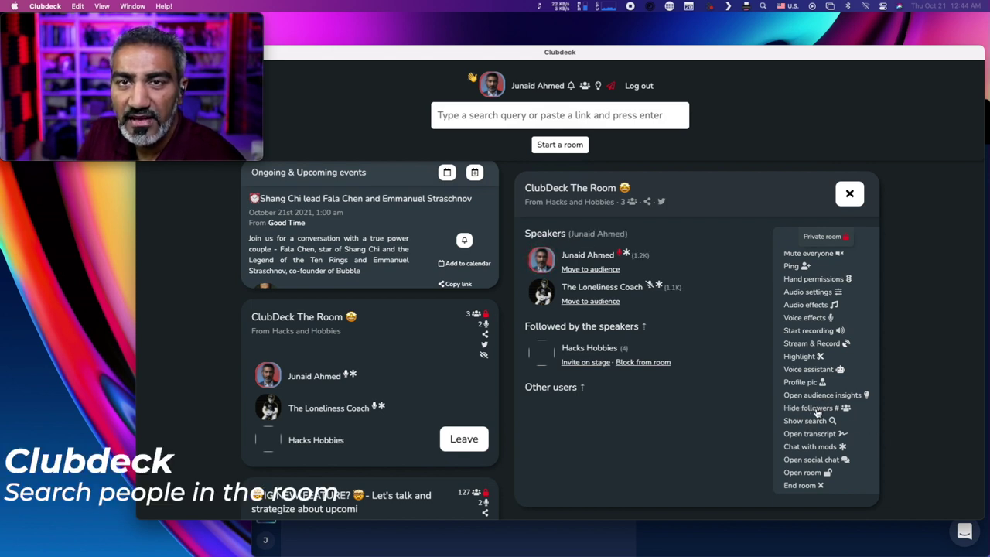
click(817, 408)
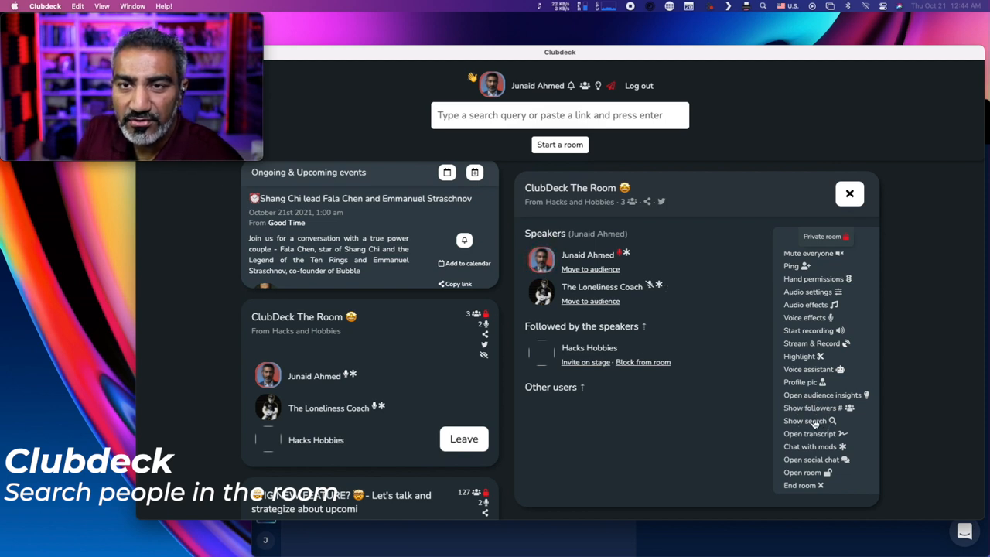
click(809, 420)
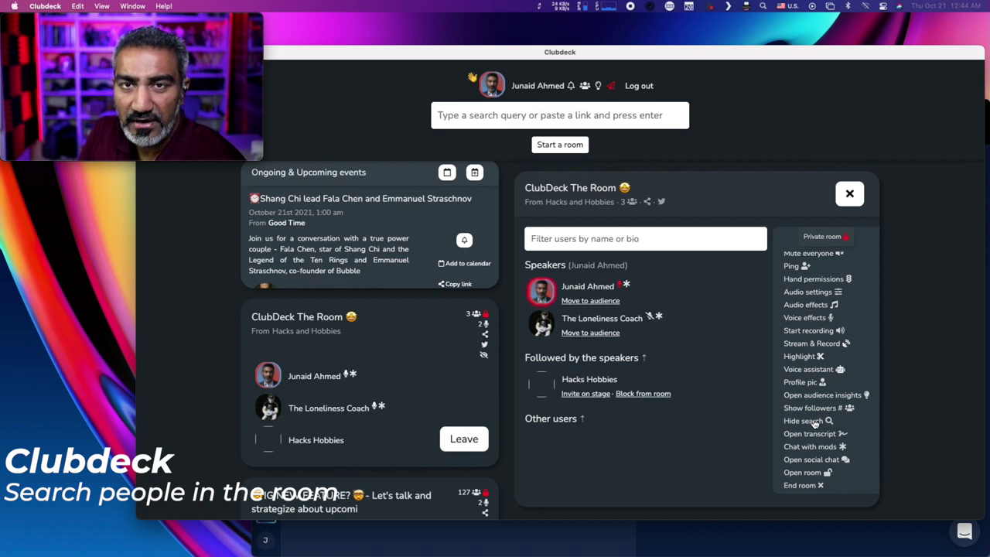
click(808, 420)
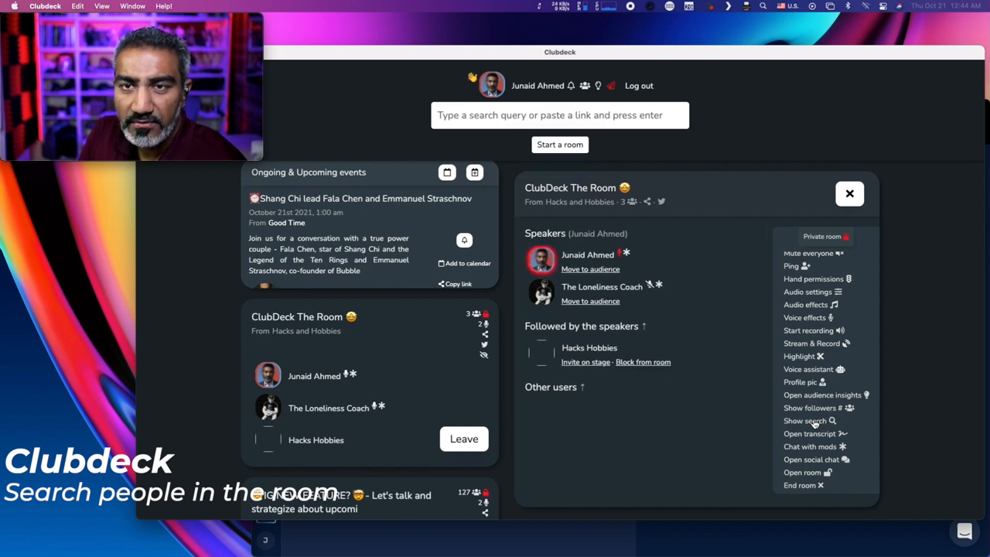
click(810, 433)
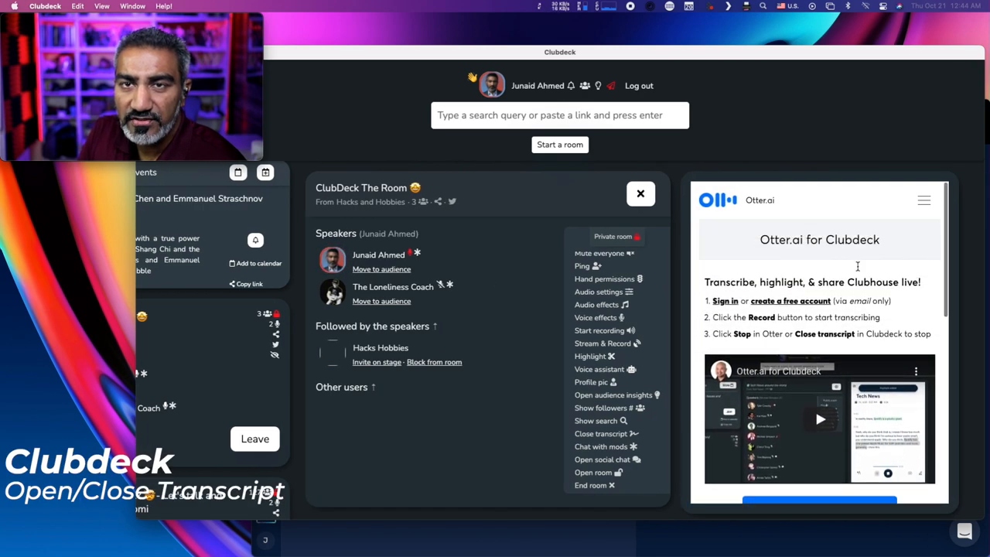
scroll(down, 3)
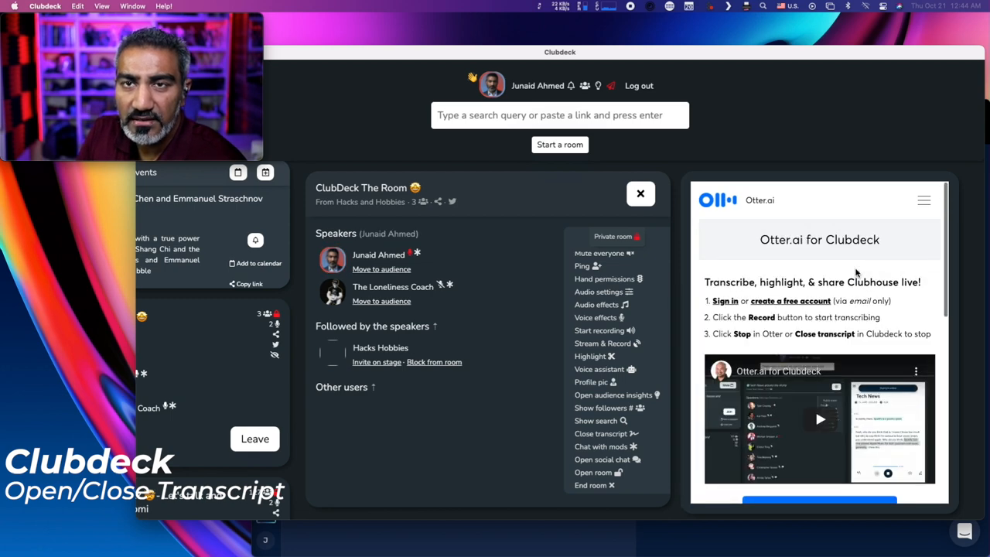
mouse_move(907, 230)
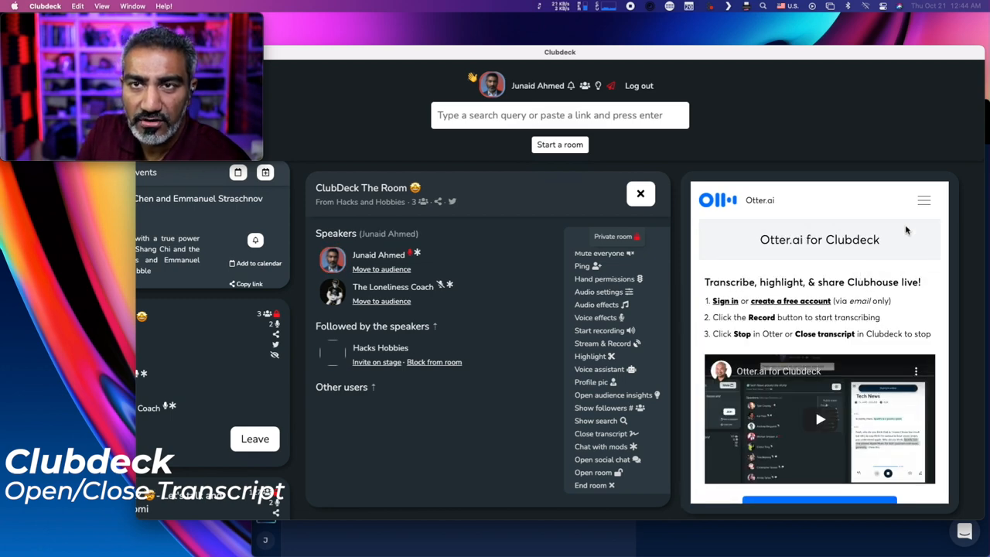
mouse_move(615, 440)
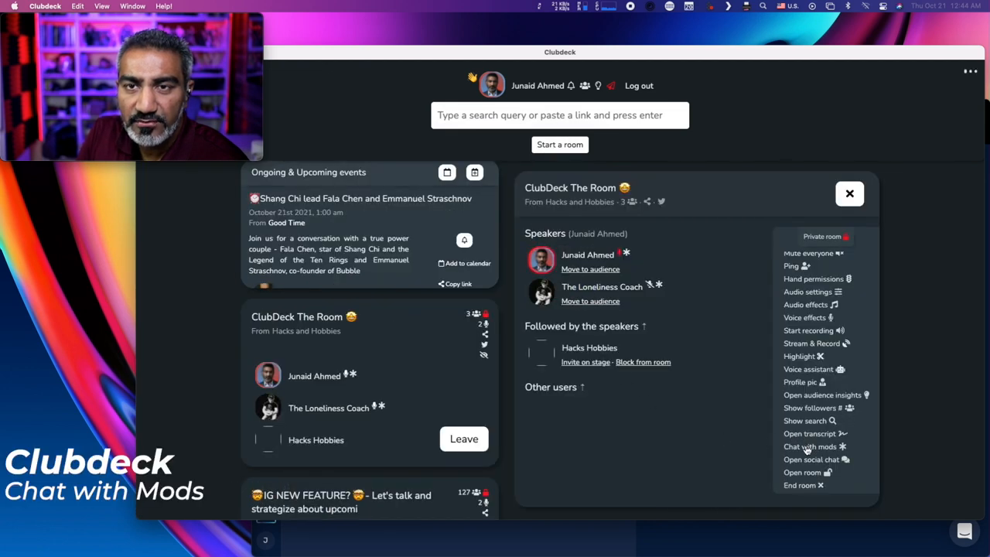
- Open and close the moderator chat, show the Telegram/Discord/WhatsApp links, then choose Open room
click(810, 447)
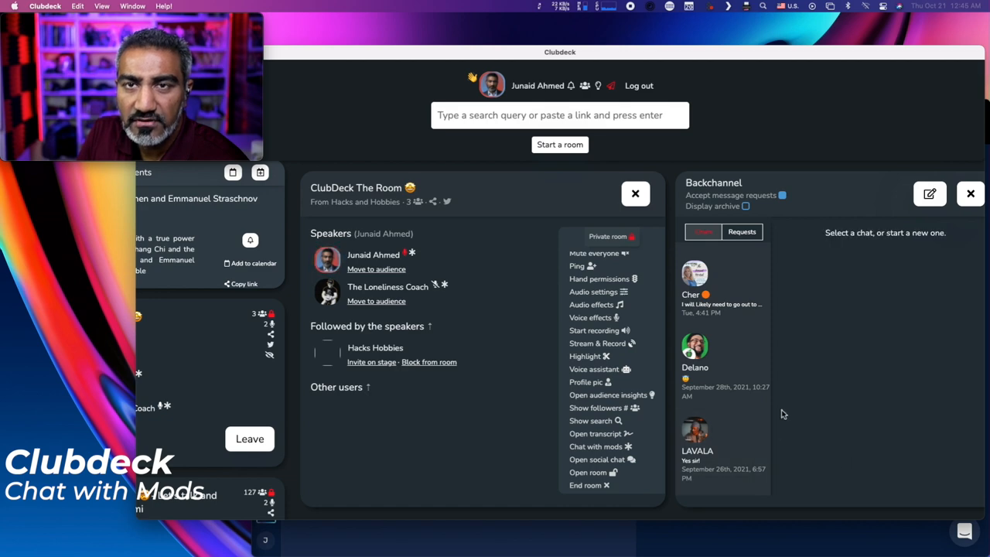
click(970, 193)
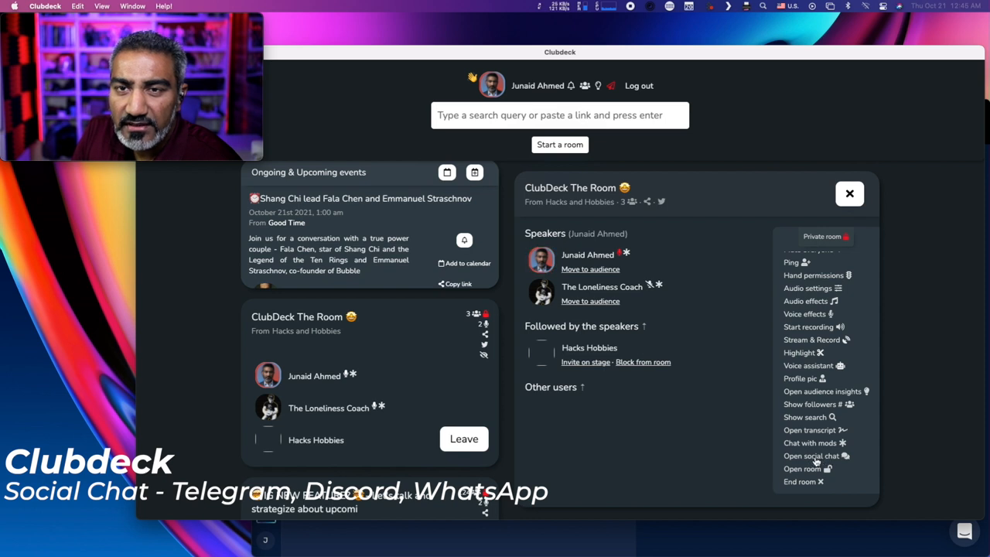
click(812, 455)
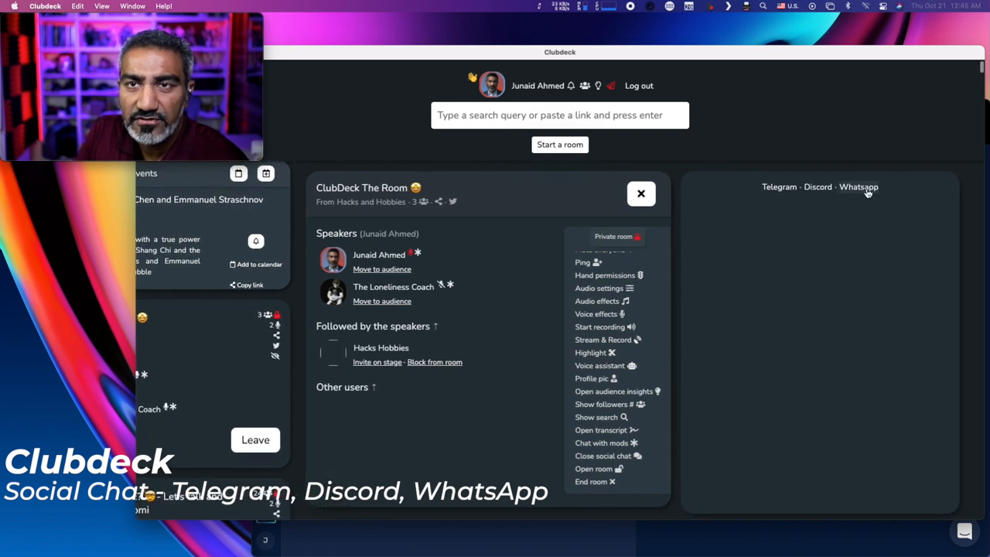
mouse_move(780, 325)
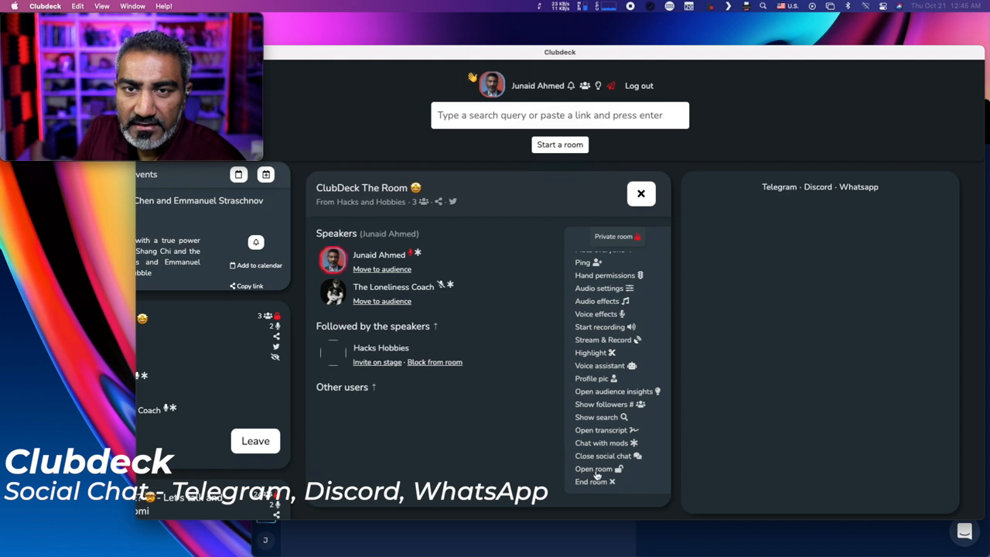
click(594, 469)
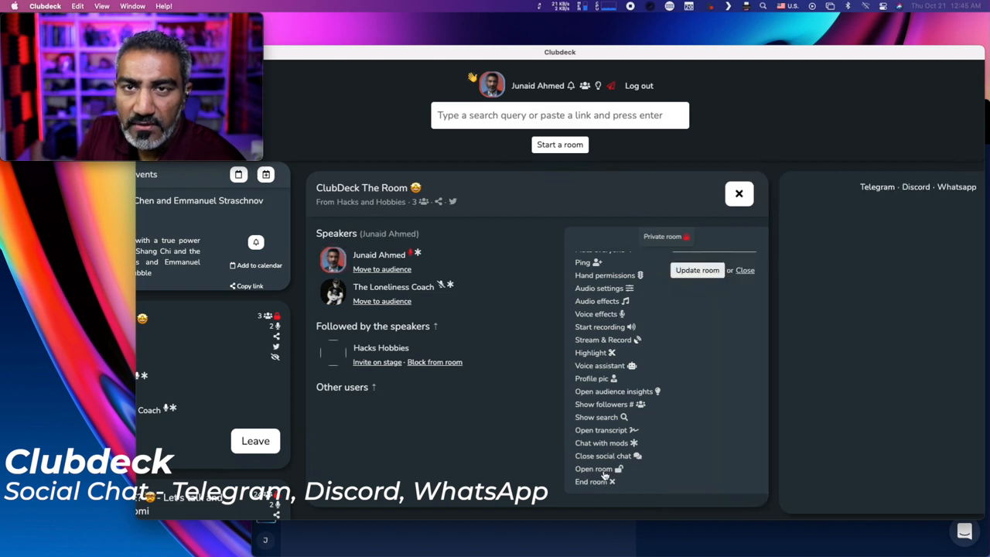